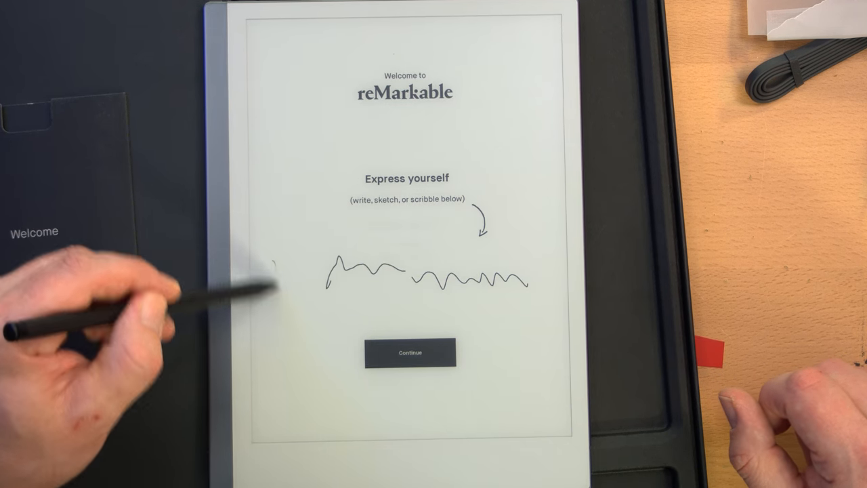
Scribble on the welcome page, try the CANVAS refresh demo and start device setup.
{"action": "left_click_drag", "start_coordinate": [331, 271], "coordinate": [285, 285]}
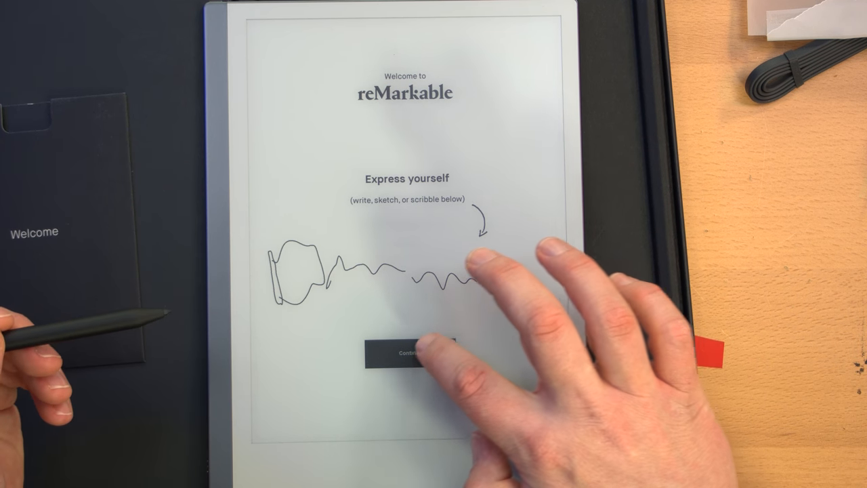
{"action": "left_click", "coordinate": [406, 352]}
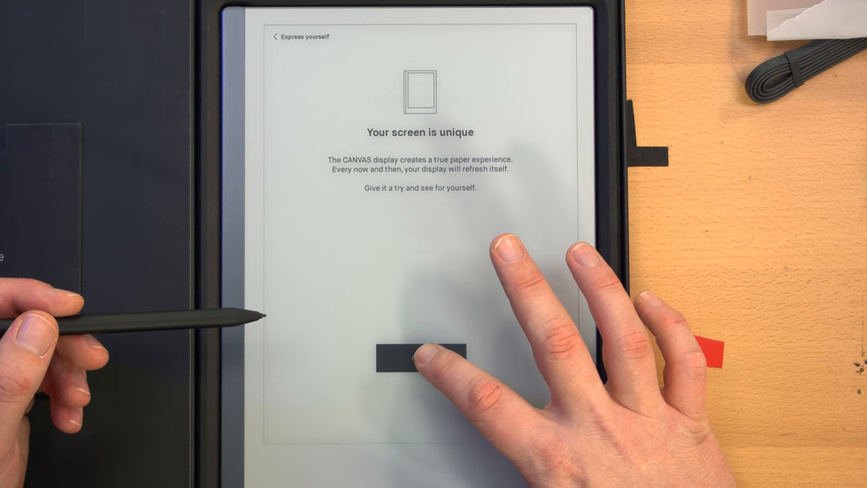
{"action": "left_click", "coordinate": [419, 363]}
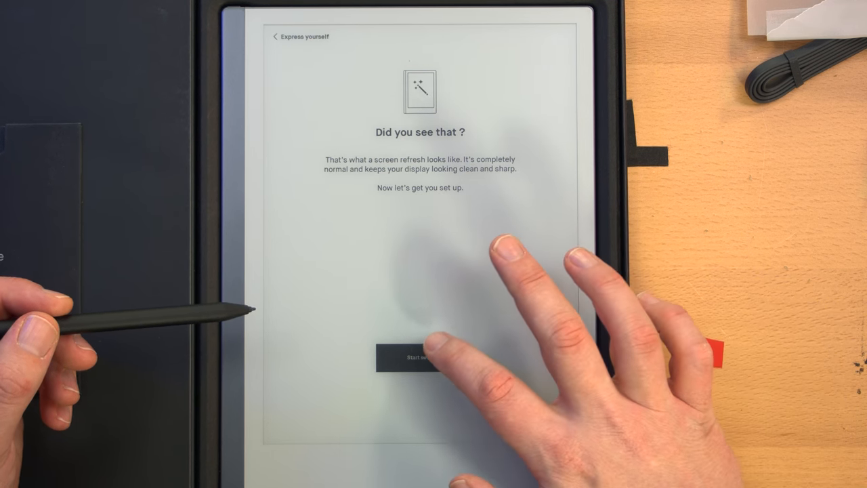
{"action": "left_click", "coordinate": [416, 363]}
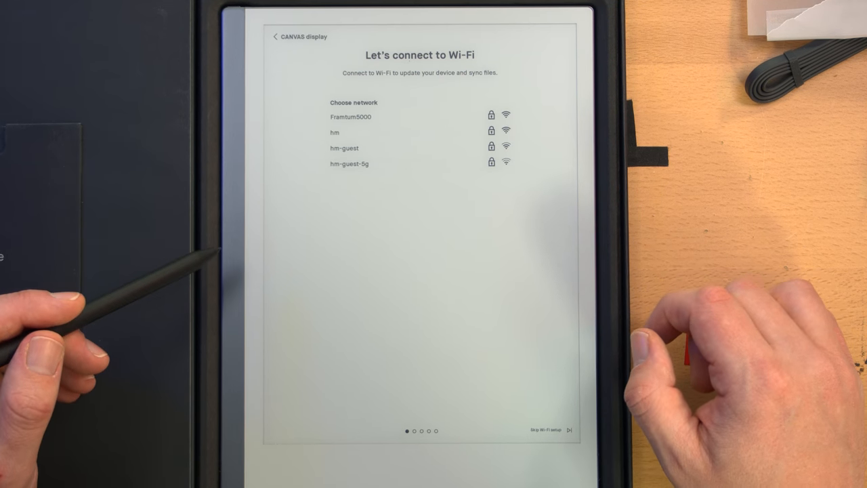
Join the hm-guest Wi-Fi network with its password.
{"action": "left_click", "coordinate": [341, 148]}
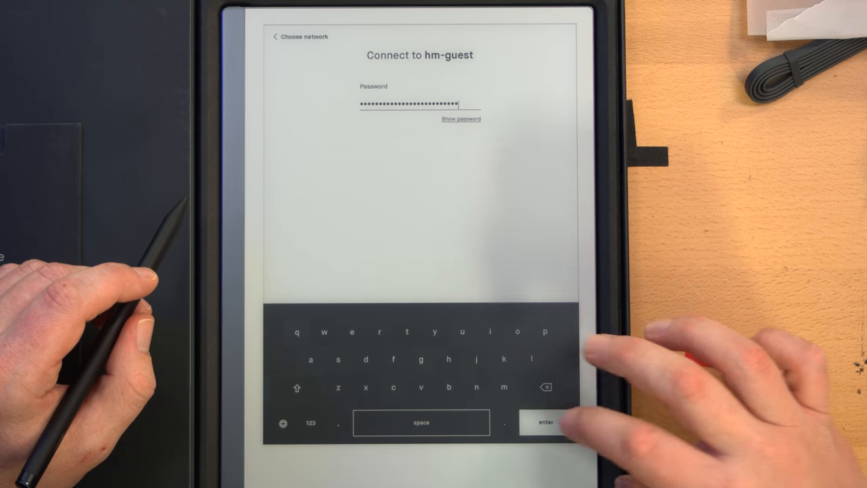
{"action": "left_click", "coordinate": [547, 422]}
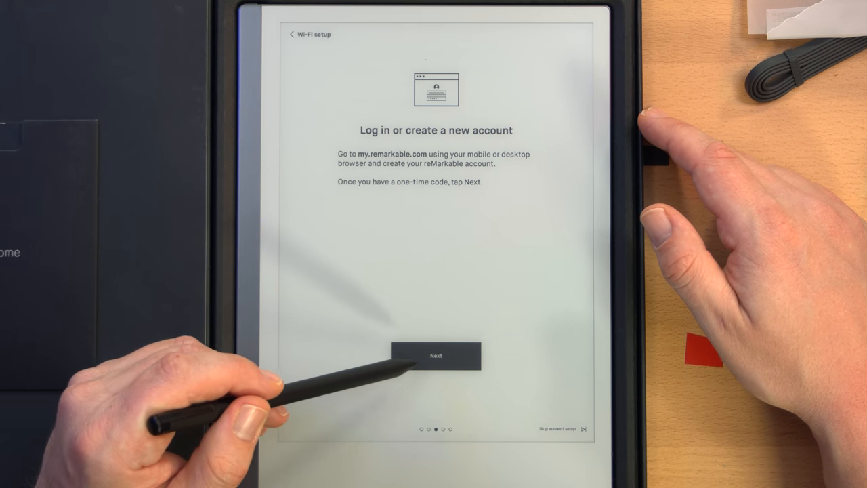
Continue from the Log in or create account screen to one-time code entry.
{"action": "left_click", "coordinate": [436, 355]}
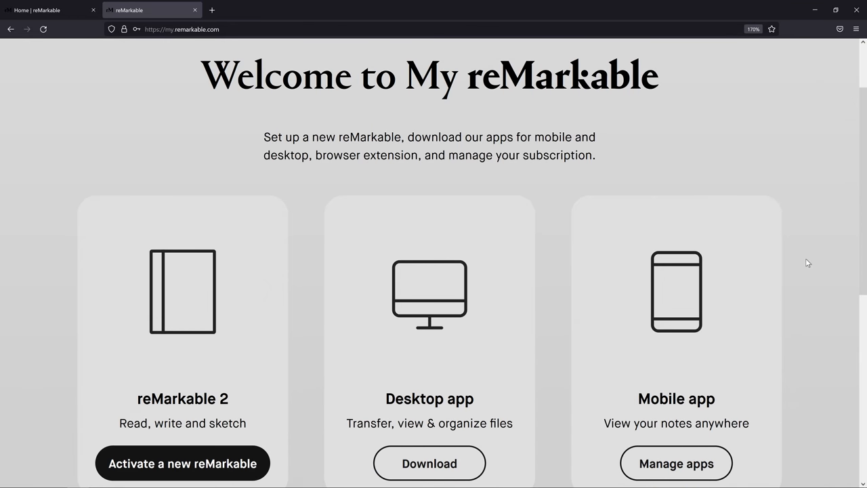
Activate a new reMarkable in My reMarkable to reveal the eight-character one-time code.
{"action": "scroll", "scroll_direction": "down", "scroll_amount": 3}
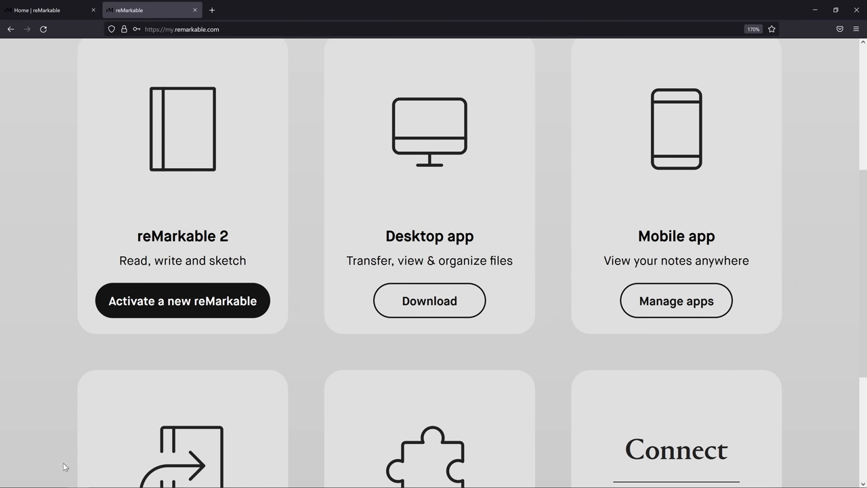
{"action": "mouse_move", "coordinate": [181, 229]}
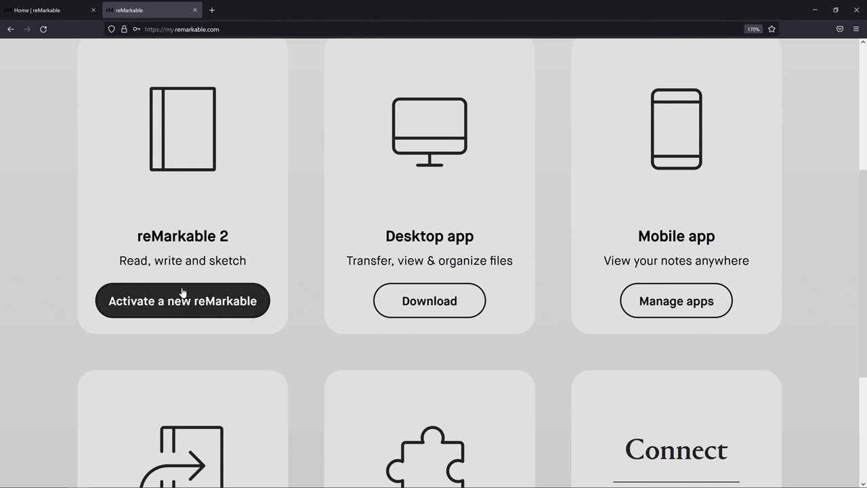
{"action": "left_click", "coordinate": [181, 301]}
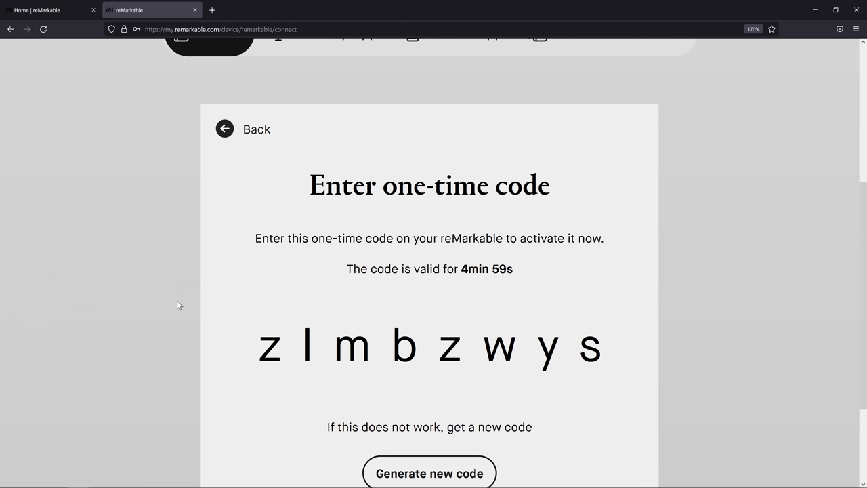
{"action": "scroll", "scroll_direction": "down", "scroll_amount": 3}
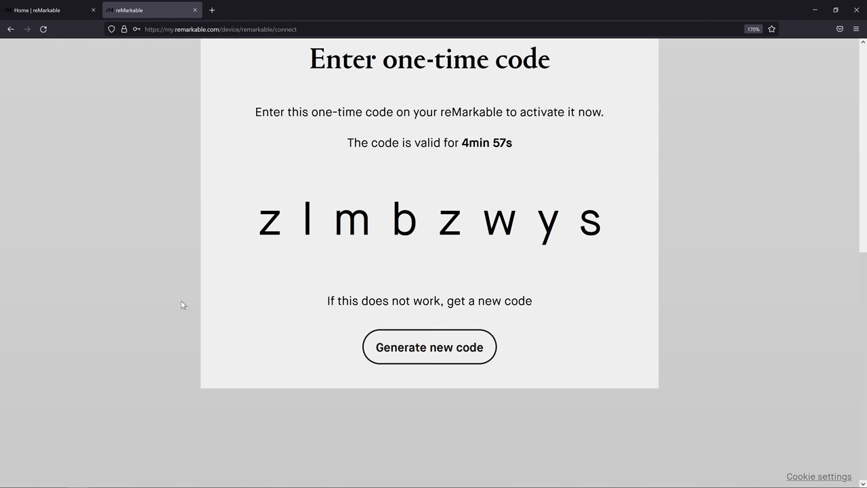
{"action": "mouse_move", "coordinate": [220, 290]}
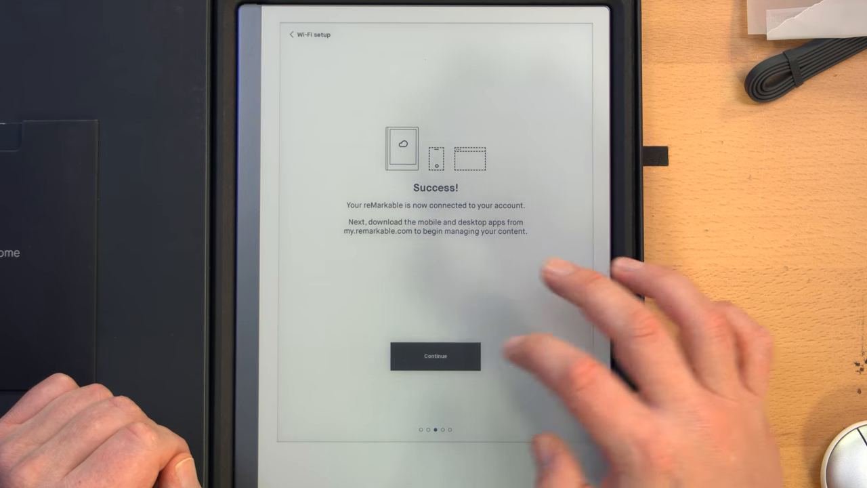
Confirm account success, keep English – United States handwriting, choose Left-handed and finish setup.
{"action": "left_click", "coordinate": [436, 355]}
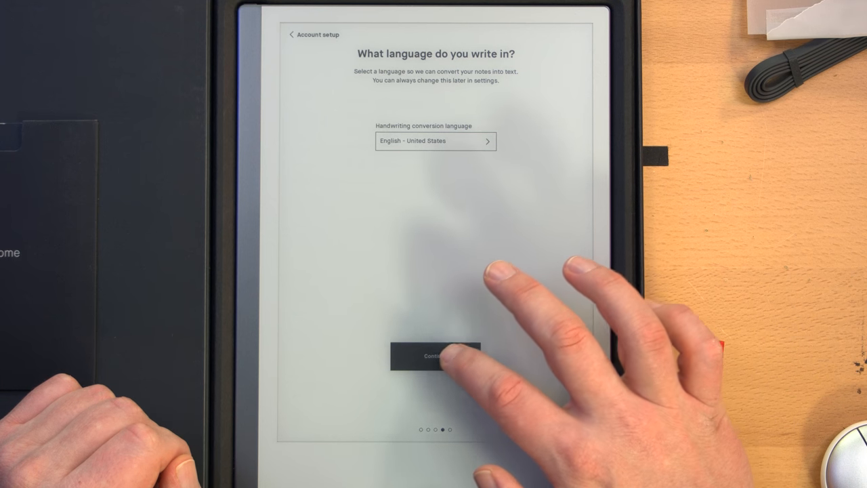
{"action": "left_click", "coordinate": [436, 355]}
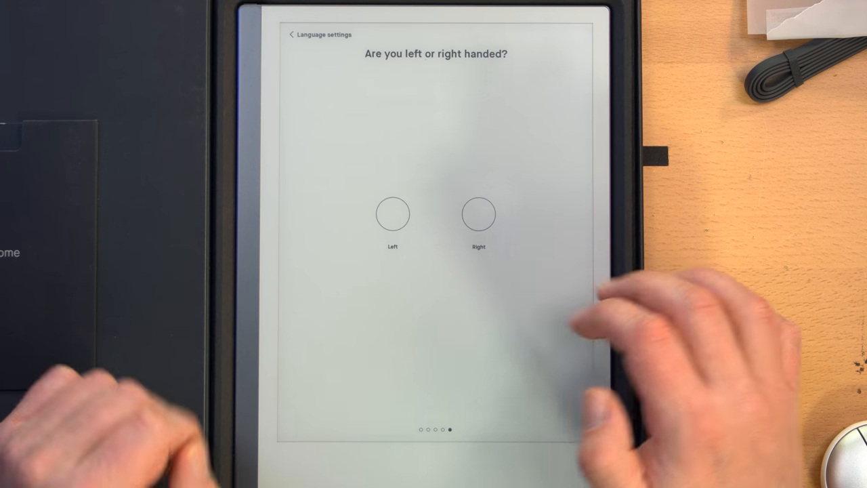
{"action": "left_click", "coordinate": [393, 214]}
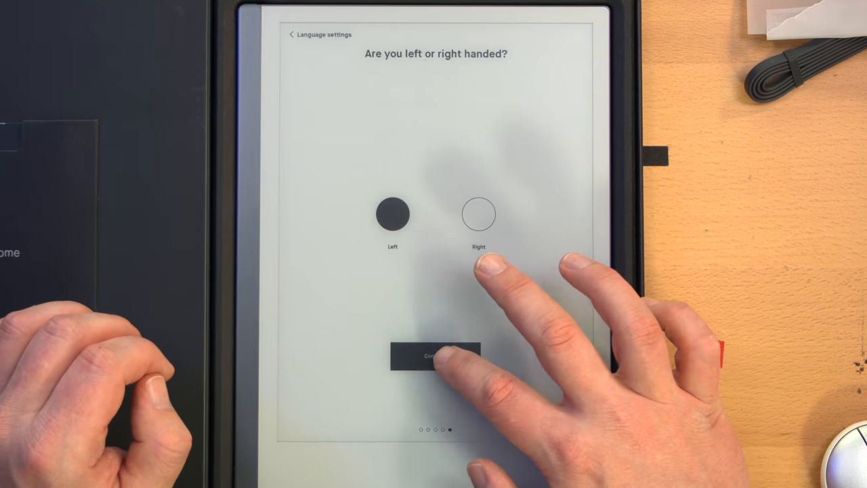
{"action": "left_click", "coordinate": [436, 357]}
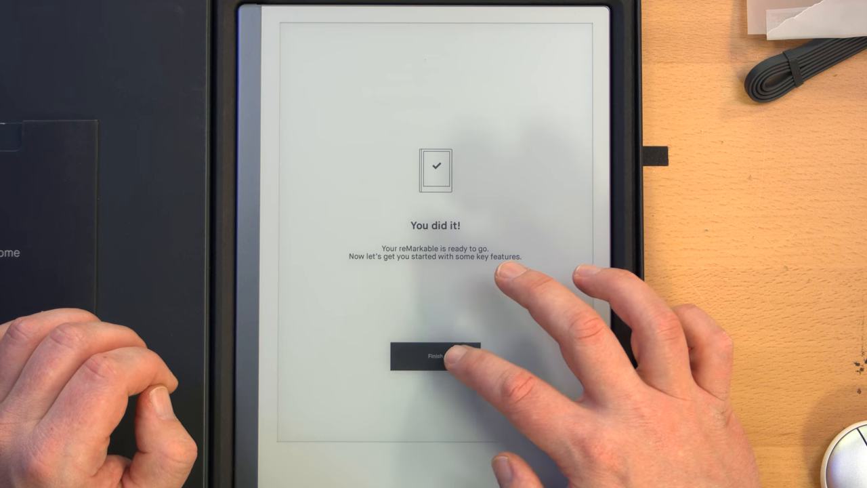
{"action": "left_click", "coordinate": [441, 357]}
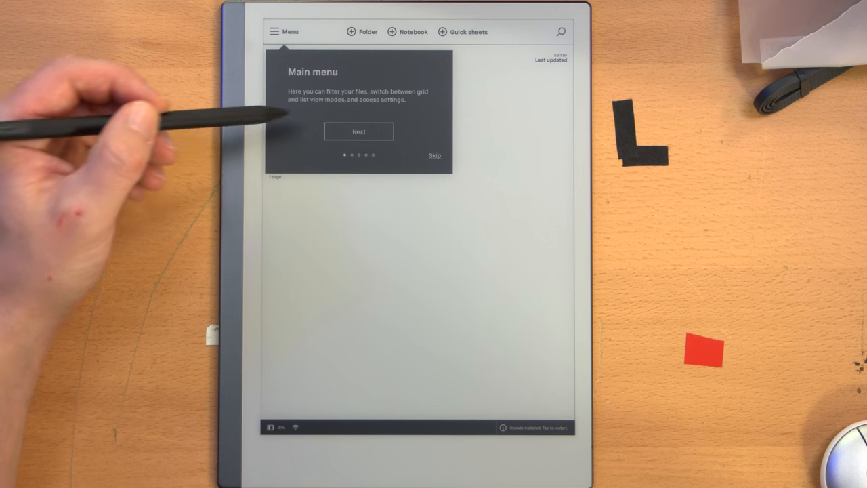
Step through the Main menu, My files and Folders tips and dismiss Let's start creating.
{"action": "left_click", "coordinate": [358, 130]}
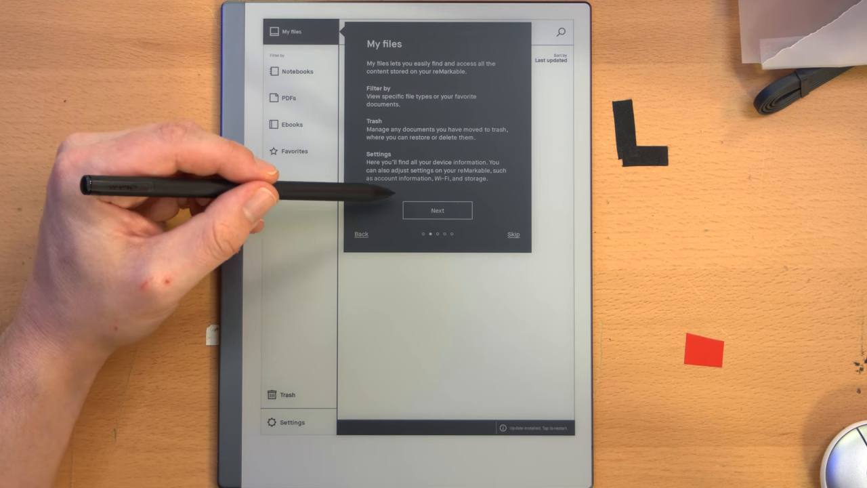
{"action": "left_click", "coordinate": [436, 210]}
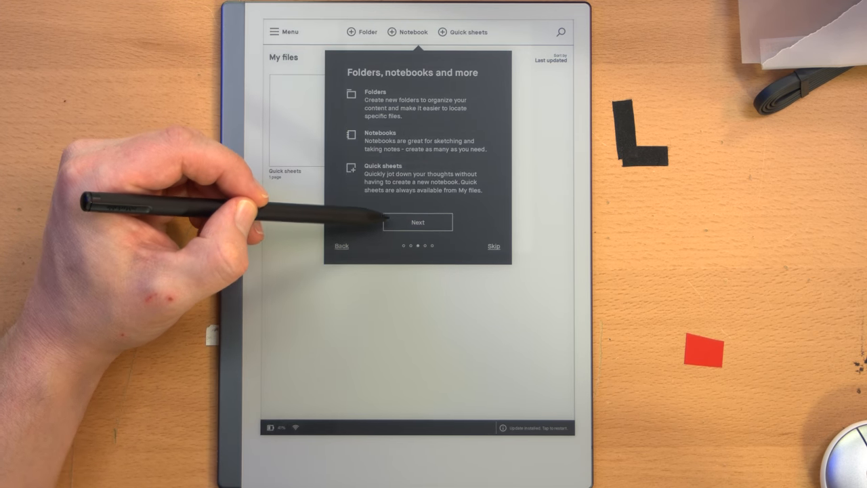
{"action": "left_click", "coordinate": [417, 222]}
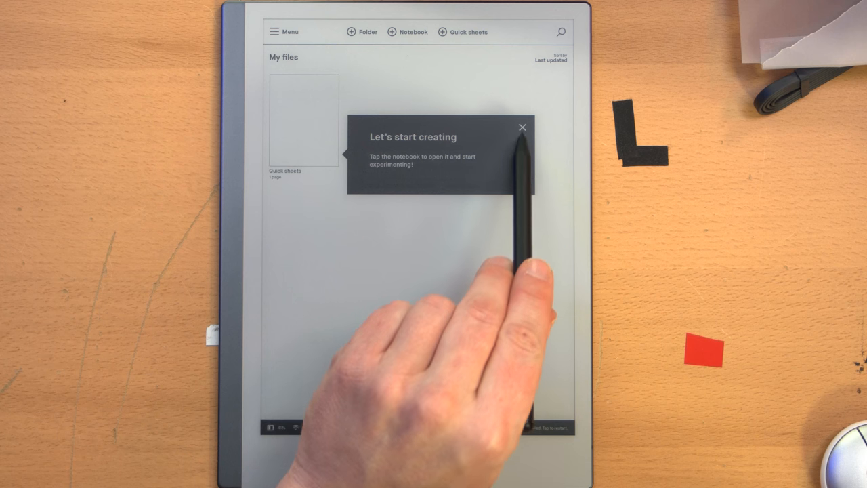
{"action": "left_click", "coordinate": [523, 127]}
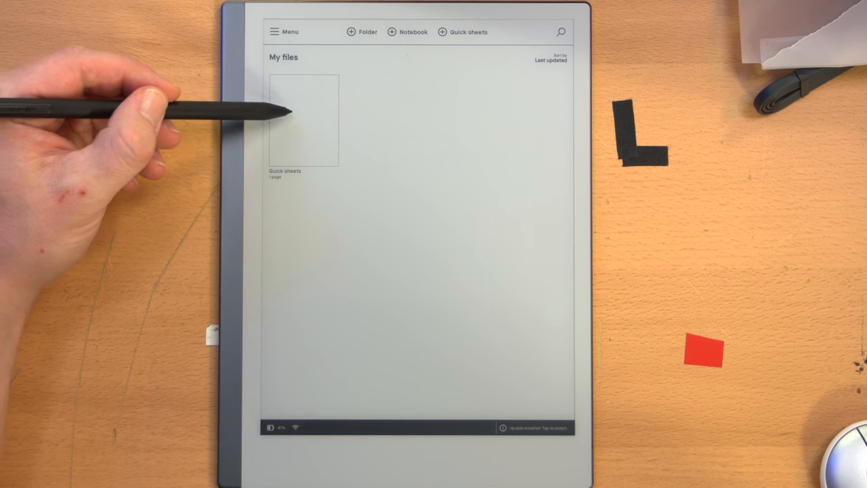
Open Quick sheets and clear its navigation, page overview, layers and document settings tips.
{"action": "left_click", "coordinate": [300, 122]}
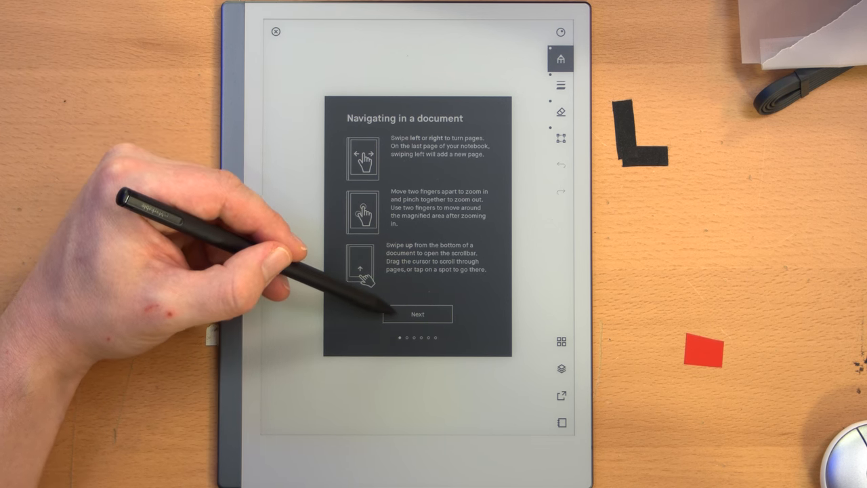
{"action": "left_click", "coordinate": [416, 314]}
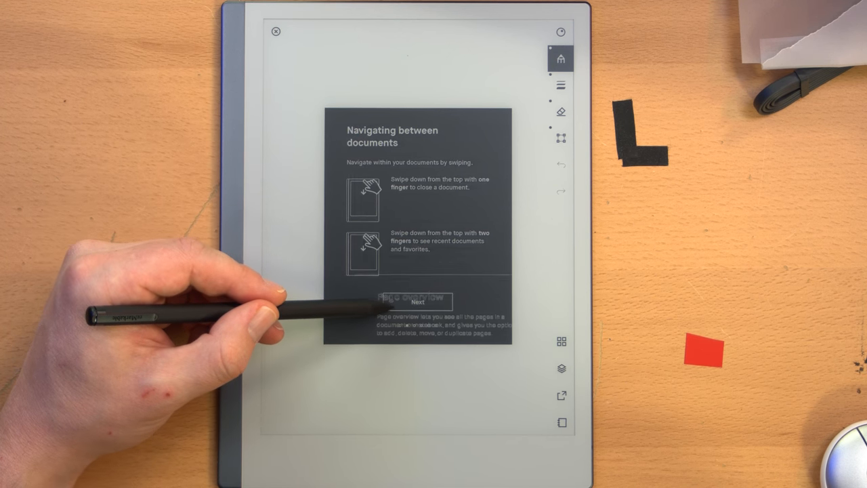
{"action": "left_click", "coordinate": [417, 301]}
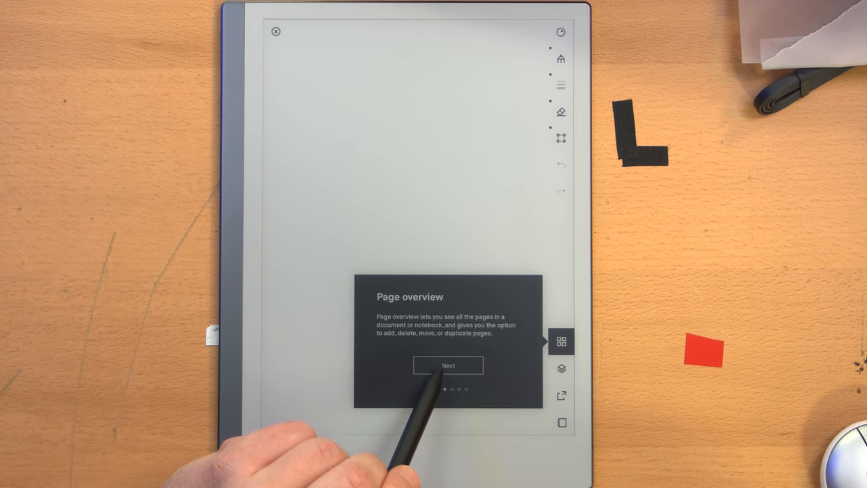
{"action": "left_click", "coordinate": [450, 365]}
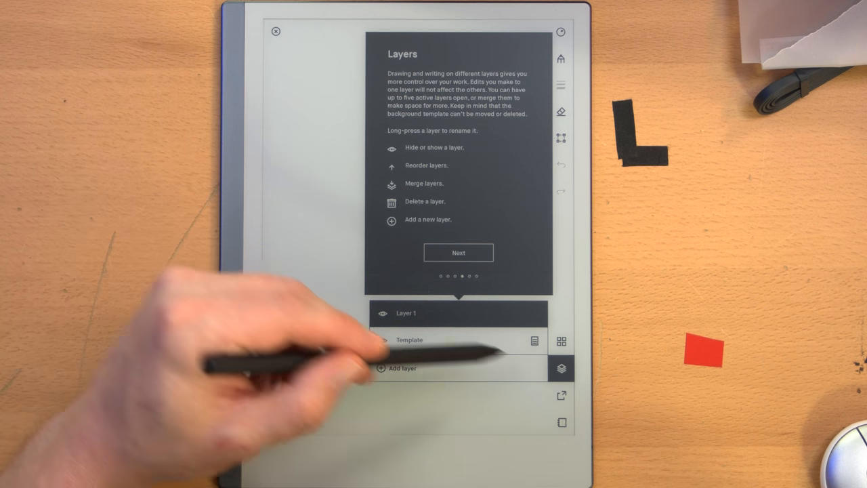
{"action": "left_click", "coordinate": [560, 395]}
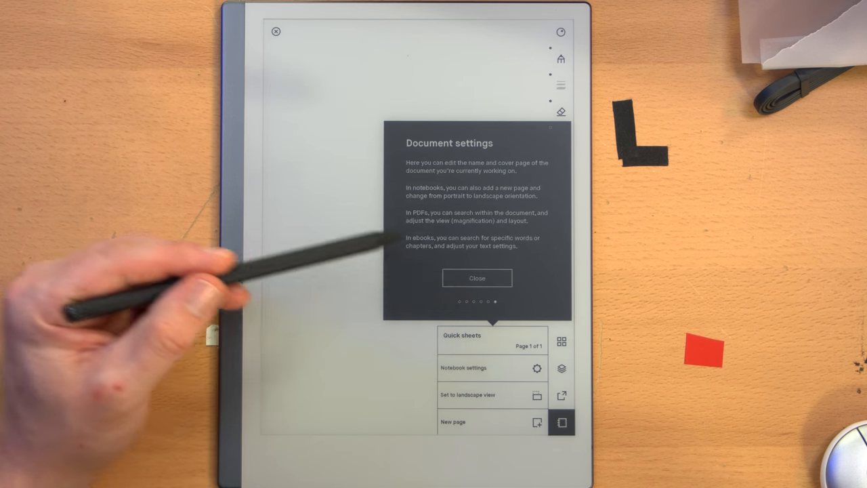
{"action": "left_click", "coordinate": [476, 278]}
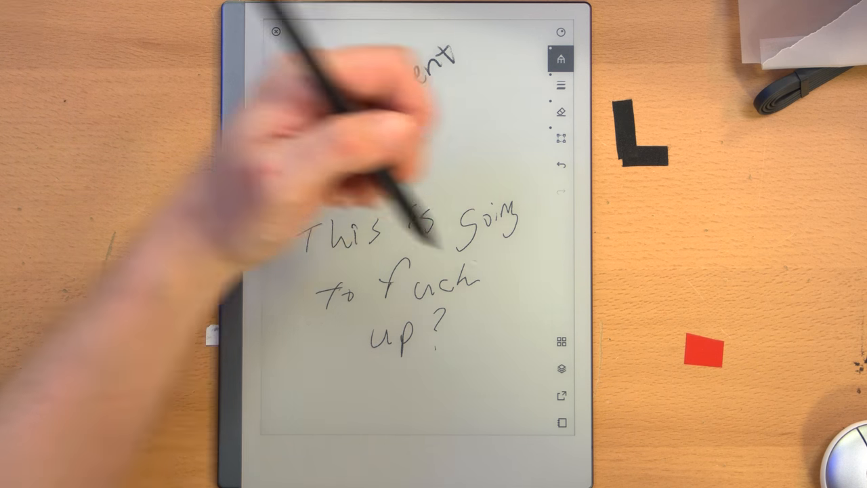
Handwrite the word 'Document' on the notebook page with the Marker pen.
{"action": "type", "text": "Document"}
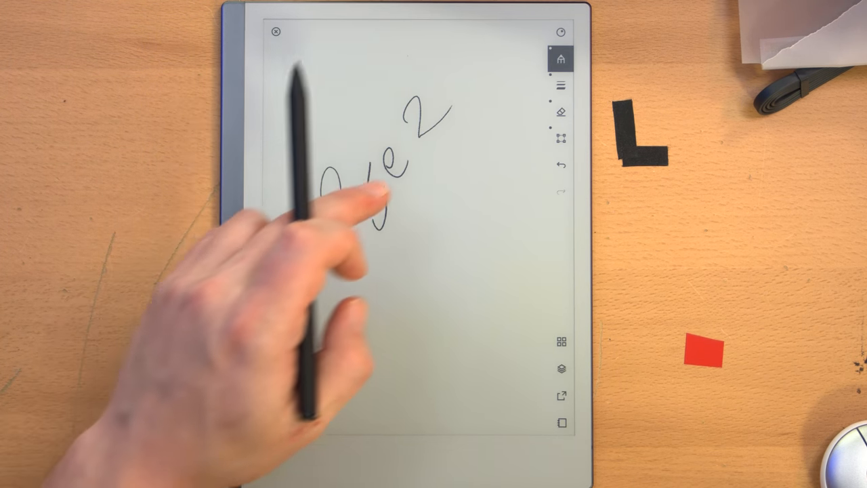
Choose a stroke thickness, doodle squiggles under the heading and switch to the eraser.
{"action": "left_click", "coordinate": [563, 84]}
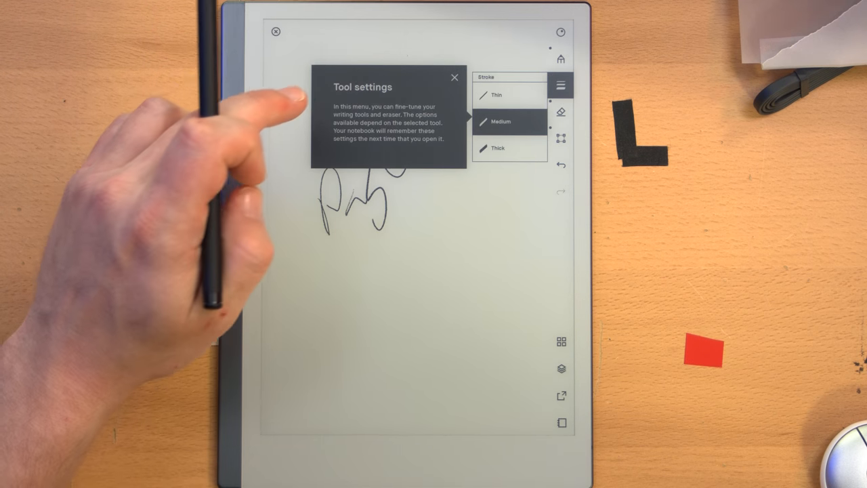
{"action": "left_click", "coordinate": [498, 147]}
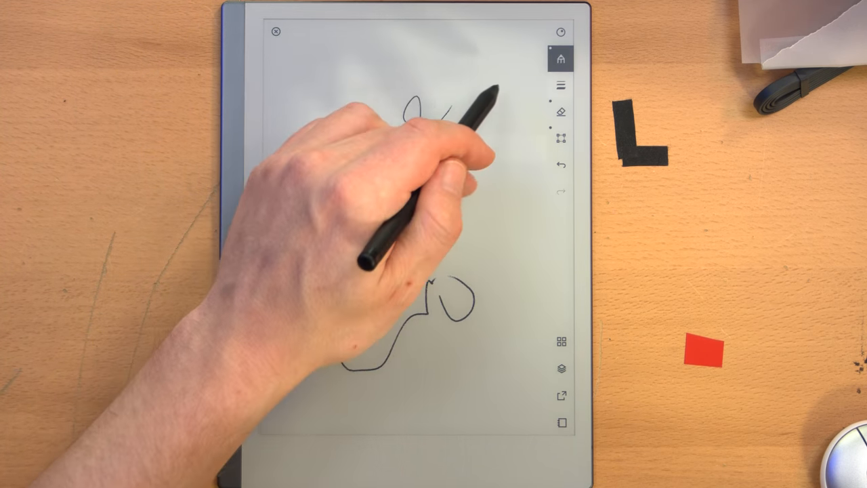
{"action": "left_click", "coordinate": [561, 84]}
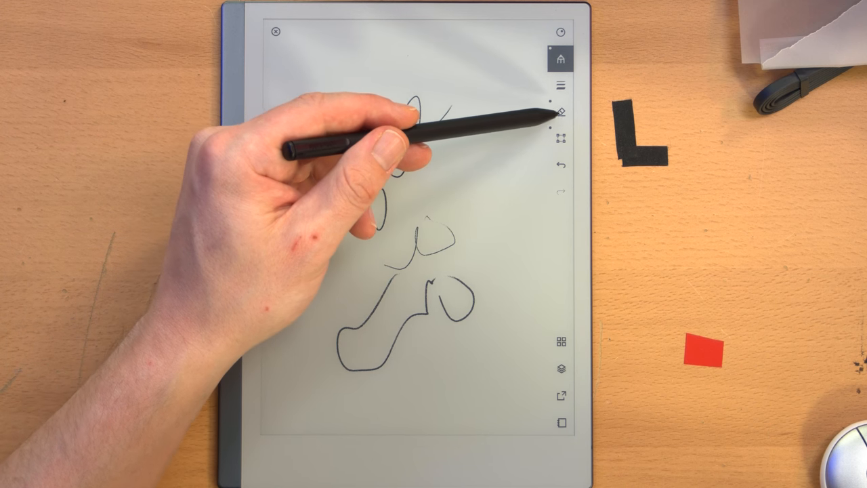
{"action": "left_click", "coordinate": [561, 110]}
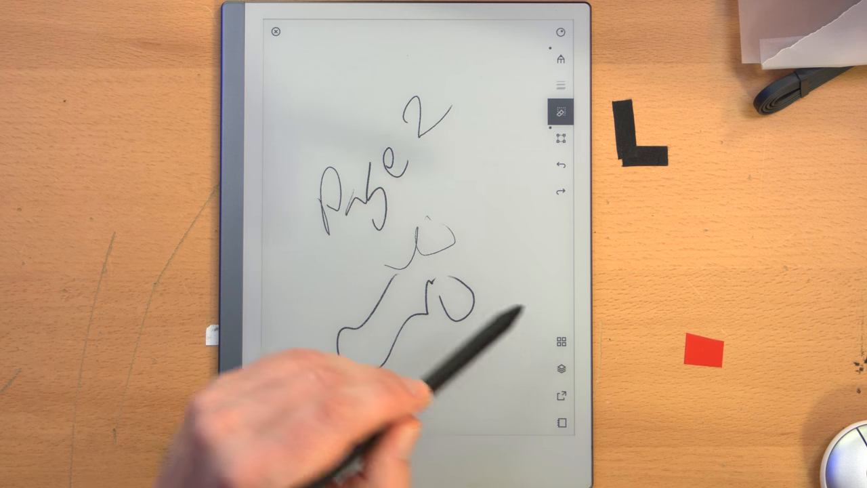
Open the page overview and dismiss its overview and page selection tips.
{"action": "left_click", "coordinate": [561, 338]}
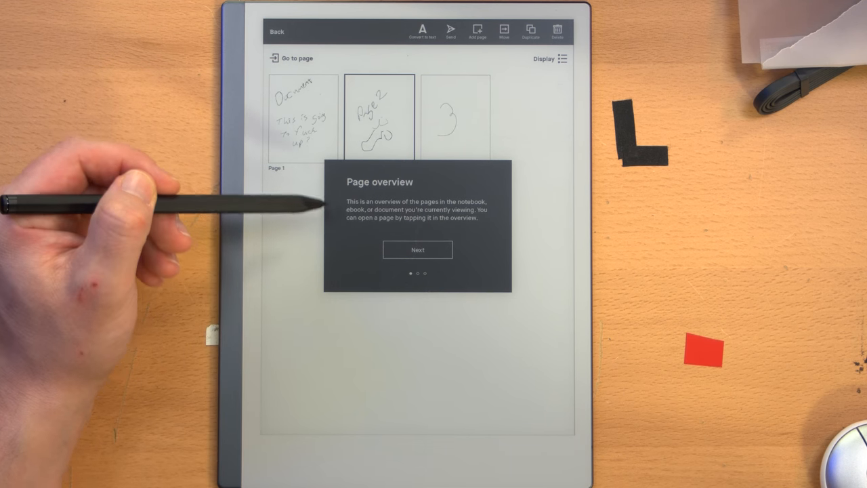
{"action": "left_click", "coordinate": [417, 250]}
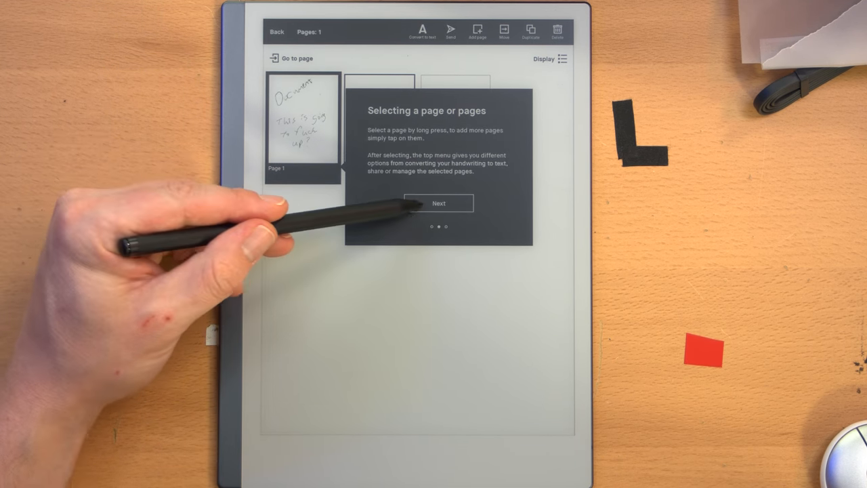
{"action": "left_click", "coordinate": [439, 204]}
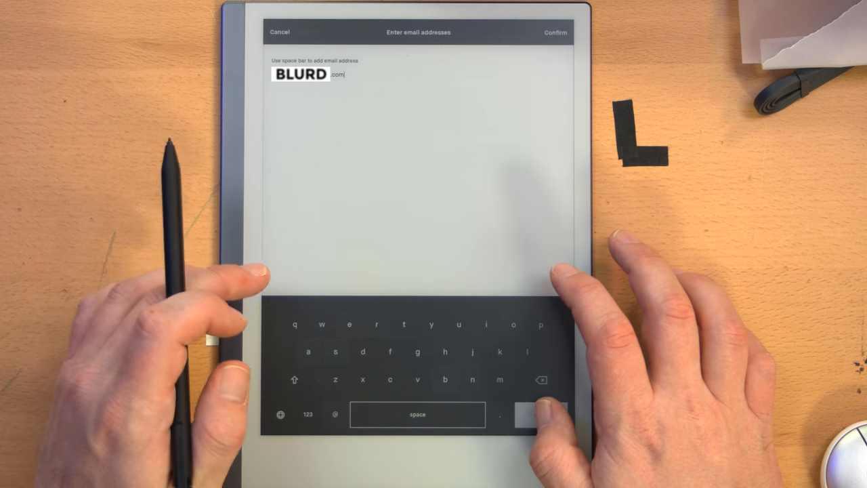
Confirm the recipient address and set Page 2's export format to PNG.
{"action": "left_click", "coordinate": [554, 33]}
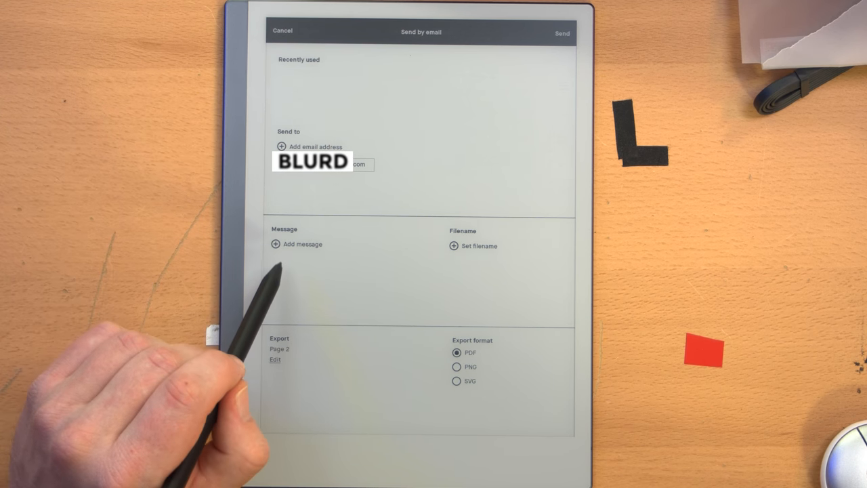
{"action": "mouse_move", "coordinate": [427, 386]}
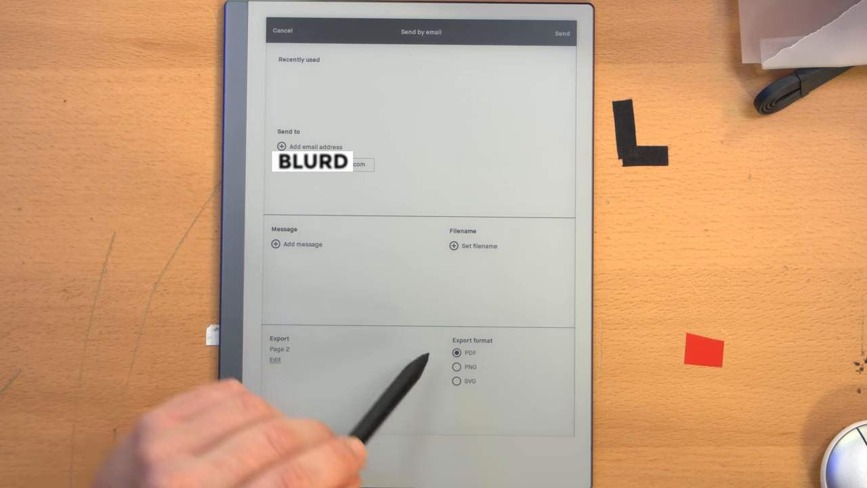
{"action": "mouse_move", "coordinate": [444, 395]}
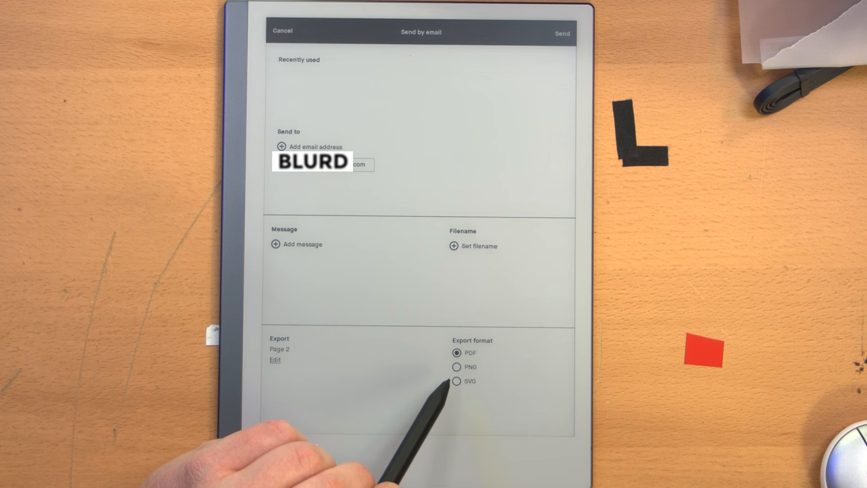
{"action": "left_click", "coordinate": [455, 365]}
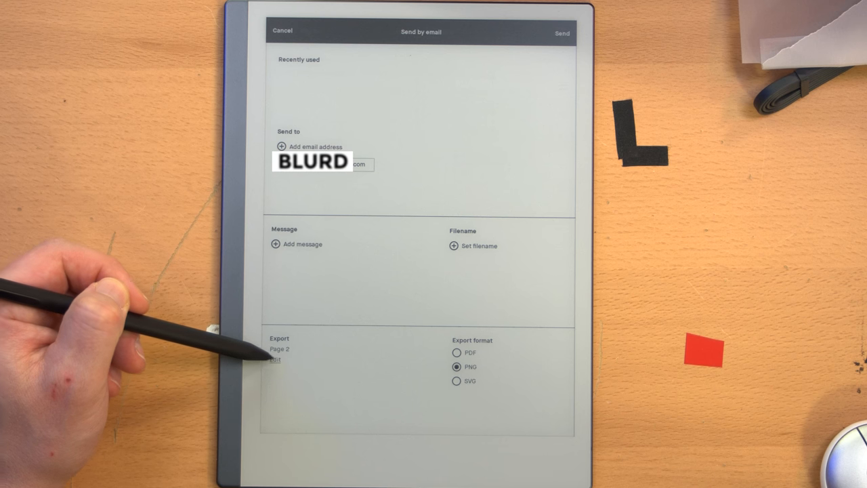
Select pages 1 and 3 along with page 2 and send all three as PNG attachments.
{"action": "left_click", "coordinate": [273, 362]}
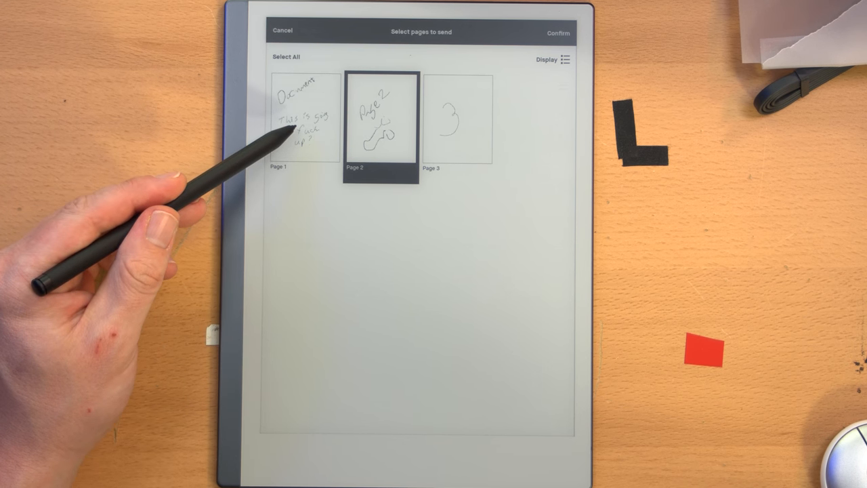
{"action": "left_click", "coordinate": [306, 122]}
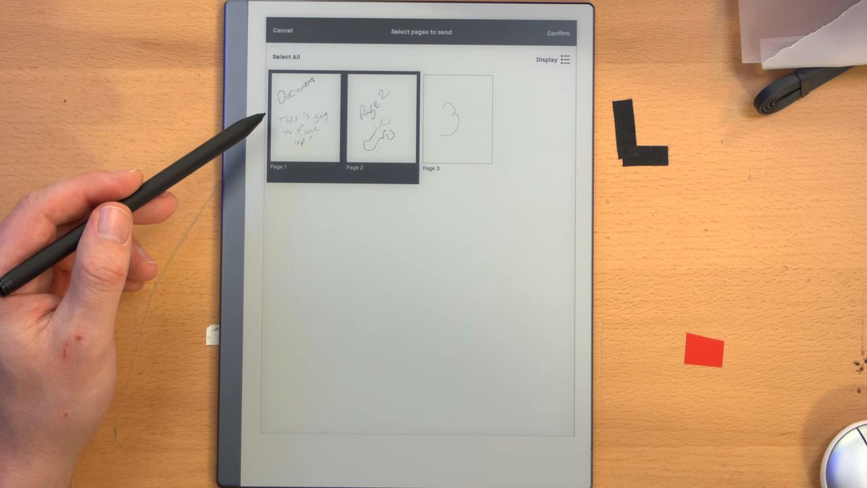
{"action": "left_click", "coordinate": [287, 57]}
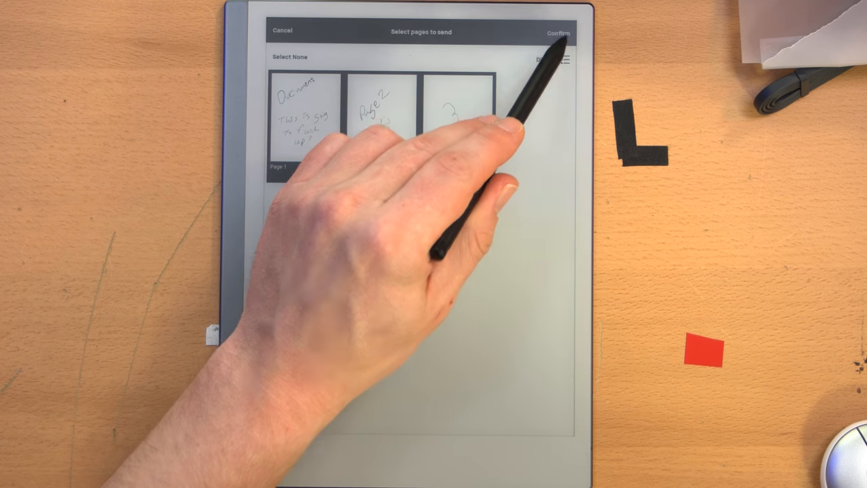
{"action": "left_click", "coordinate": [559, 29]}
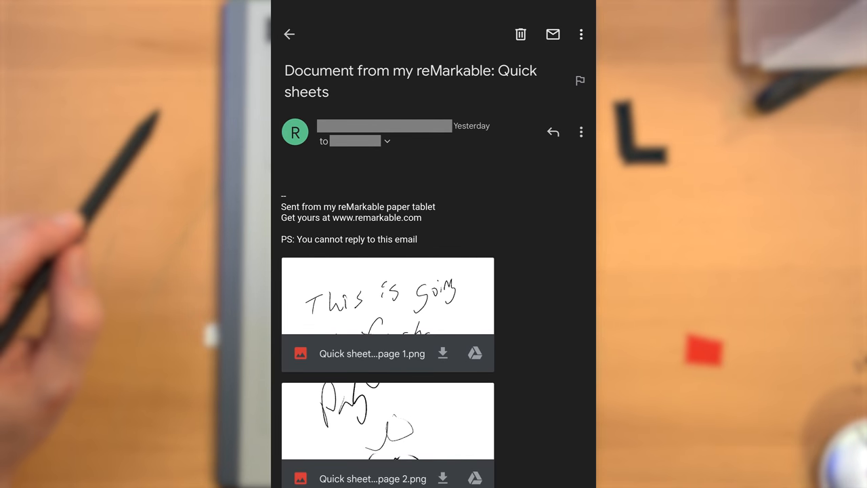
{"action": "scroll", "scroll_direction": "down", "scroll_amount": 3}
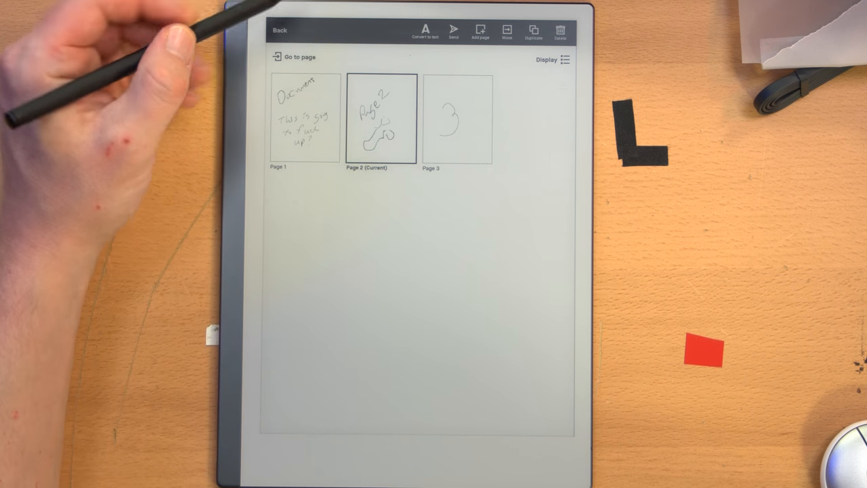
Return to page 2 of the Quick sheets notebook and close it back to the library.
{"action": "left_click", "coordinate": [382, 119]}
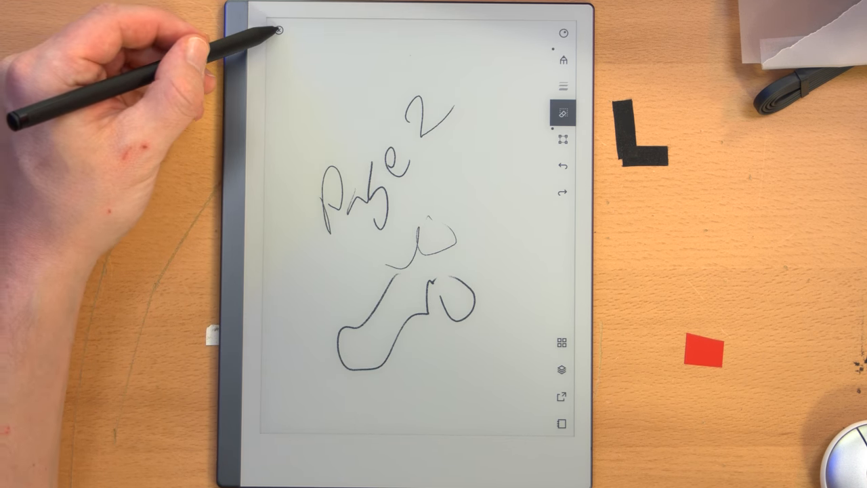
{"action": "left_click", "coordinate": [563, 61]}
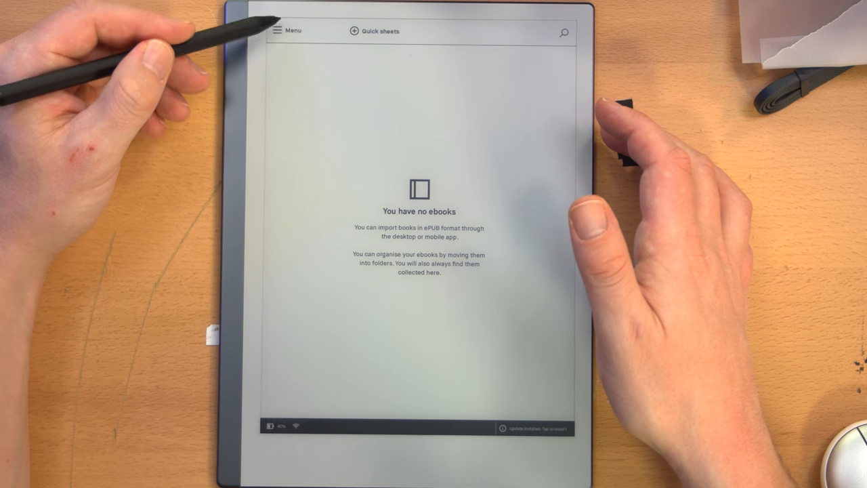
Bring up the library's main menu to reach General settings.
{"action": "left_click", "coordinate": [277, 31]}
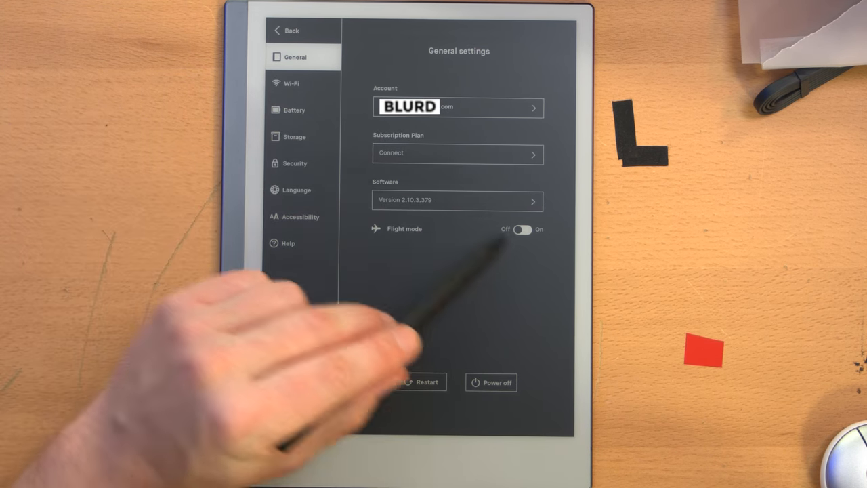
Review the Wi-Fi and Battery settings pages, then show the Storage settings.
{"action": "left_click", "coordinate": [297, 84]}
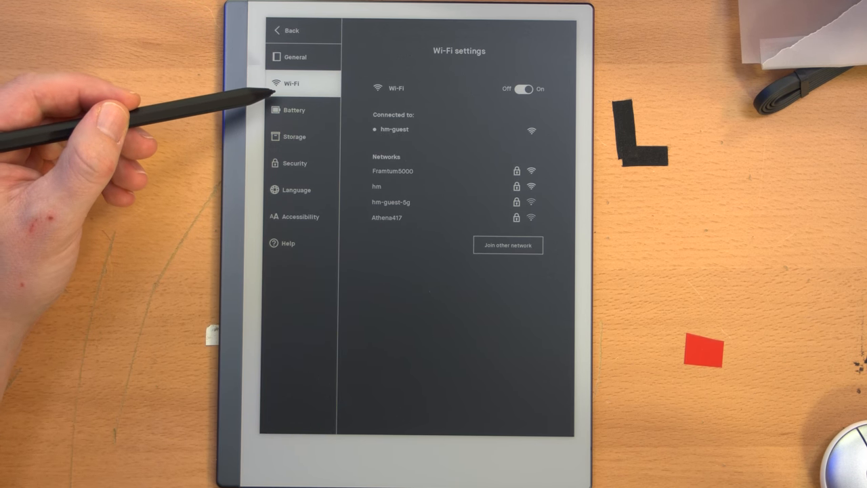
{"action": "left_click", "coordinate": [295, 109]}
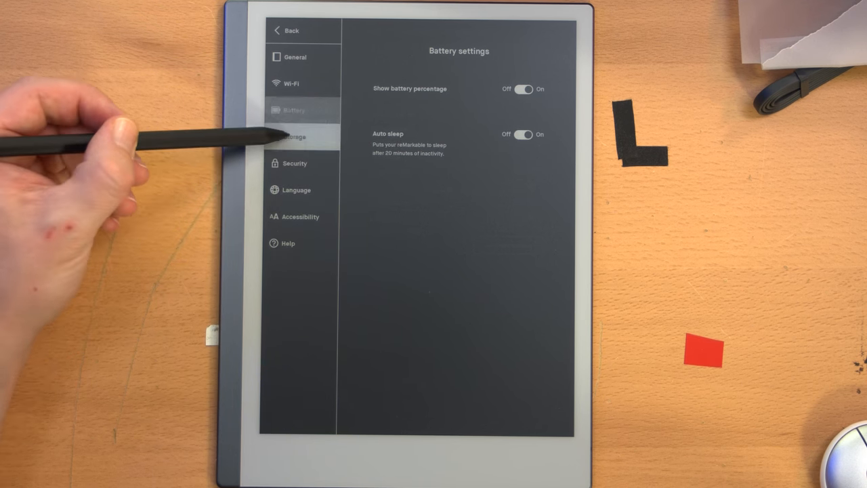
{"action": "left_click", "coordinate": [292, 137]}
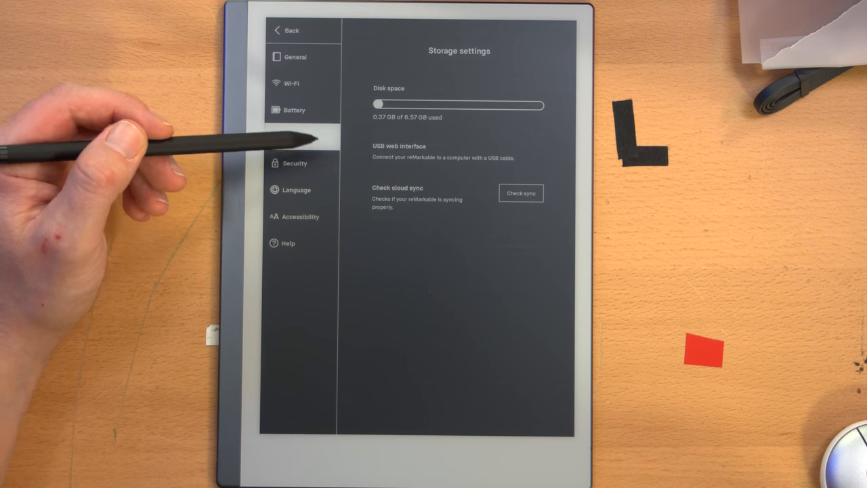
Run a cloud sync check from Storage settings, then move to the Security settings.
{"action": "left_click", "coordinate": [295, 135]}
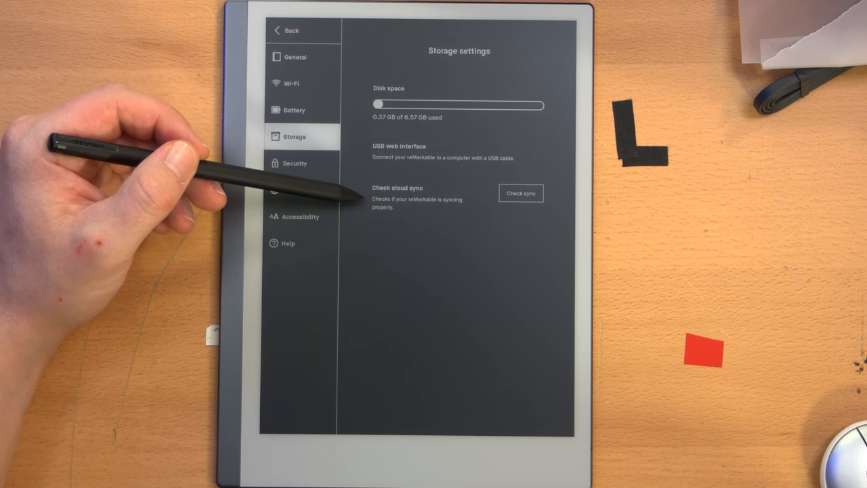
{"action": "left_click", "coordinate": [520, 192]}
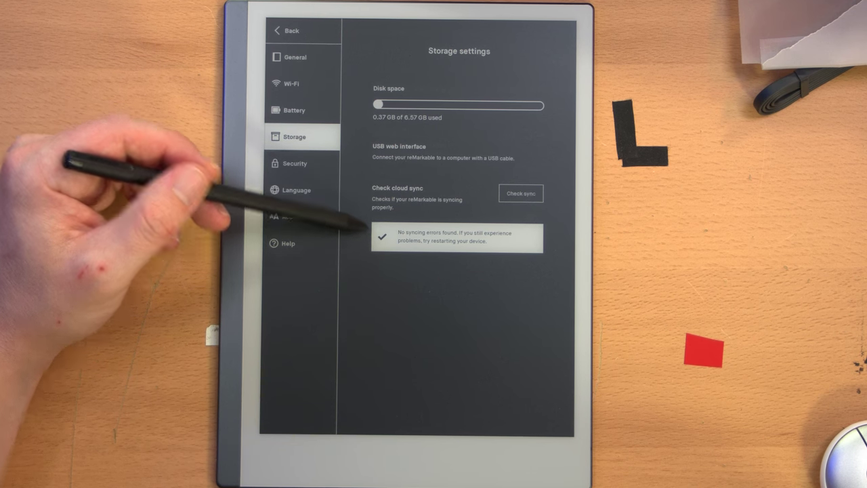
{"action": "left_click", "coordinate": [293, 163]}
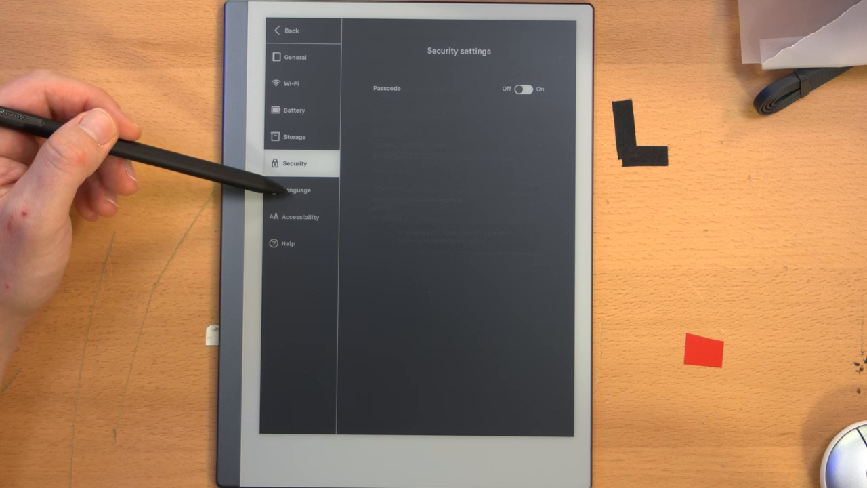
Review the Language settings, then move on to the Accessibility settings.
{"action": "left_click", "coordinate": [295, 190]}
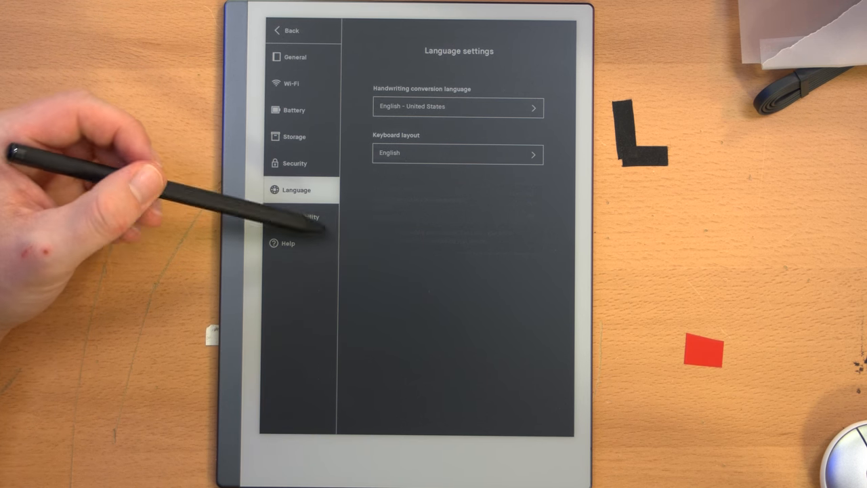
{"action": "left_click", "coordinate": [307, 217]}
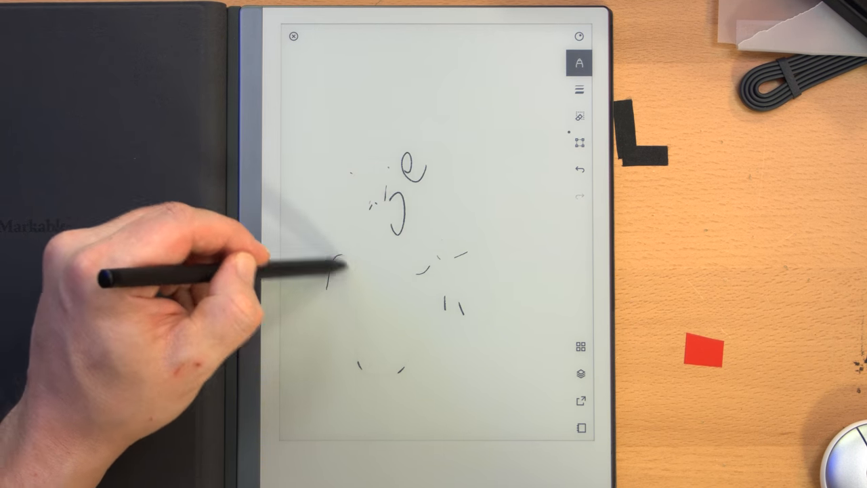
Choose a different pen type from the toolbar list and sketch more strokes.
{"action": "left_click", "coordinate": [577, 59]}
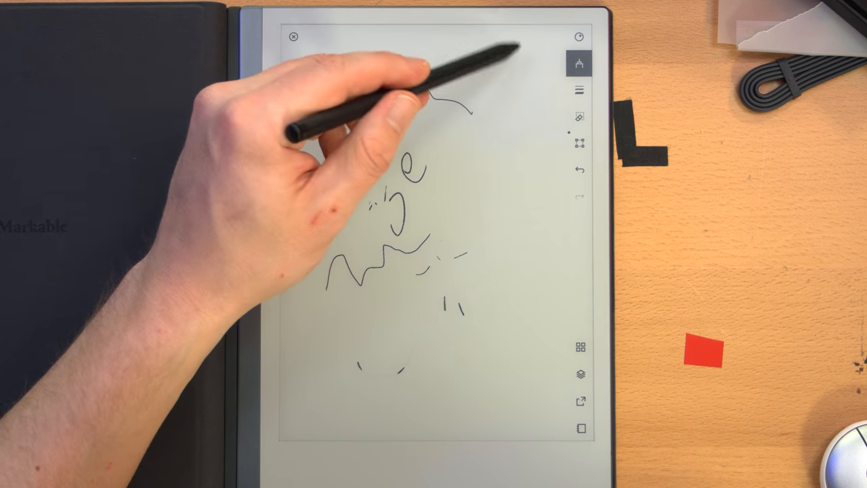
{"action": "left_click", "coordinate": [578, 62]}
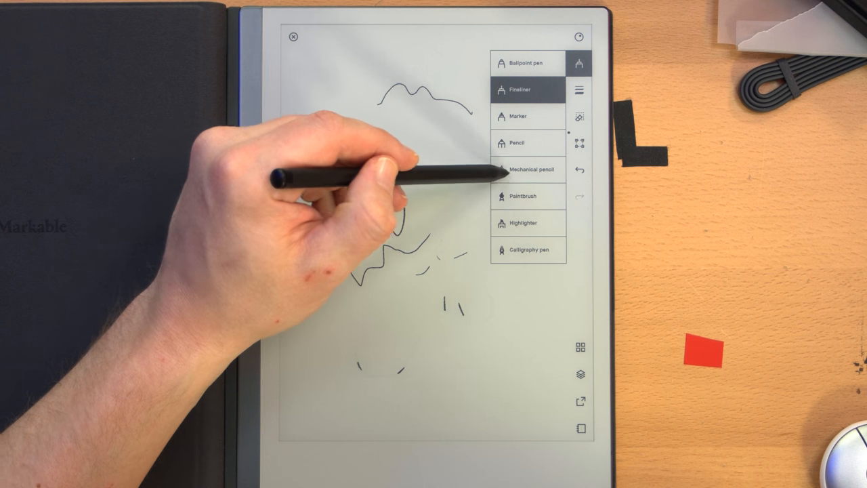
{"action": "left_click", "coordinate": [531, 168]}
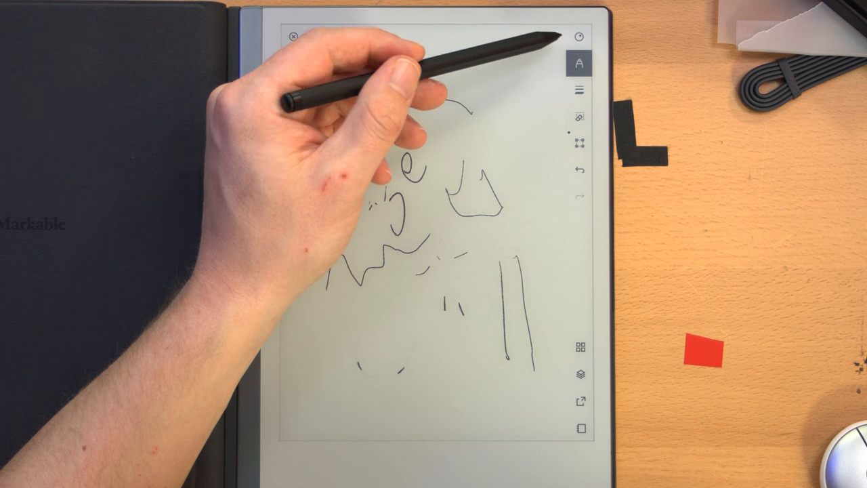
{"action": "left_click", "coordinate": [581, 61]}
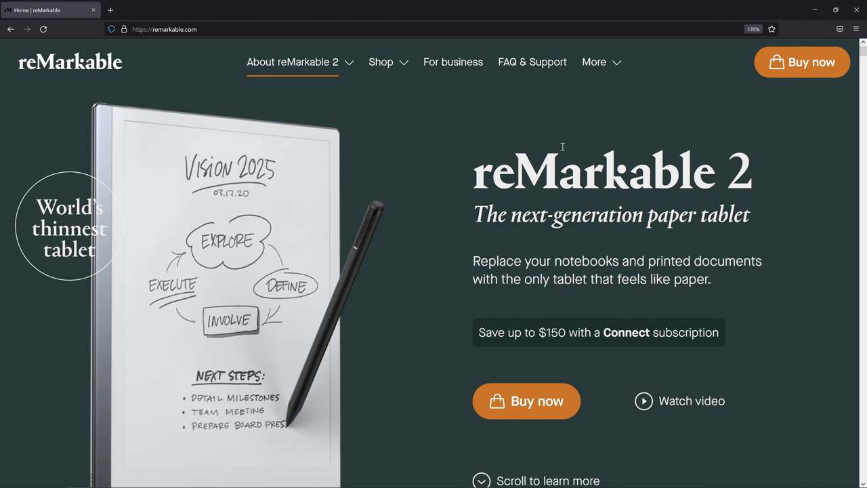
{"action": "mouse_move", "coordinate": [557, 139]}
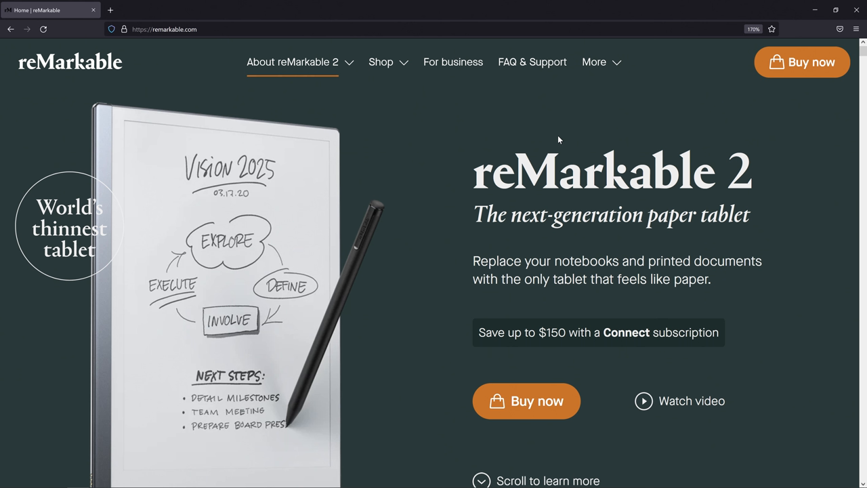
{"action": "mouse_move", "coordinate": [647, 176]}
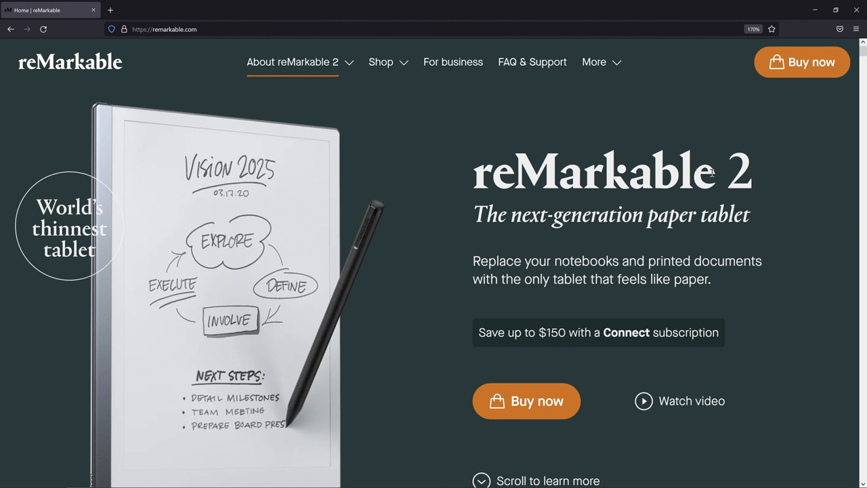
{"action": "mouse_move", "coordinate": [549, 176]}
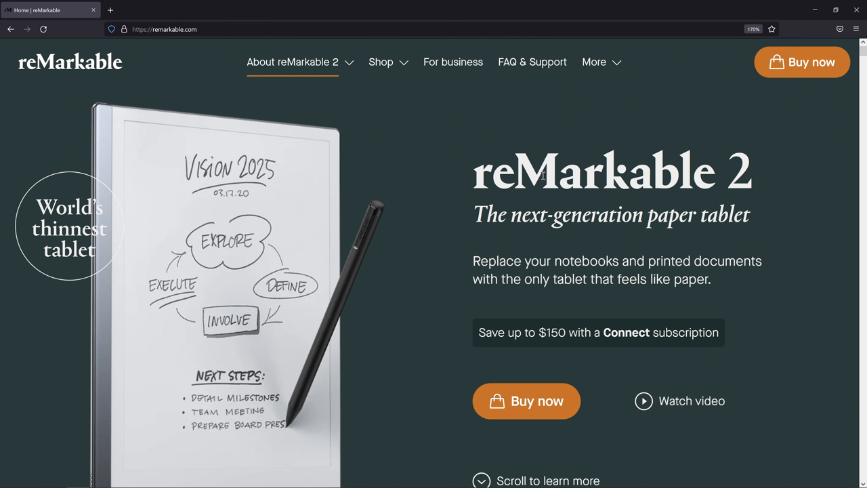
{"action": "mouse_move", "coordinate": [413, 97]}
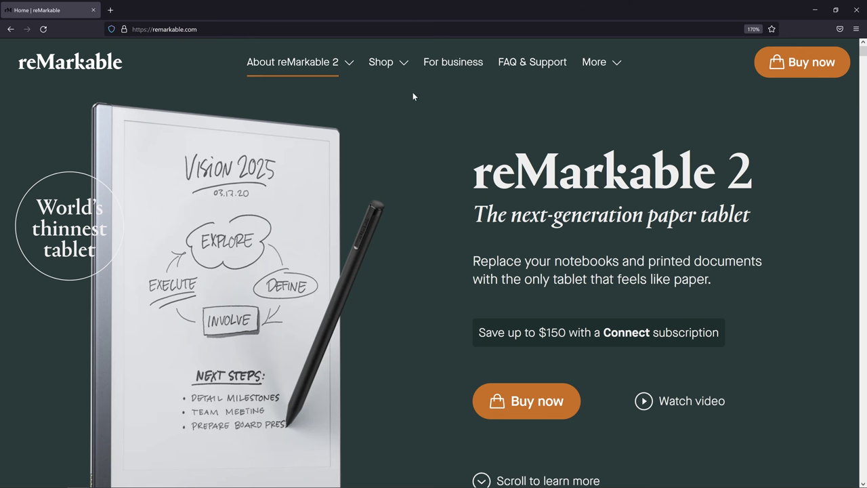
View the Shop product list, then scroll the homepage features down to 'A visualization powertool'.
{"action": "left_click", "coordinate": [380, 62]}
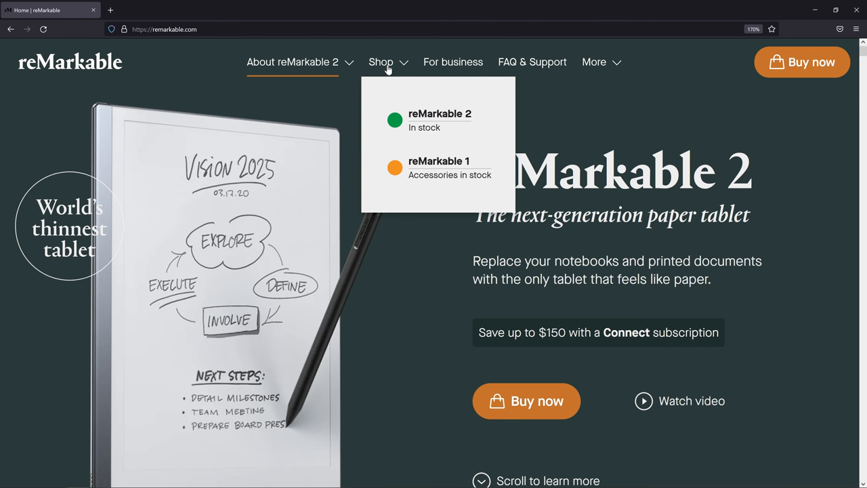
{"action": "mouse_move", "coordinate": [426, 132]}
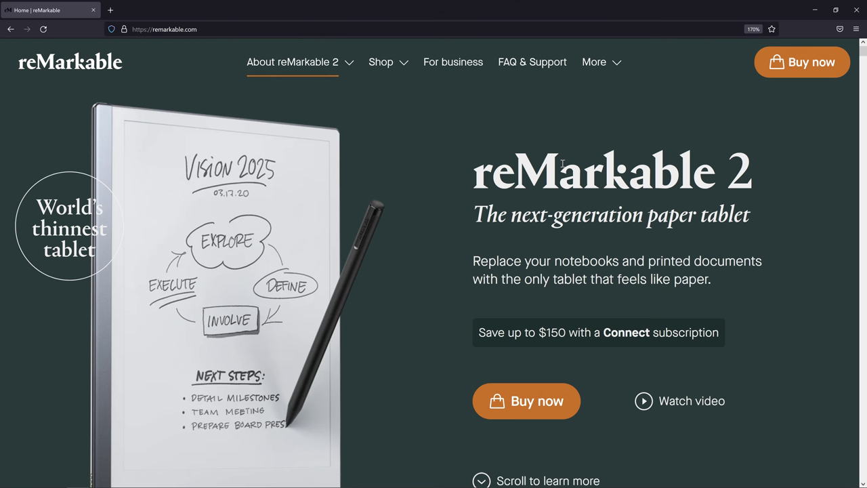
{"action": "scroll", "scroll_direction": "down", "scroll_amount": 3}
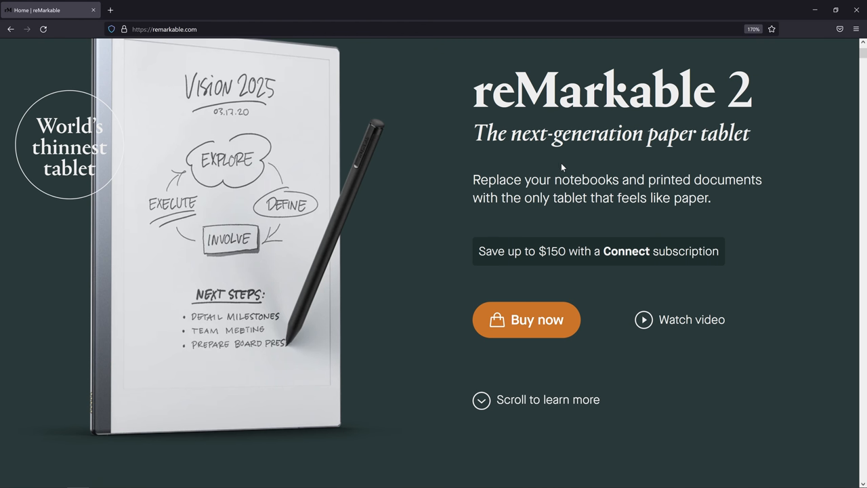
{"action": "scroll", "scroll_direction": "down", "scroll_amount": 3}
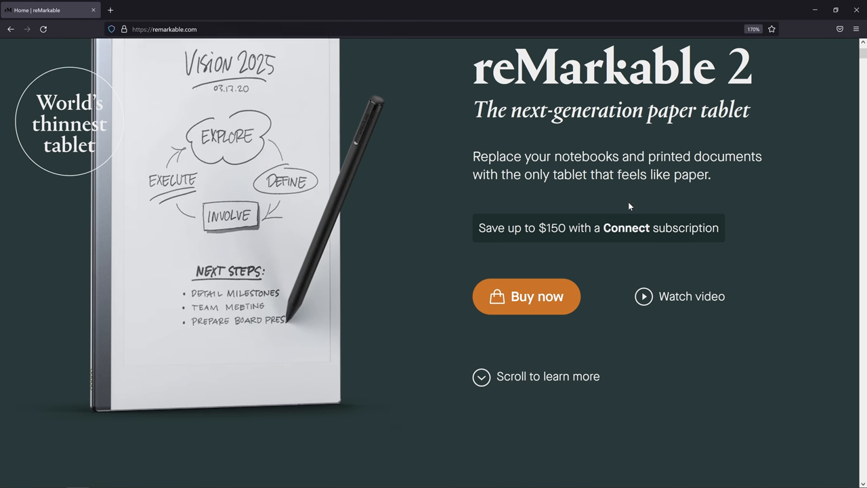
{"action": "scroll", "scroll_direction": "down", "scroll_amount": 3}
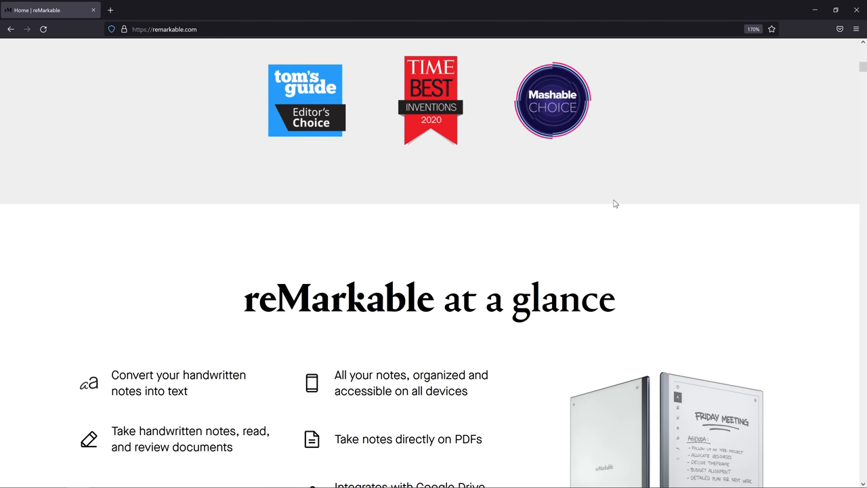
{"action": "scroll", "scroll_direction": "down", "scroll_amount": 3}
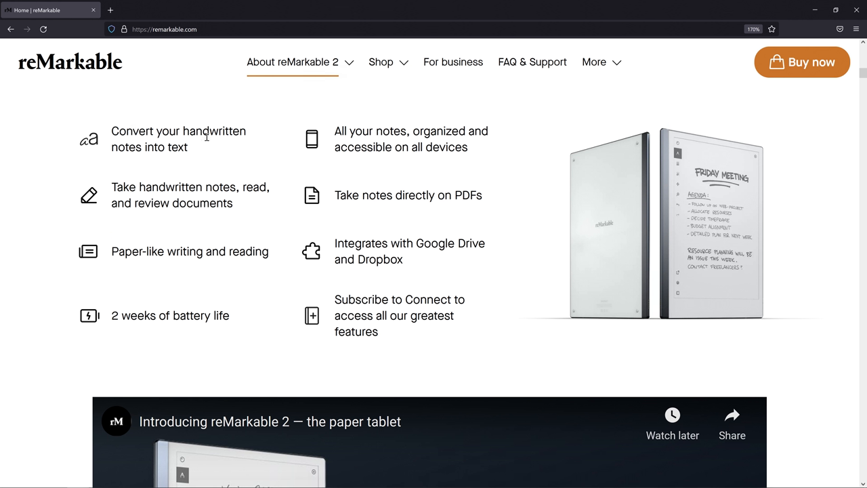
{"action": "mouse_move", "coordinate": [301, 193]}
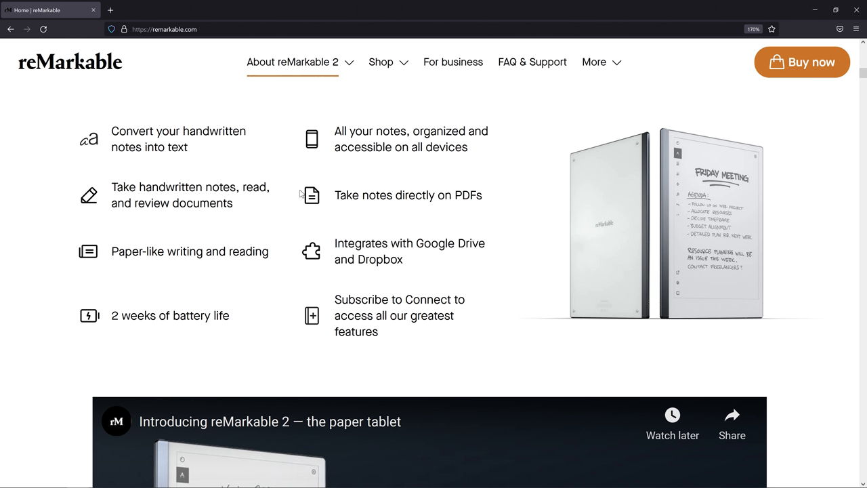
{"action": "mouse_move", "coordinate": [489, 195]}
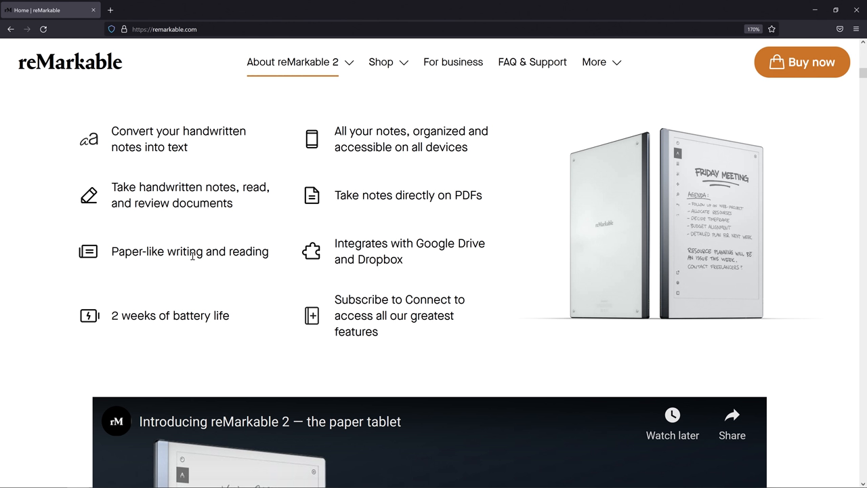
{"action": "scroll", "scroll_direction": "down", "scroll_amount": 3}
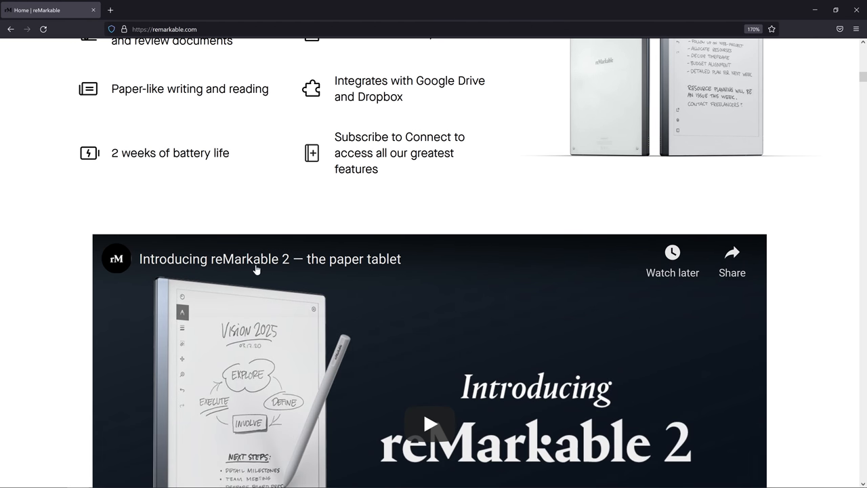
{"action": "scroll", "scroll_direction": "down", "scroll_amount": 3}
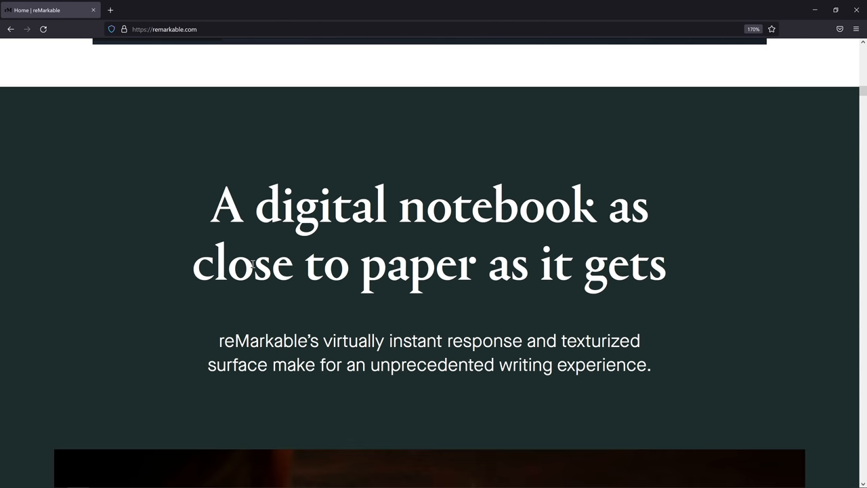
{"action": "scroll", "scroll_direction": "down", "scroll_amount": 3}
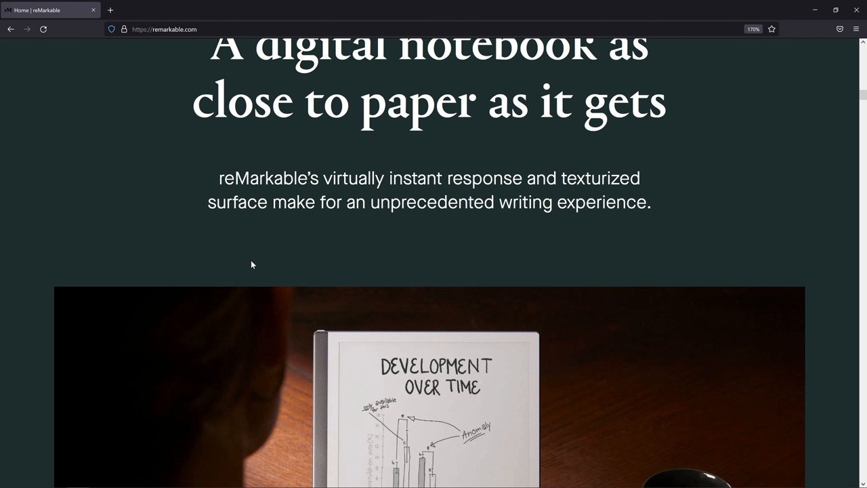
{"action": "scroll", "scroll_direction": "down", "scroll_amount": 3}
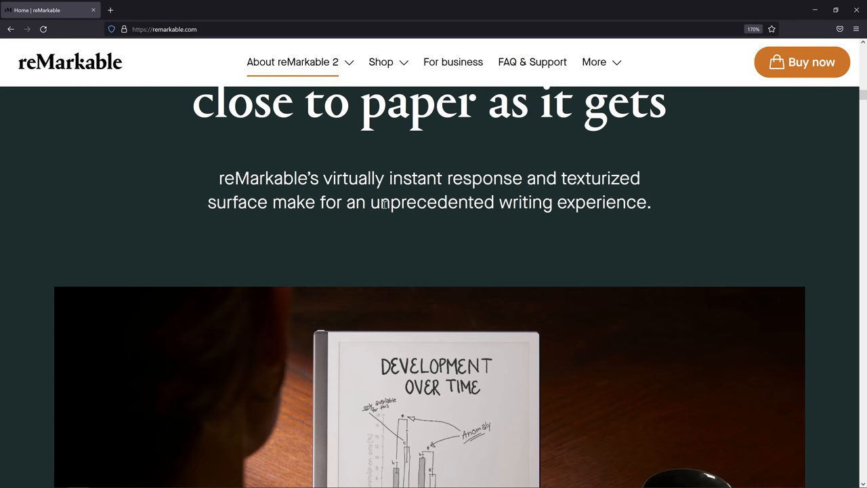
{"action": "mouse_move", "coordinate": [376, 238]}
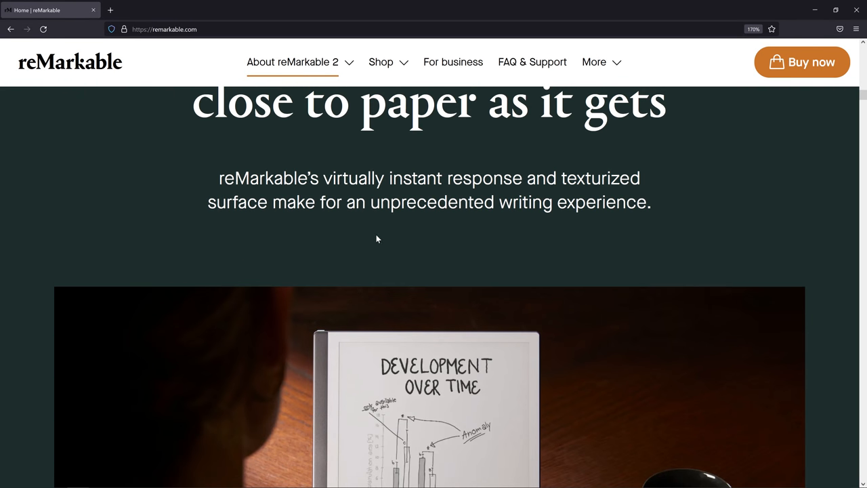
{"action": "scroll", "scroll_direction": "down", "scroll_amount": 3}
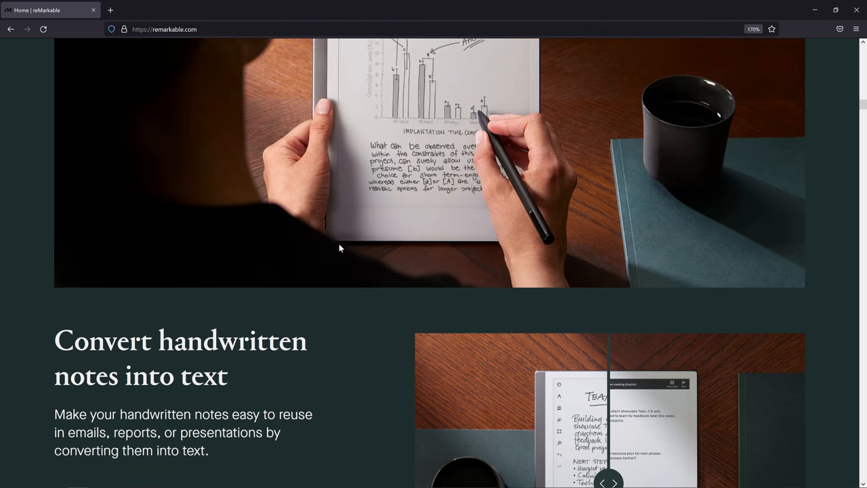
{"action": "scroll", "scroll_direction": "down", "scroll_amount": 3}
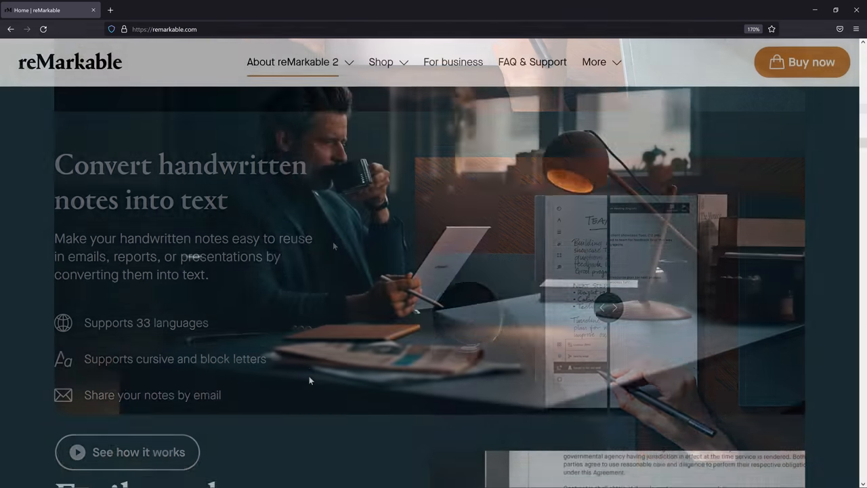
{"action": "scroll", "scroll_direction": "down", "scroll_amount": 3}
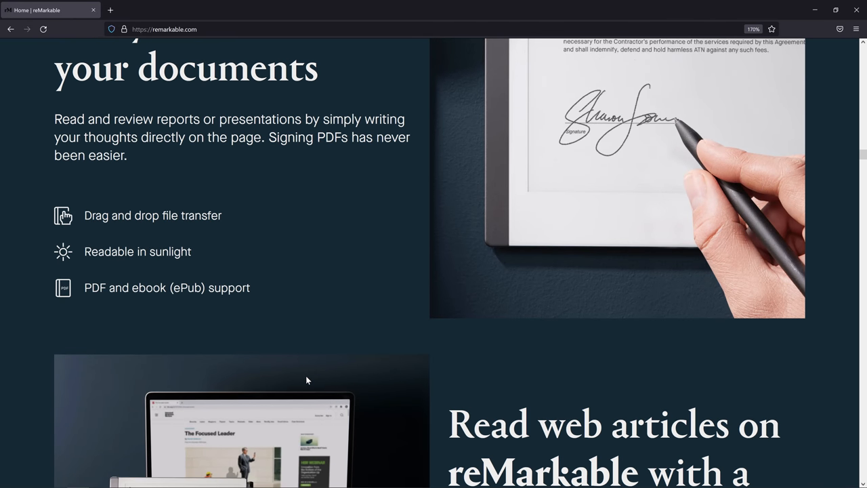
{"action": "scroll", "scroll_direction": "down", "scroll_amount": 3}
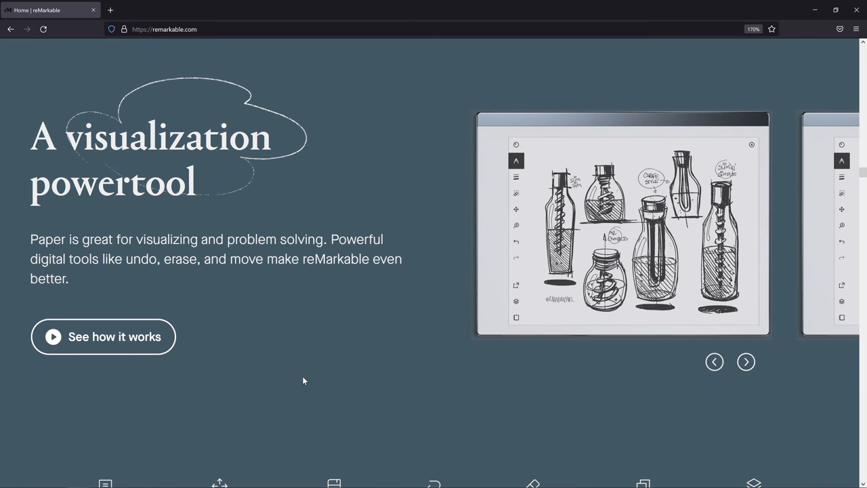
Scroll down from 'Subscribe to Connect' toward 'The world's thinnest tablet' section.
{"action": "scroll", "scroll_direction": "down", "scroll_amount": 3}
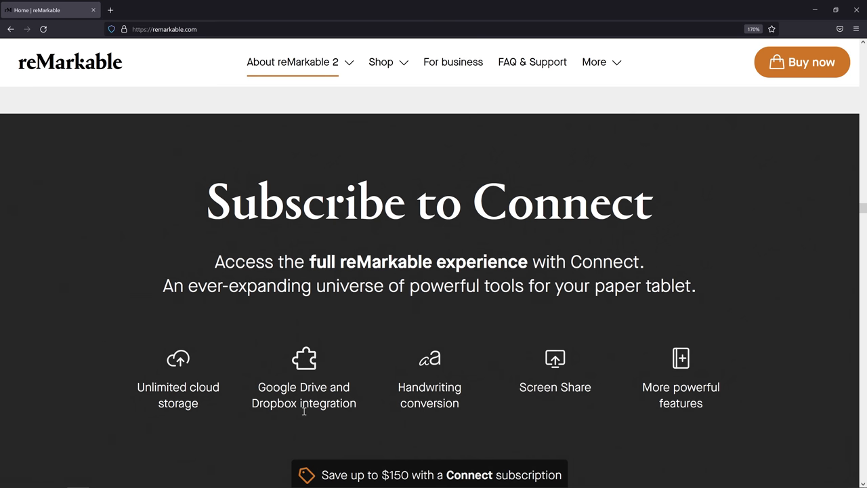
{"action": "mouse_move", "coordinate": [487, 216]}
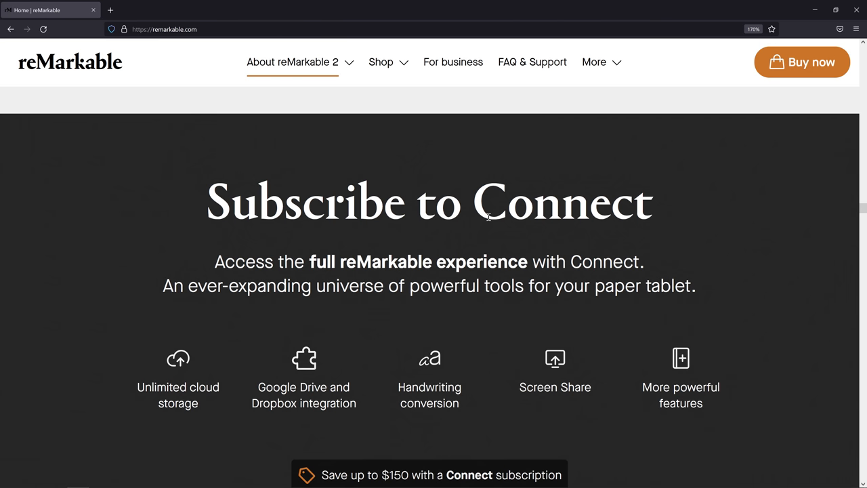
{"action": "mouse_move", "coordinate": [344, 365]}
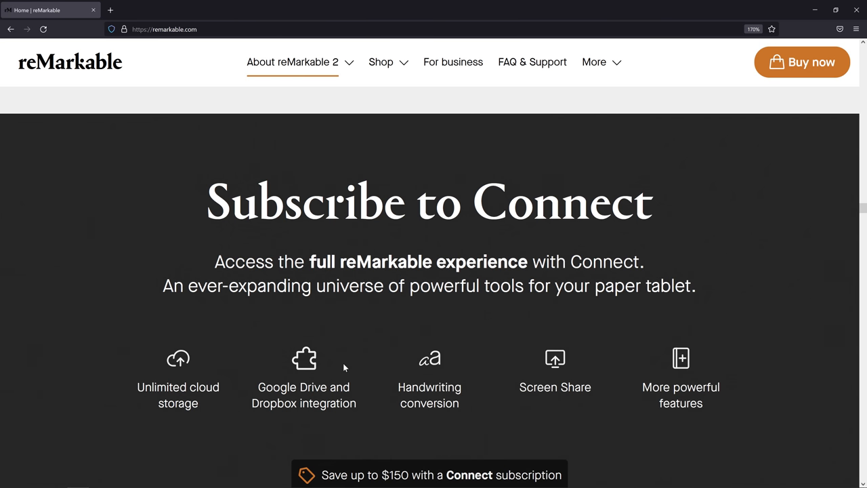
{"action": "mouse_move", "coordinate": [306, 418]}
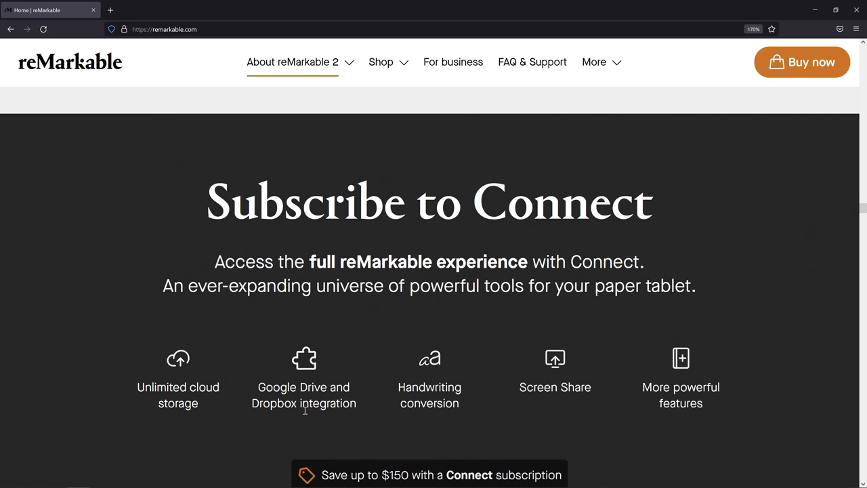
{"action": "mouse_move", "coordinate": [244, 313]}
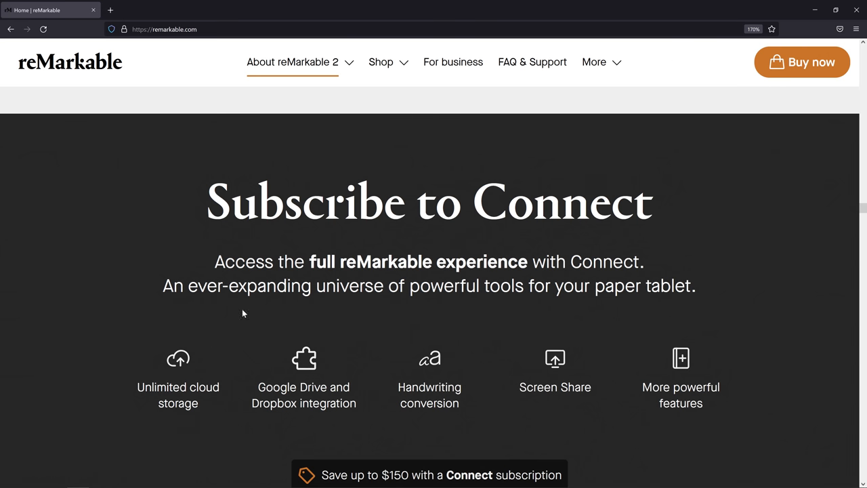
{"action": "mouse_move", "coordinate": [417, 409]}
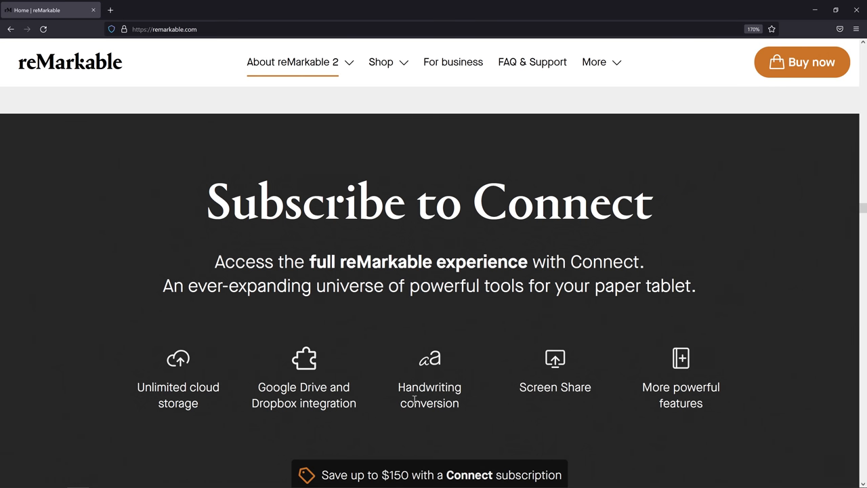
{"action": "mouse_move", "coordinate": [643, 355]}
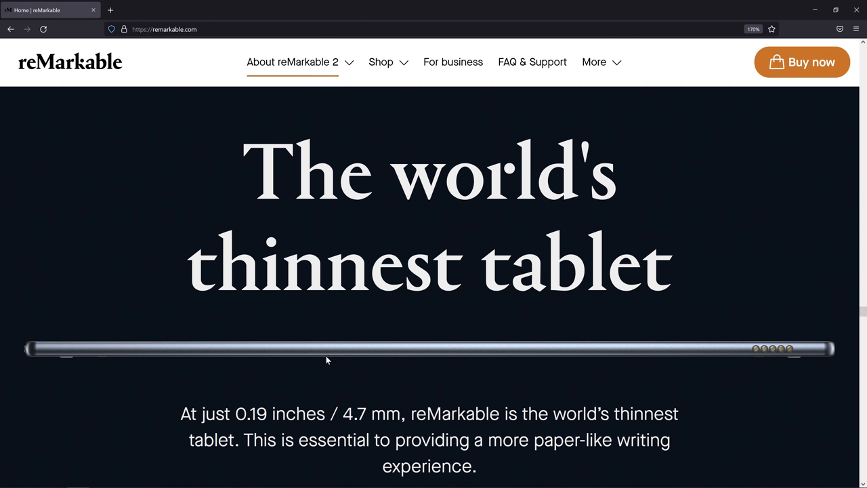
{"action": "mouse_move", "coordinate": [269, 376]}
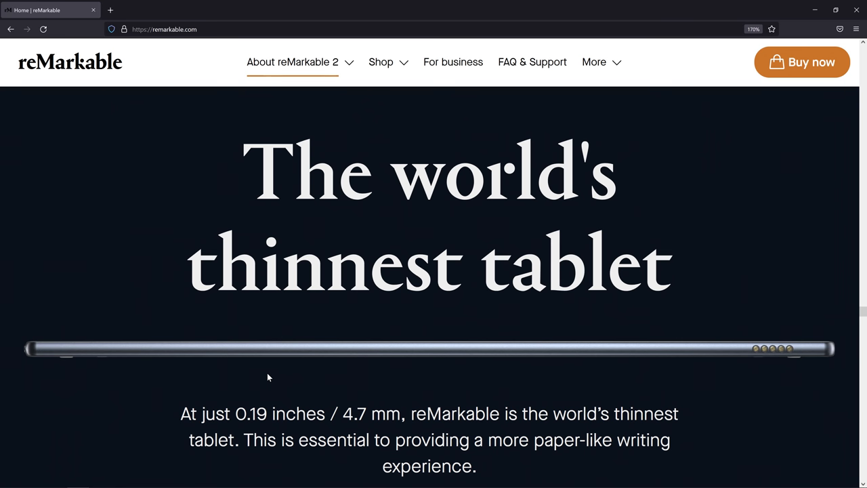
Scroll the homepage through Folios, Marker comparison and team sections to Technical specifications.
{"action": "scroll", "scroll_direction": "down", "scroll_amount": 3}
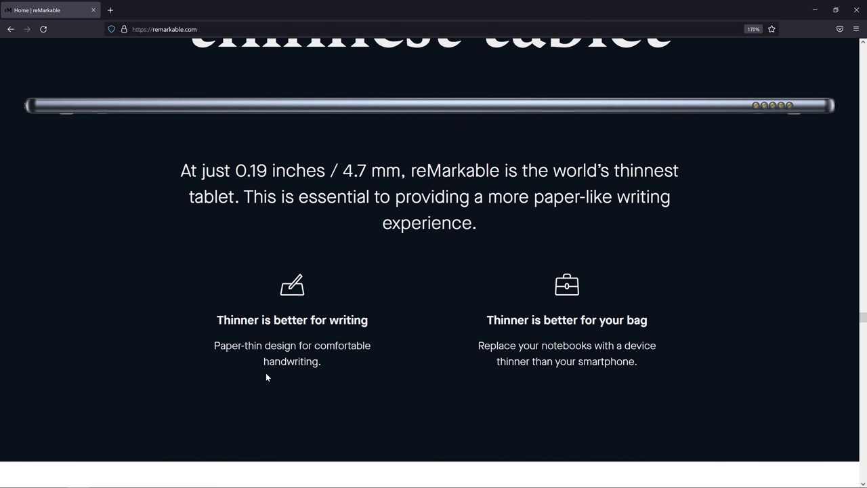
{"action": "scroll", "scroll_direction": "down", "scroll_amount": 3}
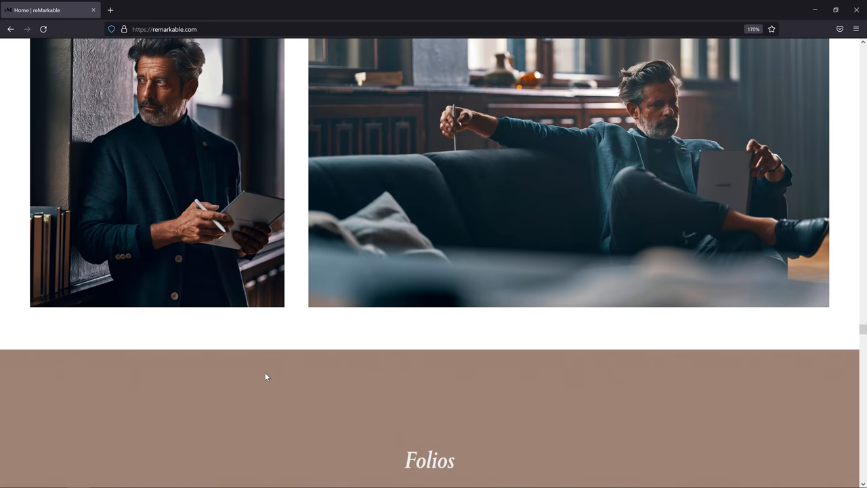
{"action": "scroll", "scroll_direction": "down", "scroll_amount": 3}
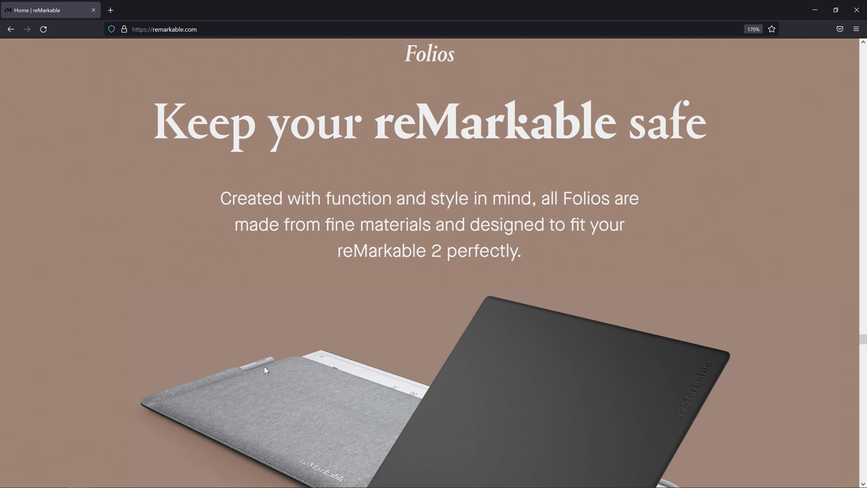
{"action": "scroll", "scroll_direction": "down", "scroll_amount": 3}
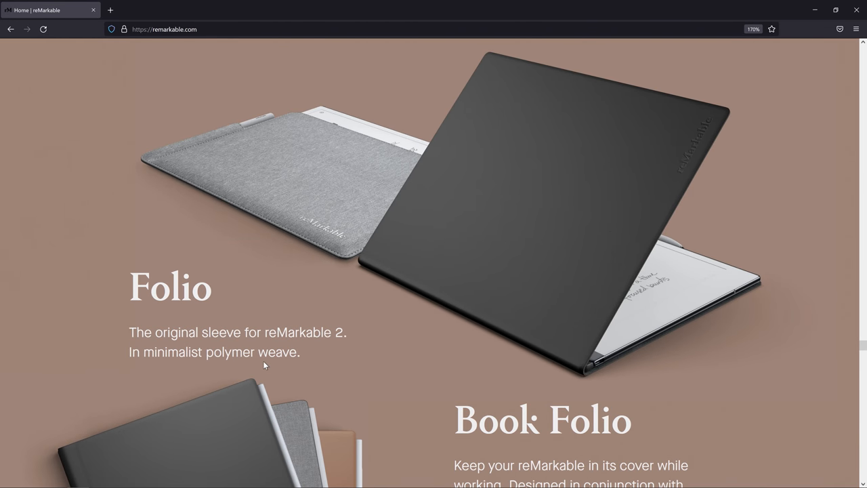
{"action": "scroll", "scroll_direction": "down", "scroll_amount": 3}
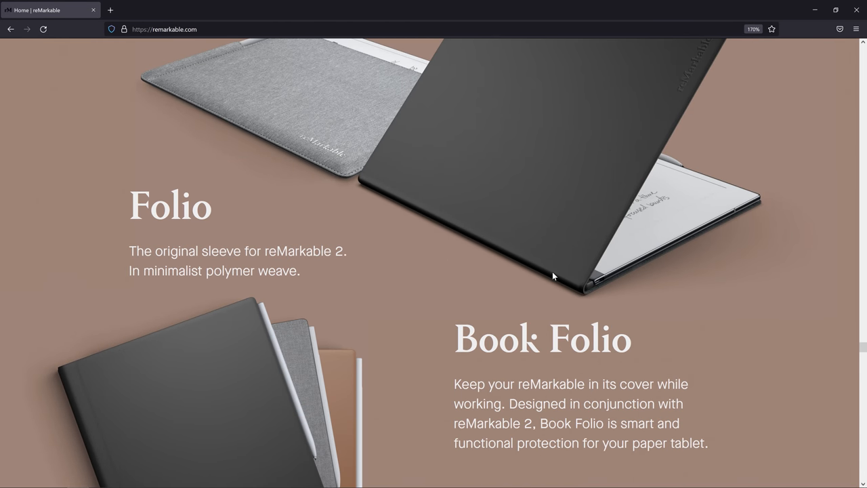
{"action": "scroll", "scroll_direction": "down", "scroll_amount": 3}
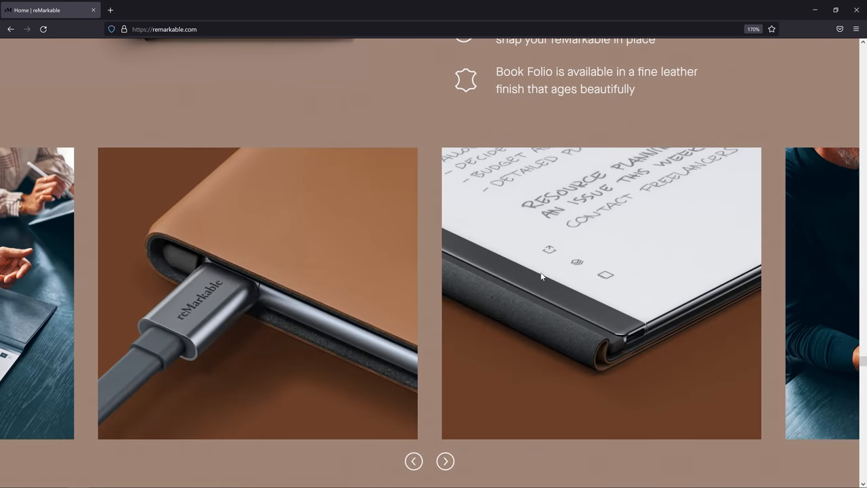
{"action": "scroll", "scroll_direction": "down", "scroll_amount": 3}
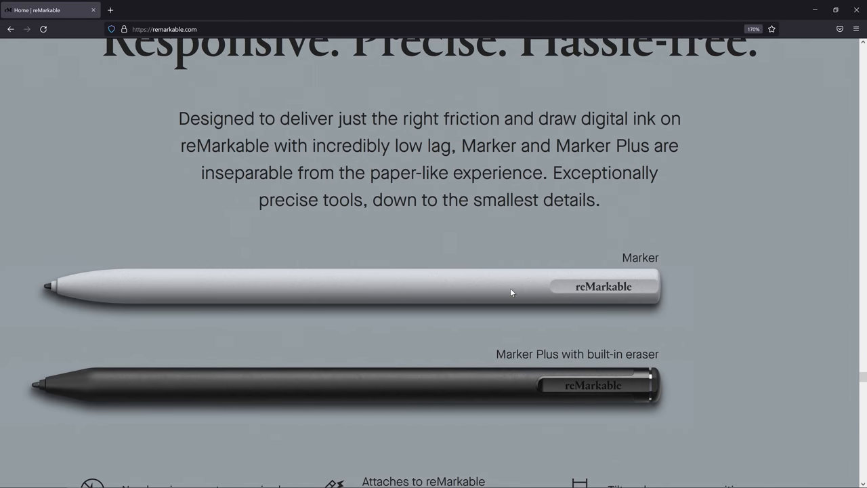
{"action": "mouse_move", "coordinate": [632, 378]}
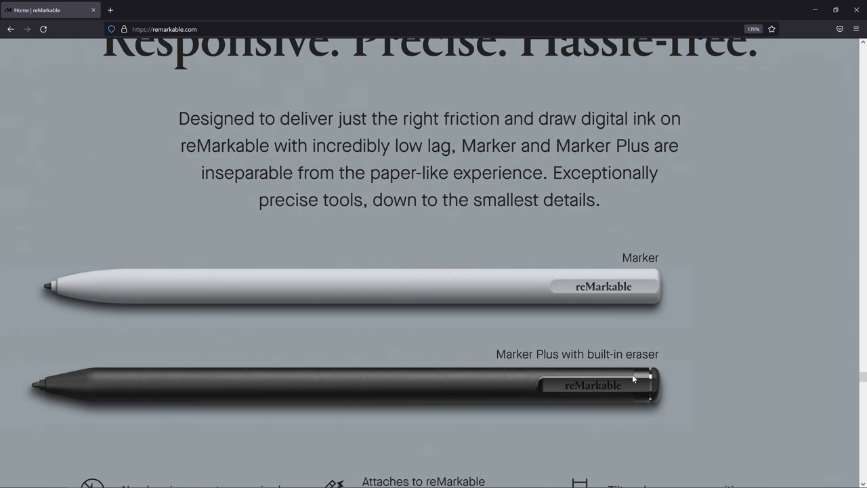
{"action": "mouse_move", "coordinate": [609, 301]}
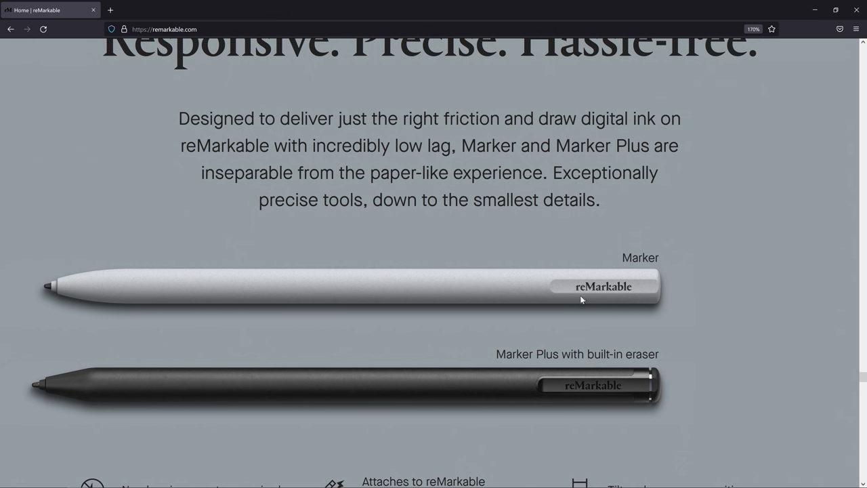
{"action": "scroll", "scroll_direction": "down", "scroll_amount": 3}
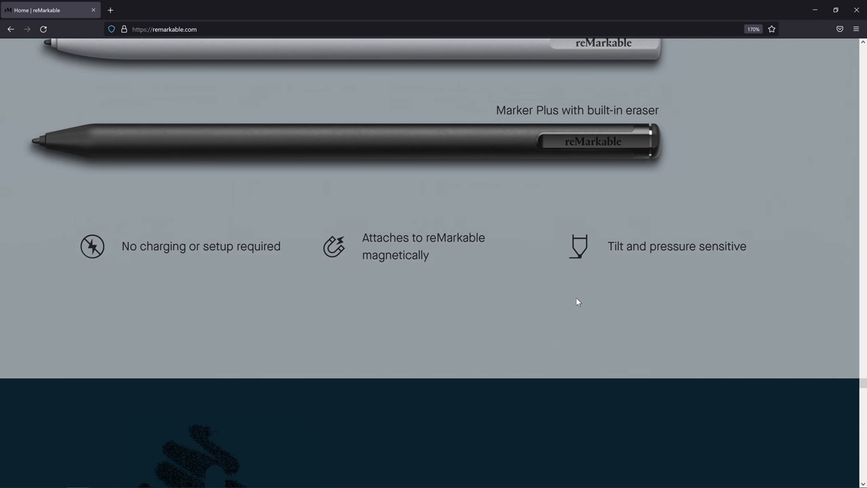
{"action": "scroll", "scroll_direction": "down", "scroll_amount": 3}
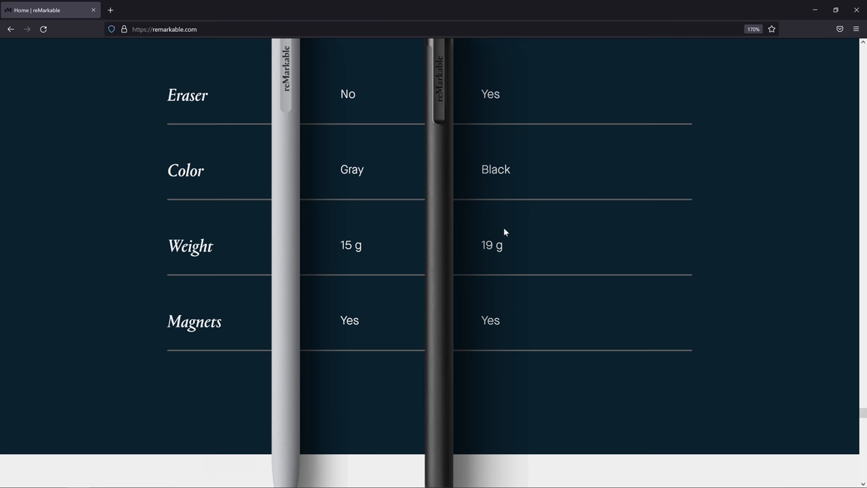
{"action": "mouse_move", "coordinate": [484, 250]}
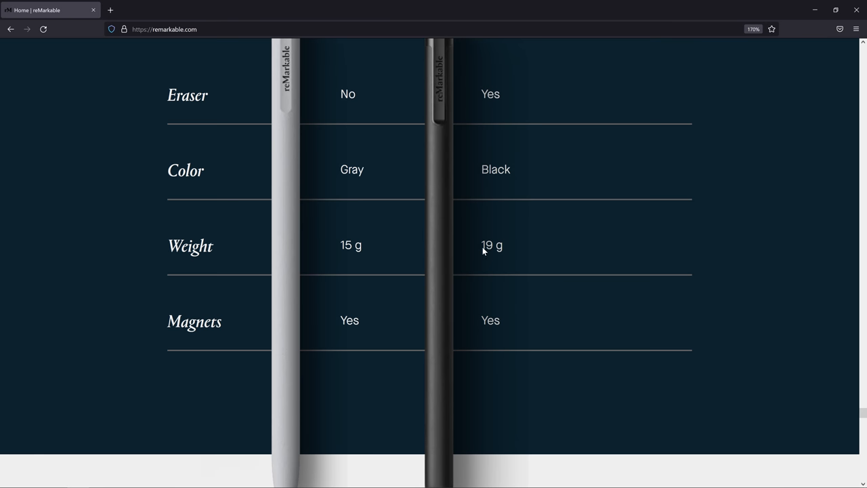
{"action": "scroll", "scroll_direction": "down", "scroll_amount": 3}
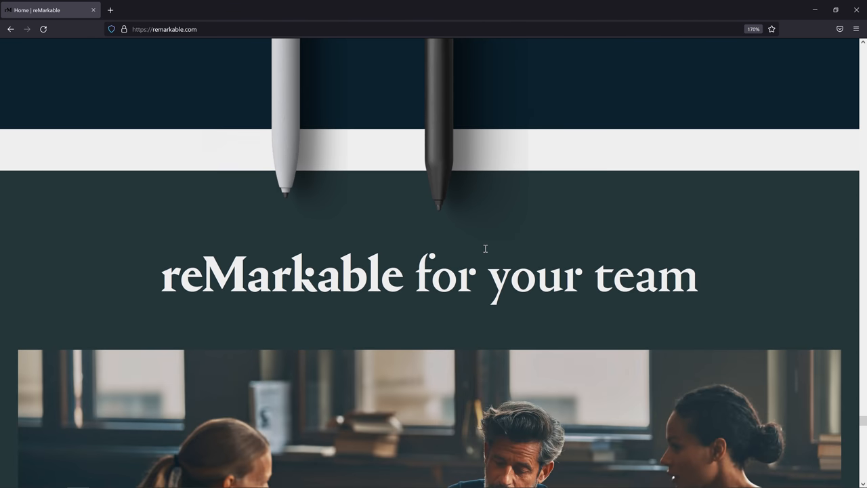
{"action": "scroll", "scroll_direction": "down", "scroll_amount": 3}
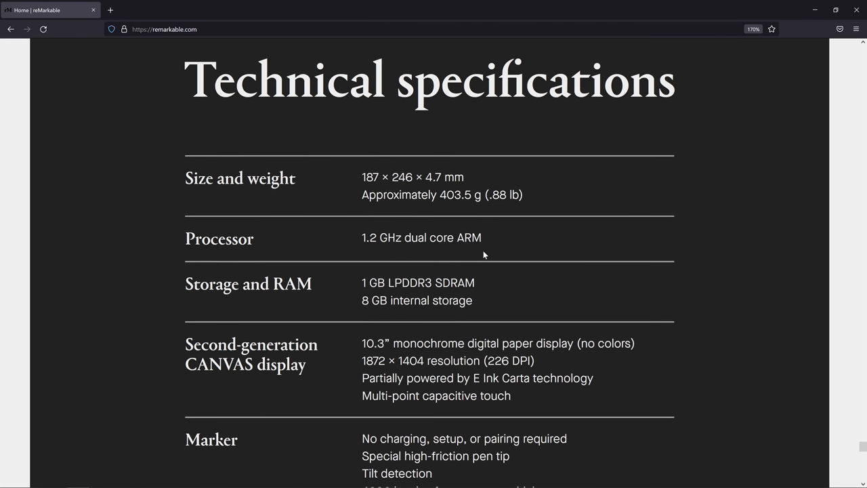
{"action": "scroll", "scroll_direction": "down", "scroll_amount": 3}
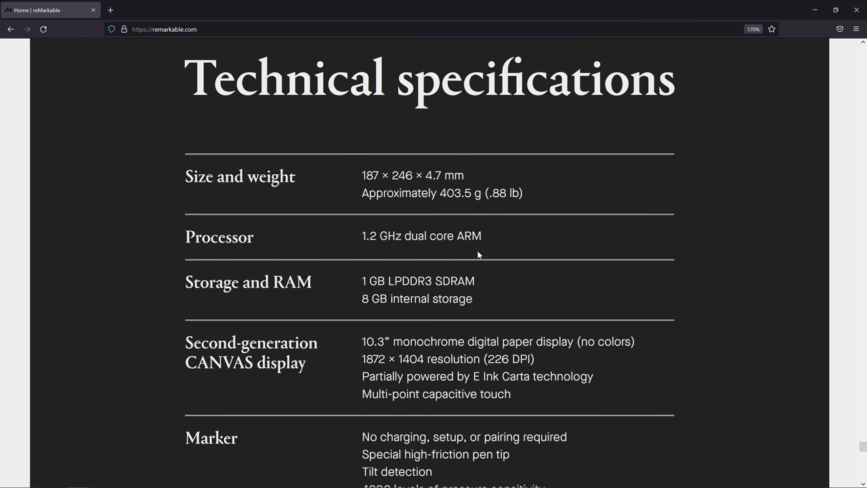
{"action": "mouse_move", "coordinate": [467, 251]}
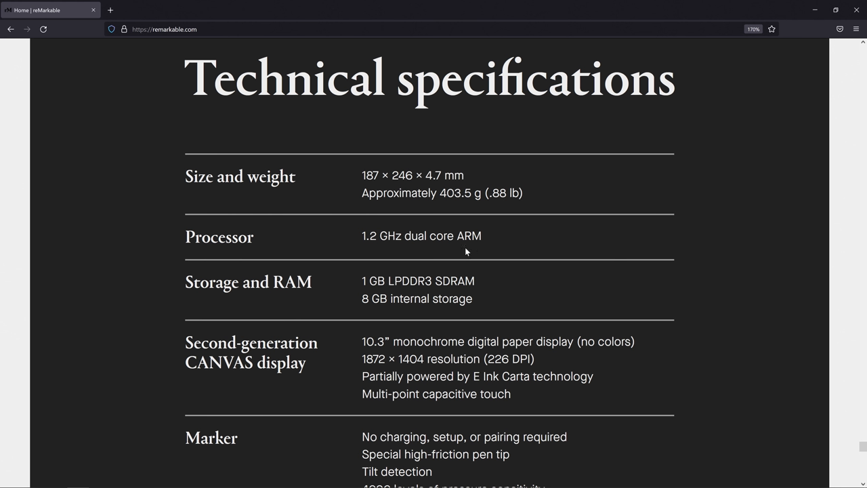
{"action": "mouse_move", "coordinate": [392, 242]}
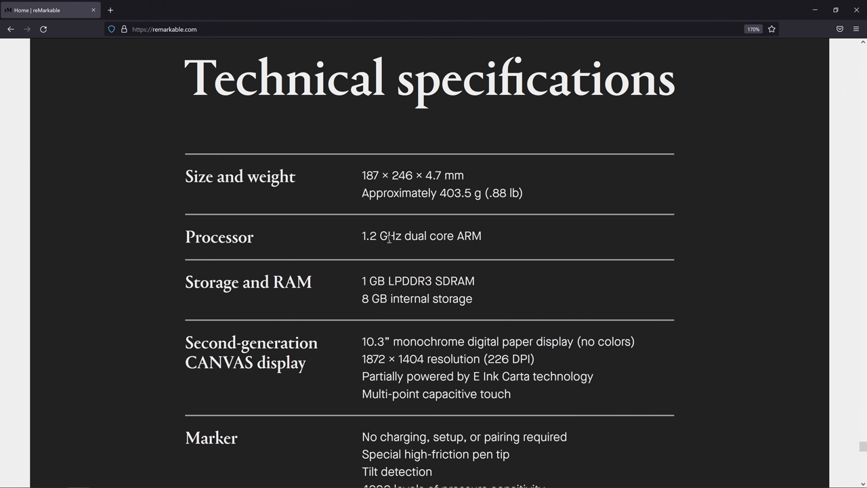
{"action": "mouse_move", "coordinate": [457, 284]}
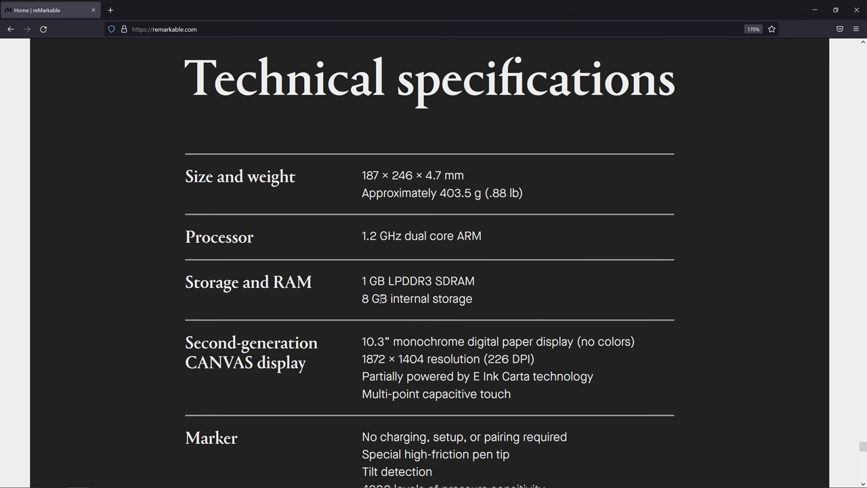
{"action": "mouse_move", "coordinate": [571, 285]}
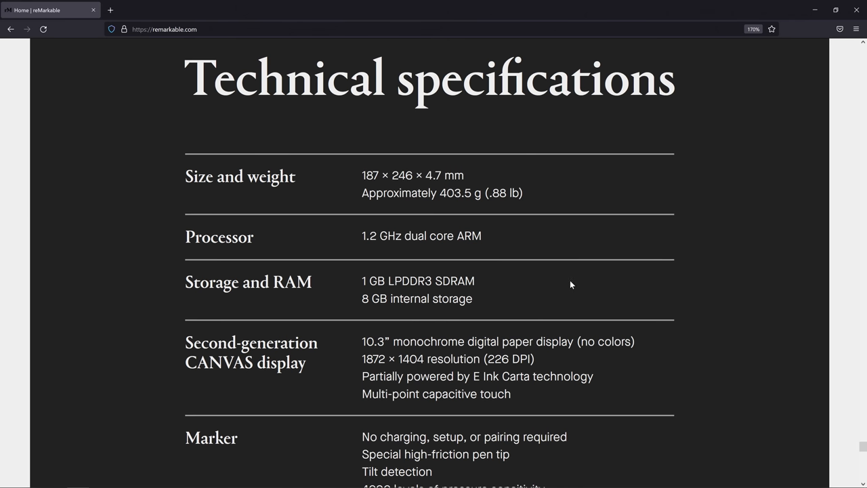
{"action": "scroll", "scroll_direction": "down", "scroll_amount": 3}
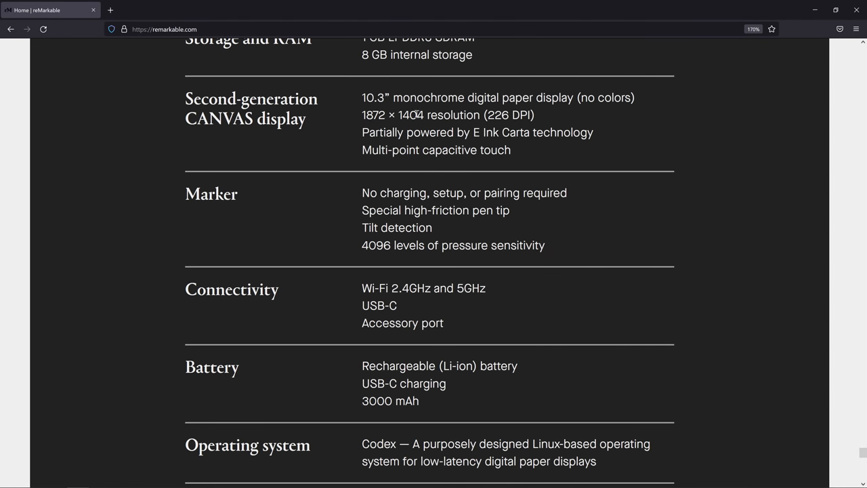
{"action": "mouse_move", "coordinate": [479, 120]}
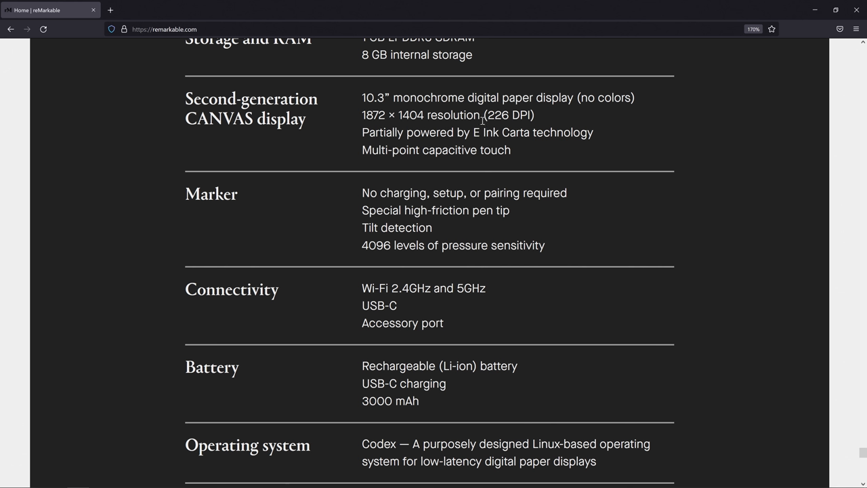
{"action": "mouse_move", "coordinate": [514, 116]}
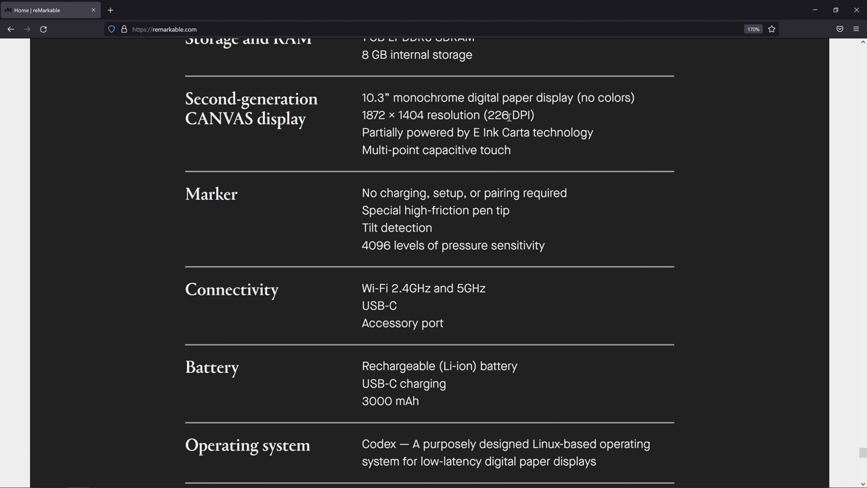
{"action": "mouse_move", "coordinate": [569, 178]}
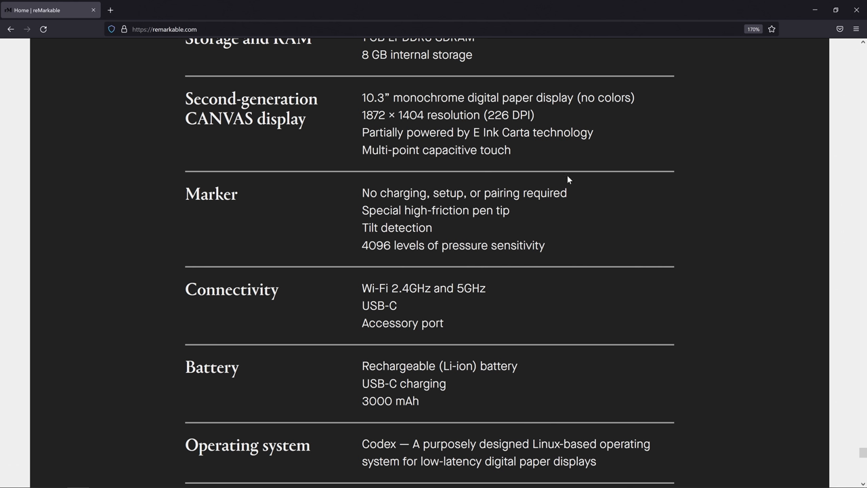
{"action": "scroll", "scroll_direction": "down", "scroll_amount": 3}
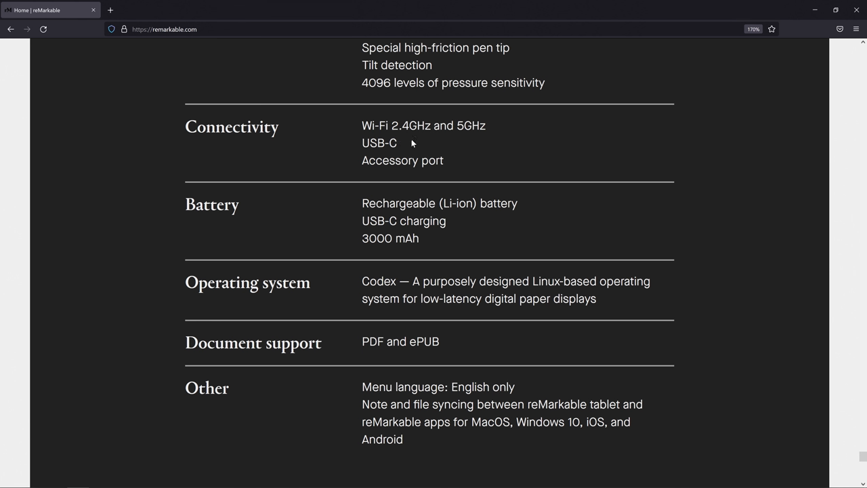
{"action": "mouse_move", "coordinate": [497, 141]}
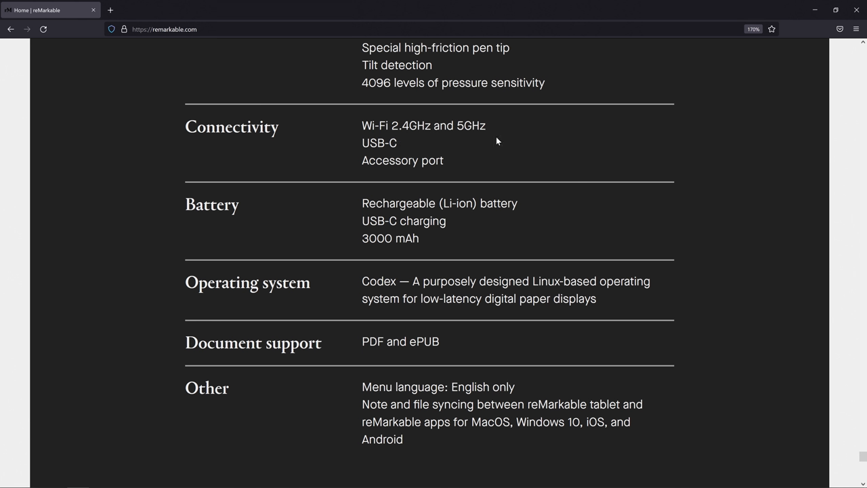
{"action": "scroll", "scroll_direction": "down", "scroll_amount": 3}
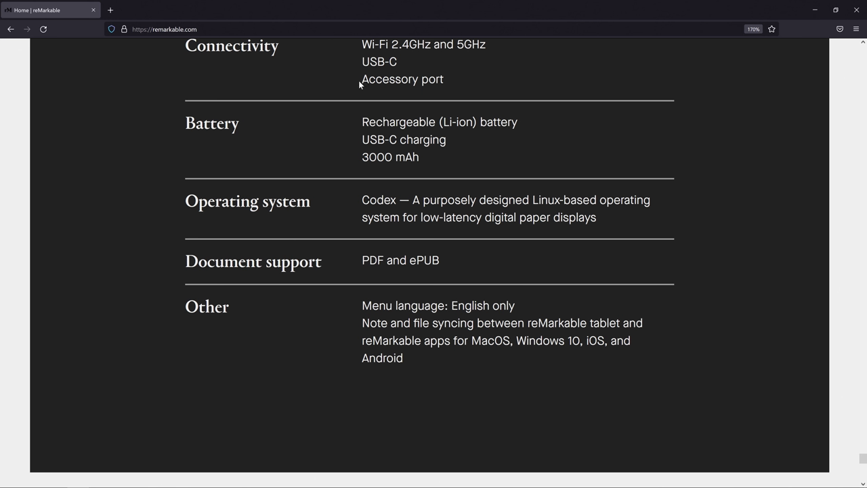
{"action": "mouse_move", "coordinate": [371, 84]}
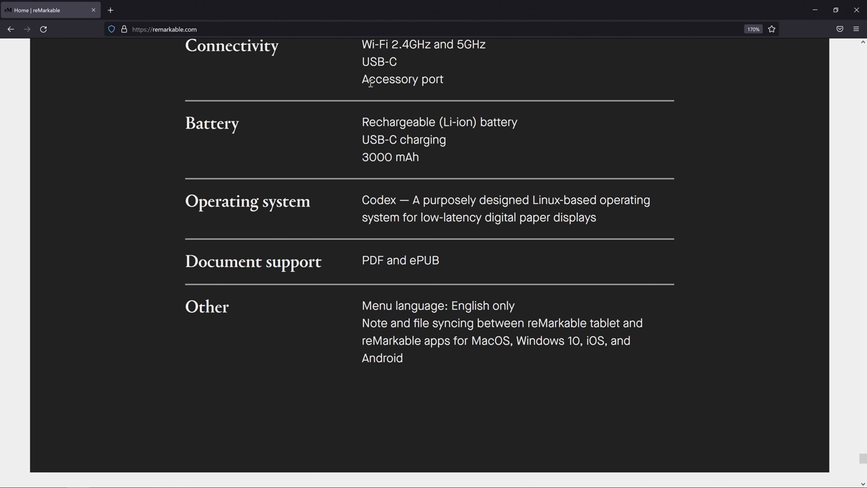
{"action": "mouse_move", "coordinate": [373, 157]}
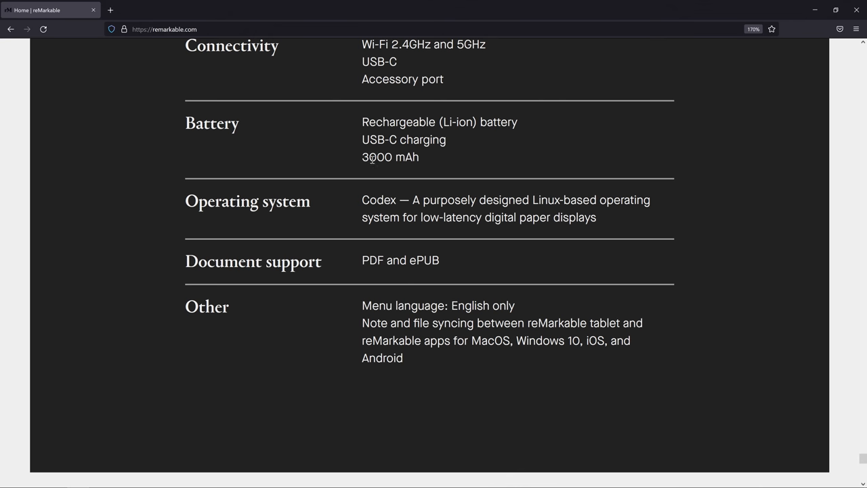
{"action": "scroll", "scroll_direction": "up", "scroll_amount": 3}
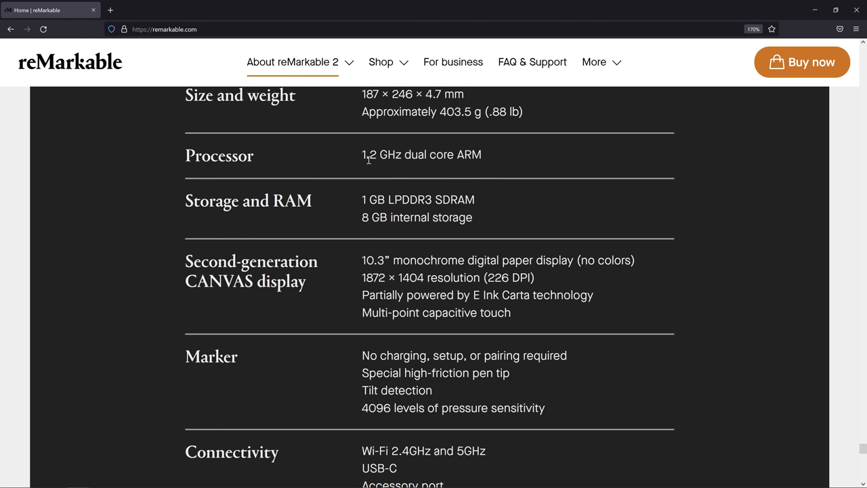
{"action": "mouse_move", "coordinate": [381, 167]}
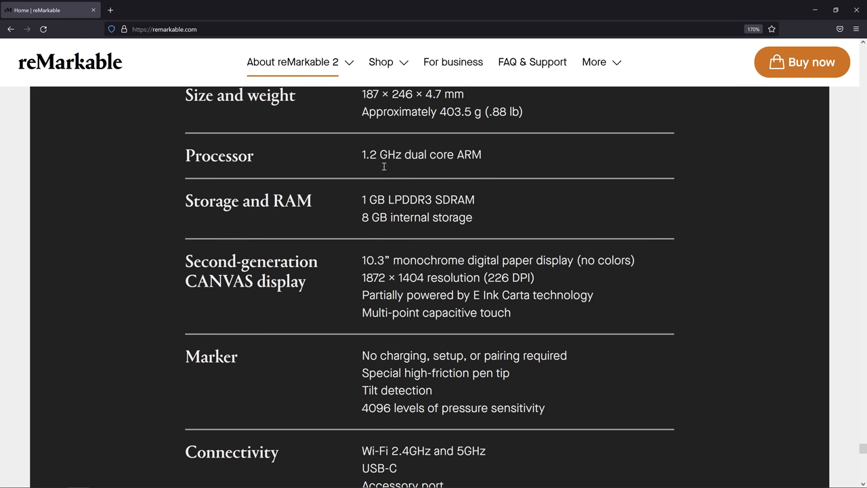
{"action": "mouse_move", "coordinate": [431, 154]}
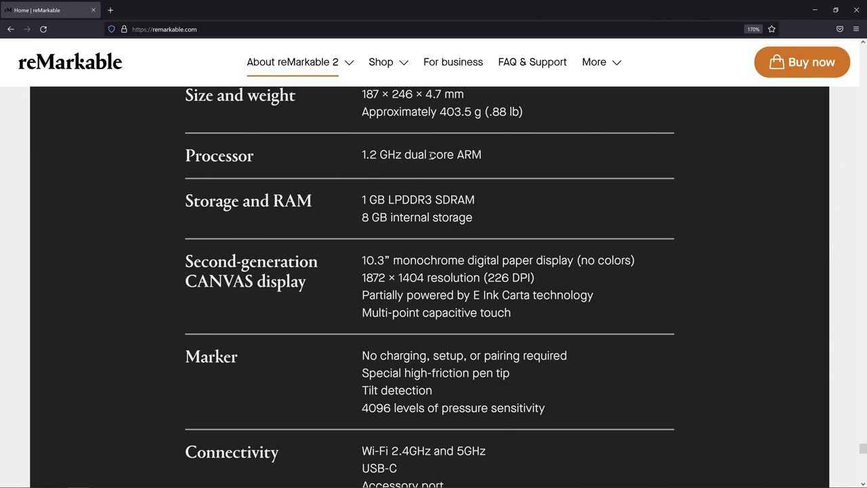
{"action": "mouse_move", "coordinate": [436, 154]}
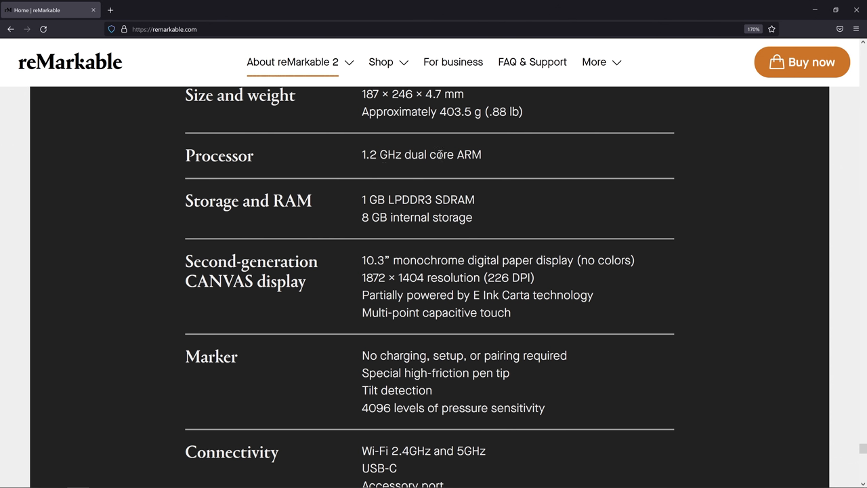
{"action": "mouse_move", "coordinate": [475, 168]}
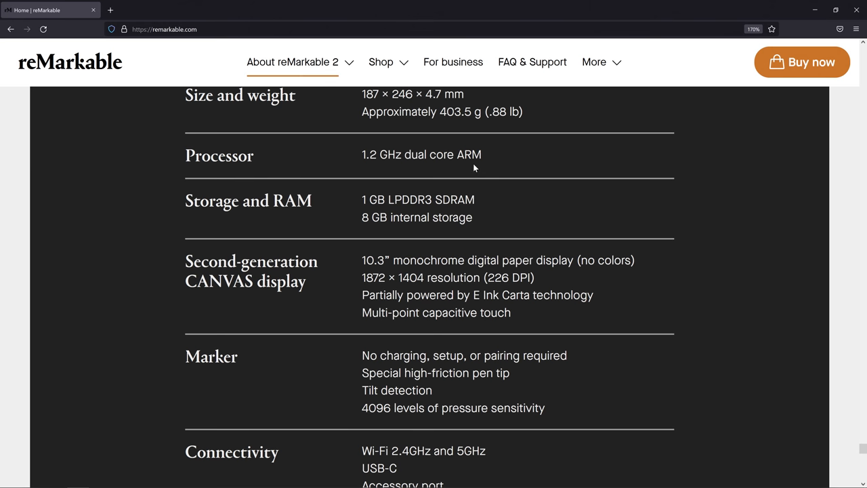
{"action": "scroll", "scroll_direction": "down", "scroll_amount": 3}
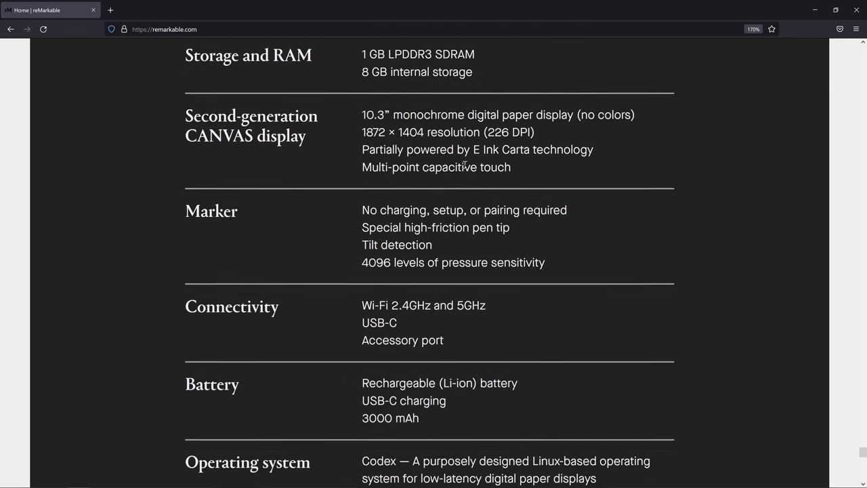
{"action": "scroll", "scroll_direction": "down", "scroll_amount": 3}
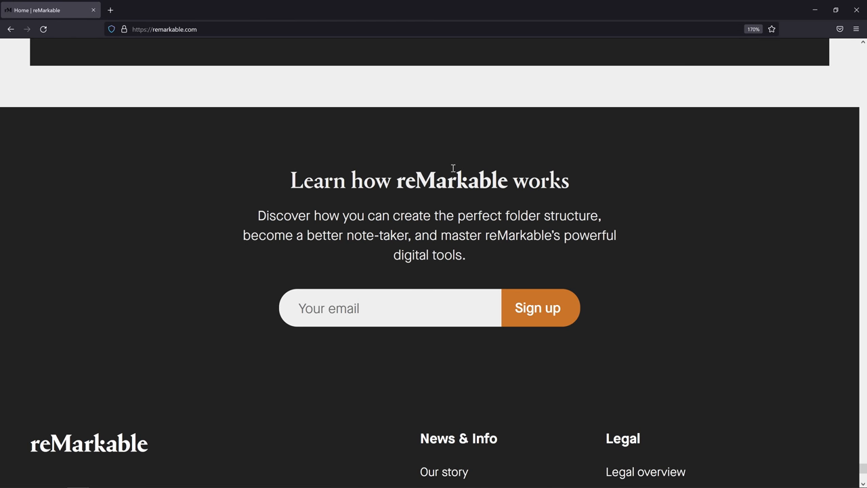
{"action": "scroll", "scroll_direction": "up", "scroll_amount": 3}
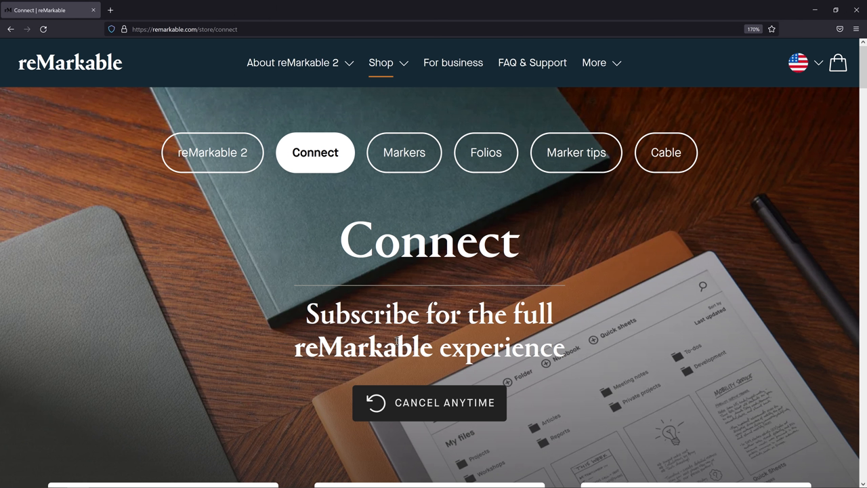
{"action": "mouse_move", "coordinate": [608, 316]}
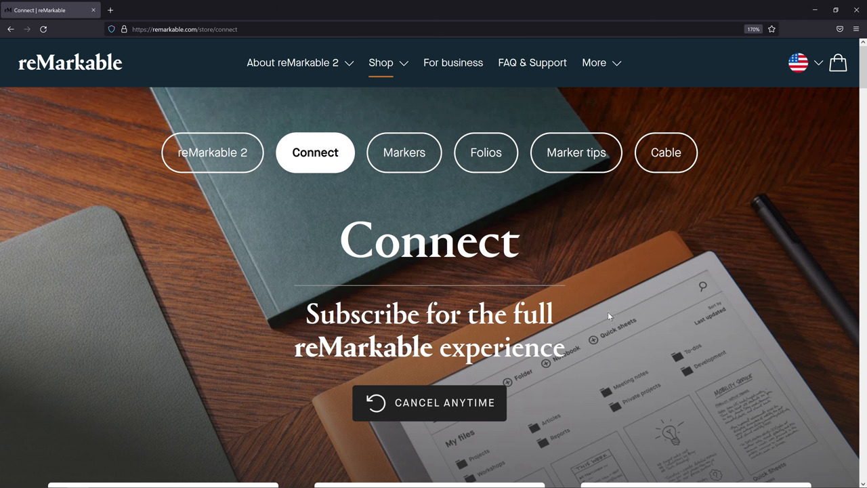
{"action": "scroll", "scroll_direction": "down", "scroll_amount": 3}
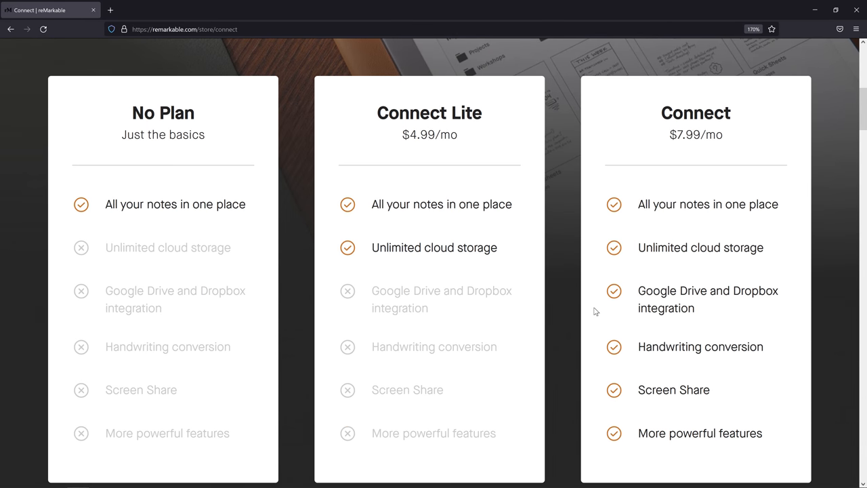
{"action": "mouse_move", "coordinate": [92, 215]}
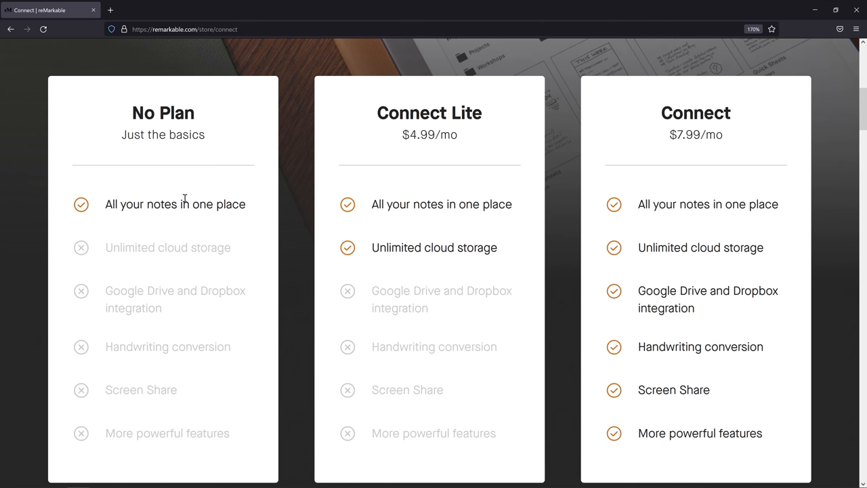
{"action": "mouse_move", "coordinate": [195, 202]}
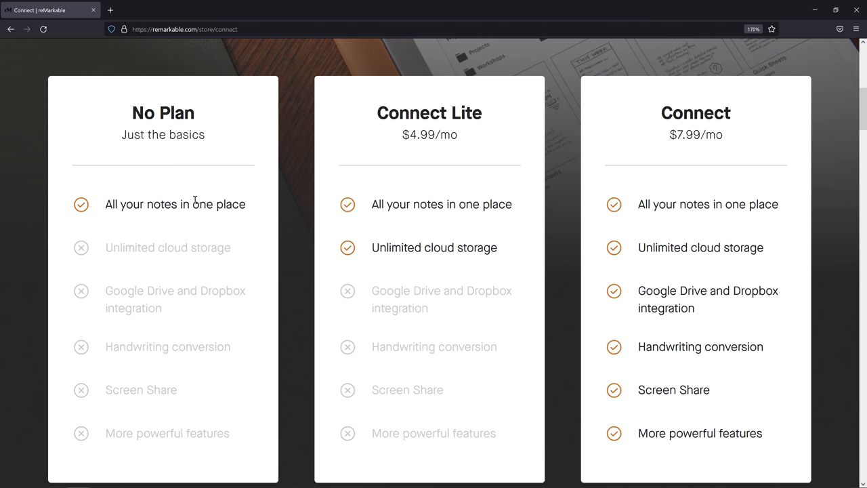
{"action": "mouse_move", "coordinate": [180, 204]}
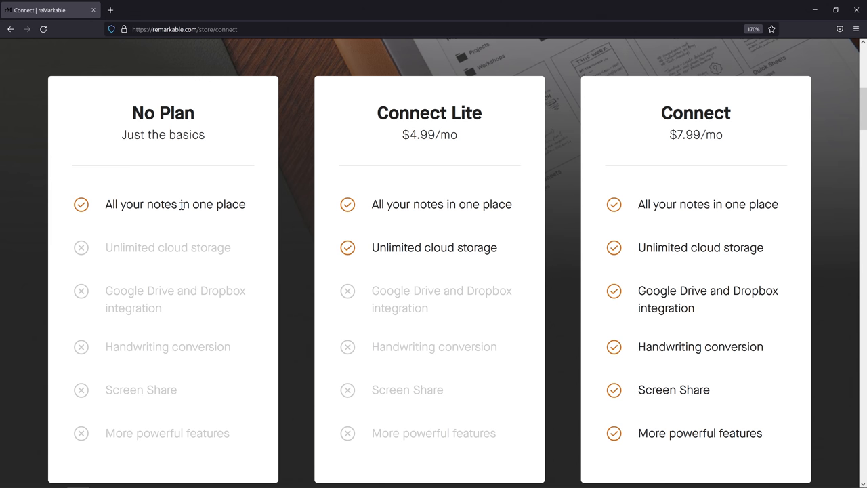
{"action": "mouse_move", "coordinate": [401, 142]}
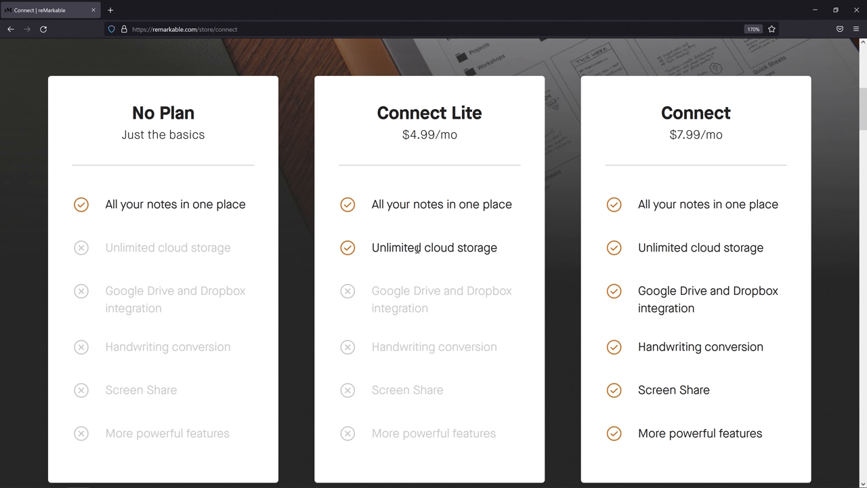
{"action": "mouse_move", "coordinate": [686, 116]}
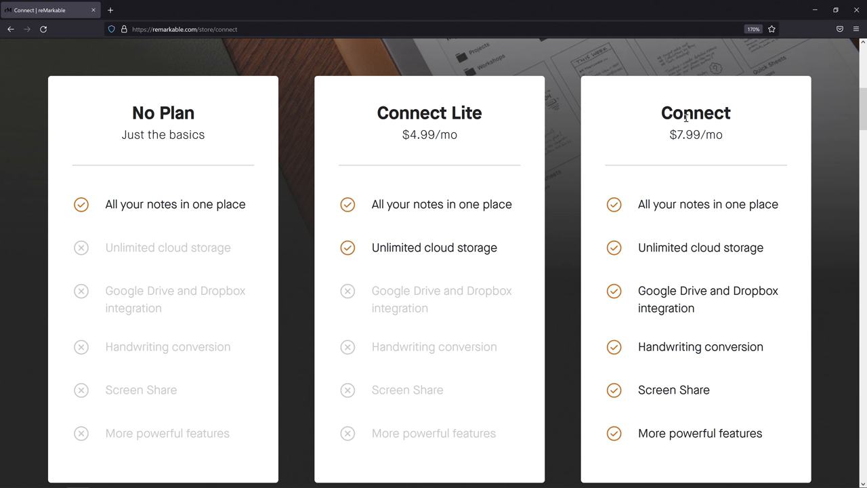
{"action": "mouse_move", "coordinate": [75, 134]}
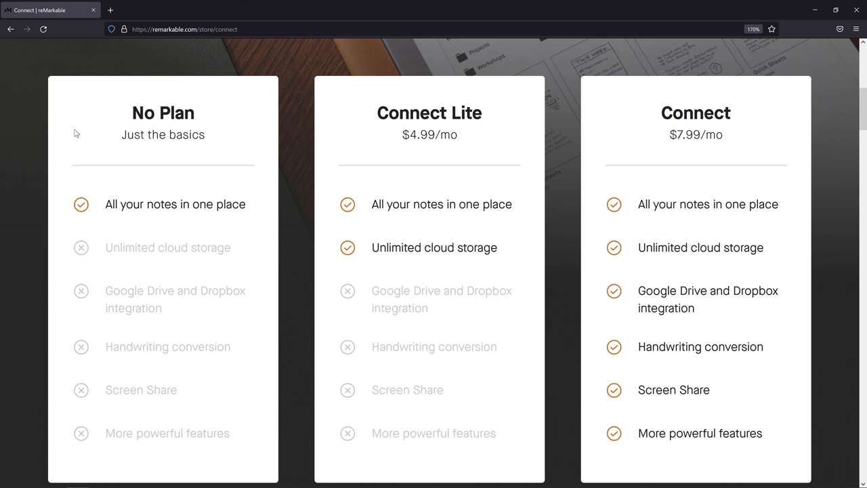
{"action": "mouse_move", "coordinate": [112, 200]}
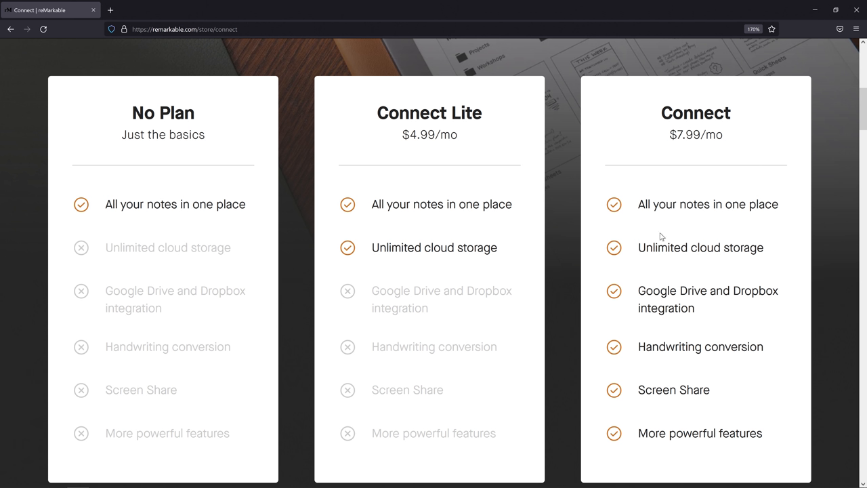
{"action": "mouse_move", "coordinate": [650, 292]}
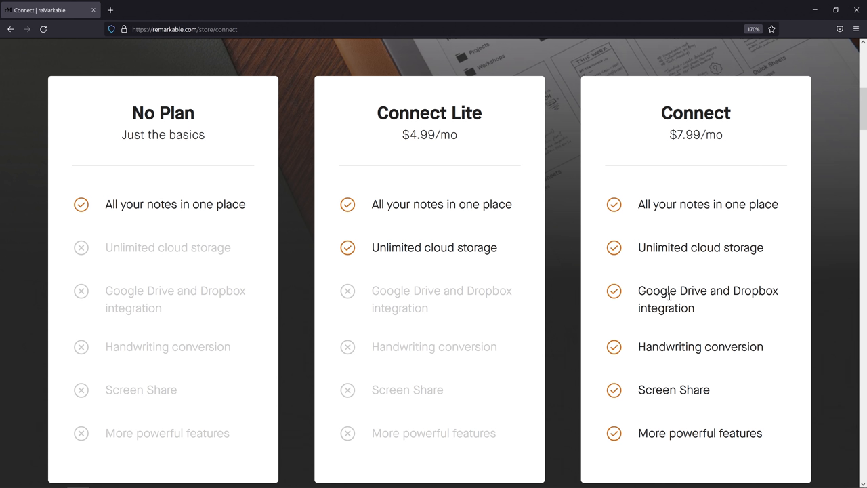
{"action": "mouse_move", "coordinate": [715, 315]}
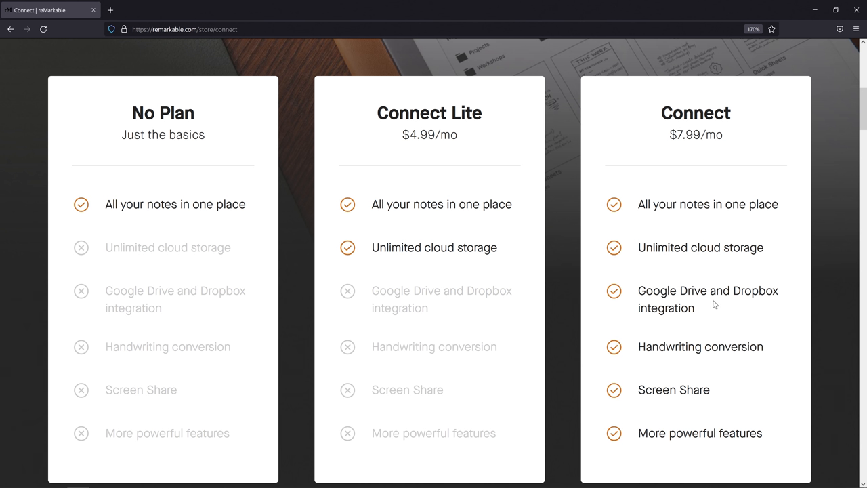
{"action": "mouse_move", "coordinate": [57, 198]}
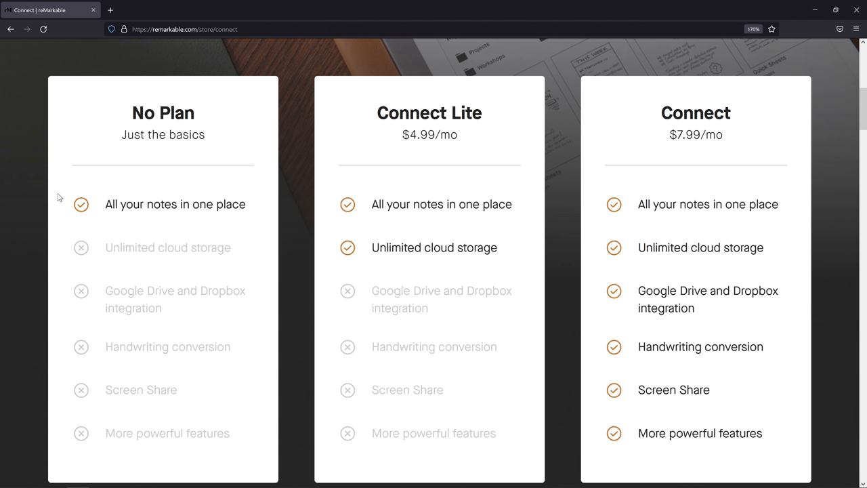
{"action": "mouse_move", "coordinate": [80, 231]}
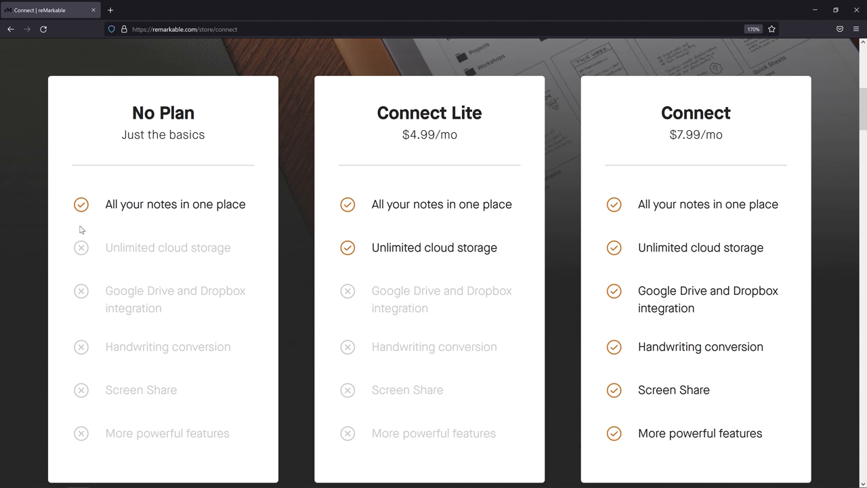
{"action": "mouse_move", "coordinate": [109, 229]}
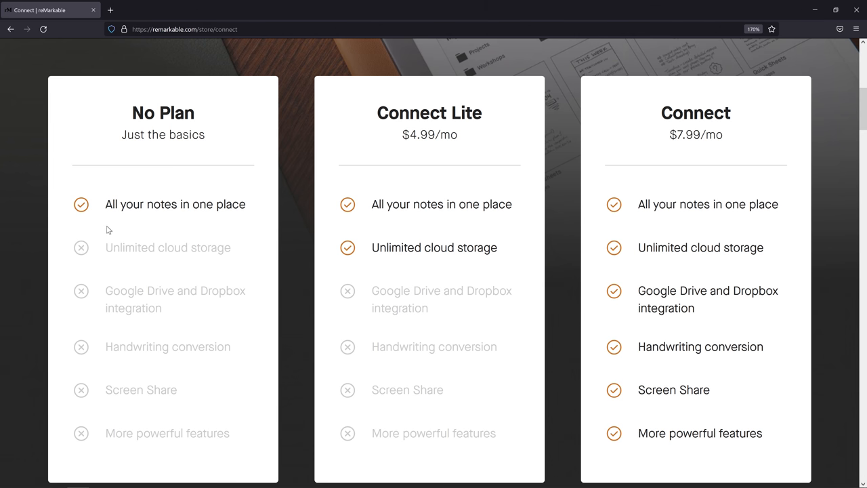
{"action": "mouse_move", "coordinate": [238, 215]}
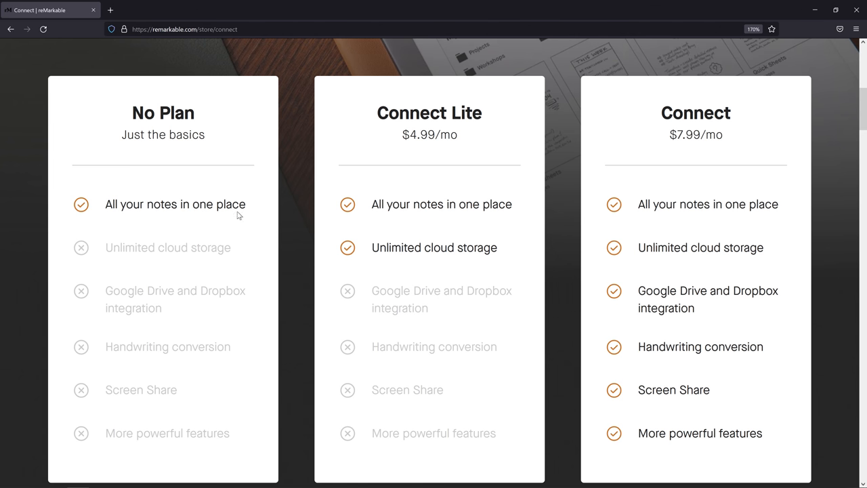
{"action": "mouse_move", "coordinate": [693, 294]}
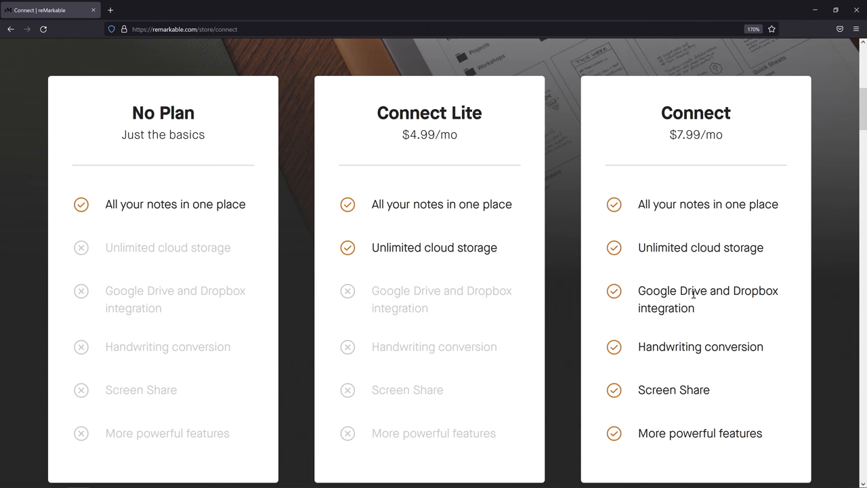
{"action": "mouse_move", "coordinate": [6, 292]}
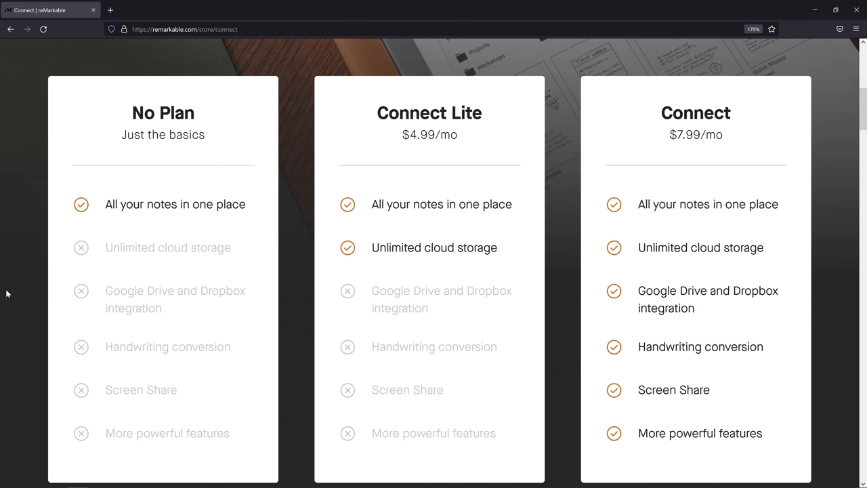
{"action": "mouse_move", "coordinate": [392, 218]}
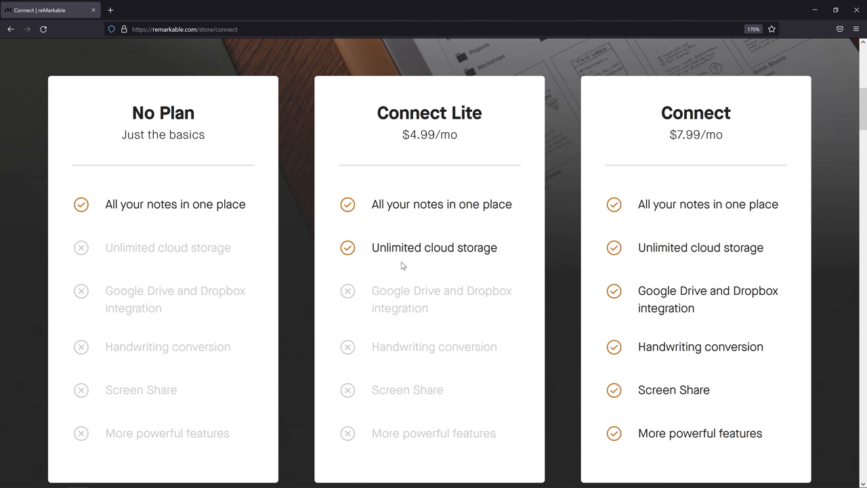
{"action": "mouse_move", "coordinate": [638, 355]}
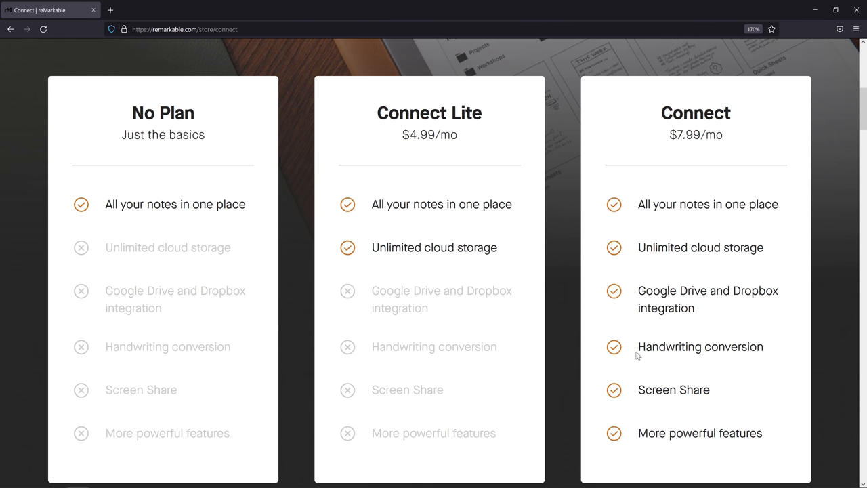
{"action": "mouse_move", "coordinate": [769, 350]}
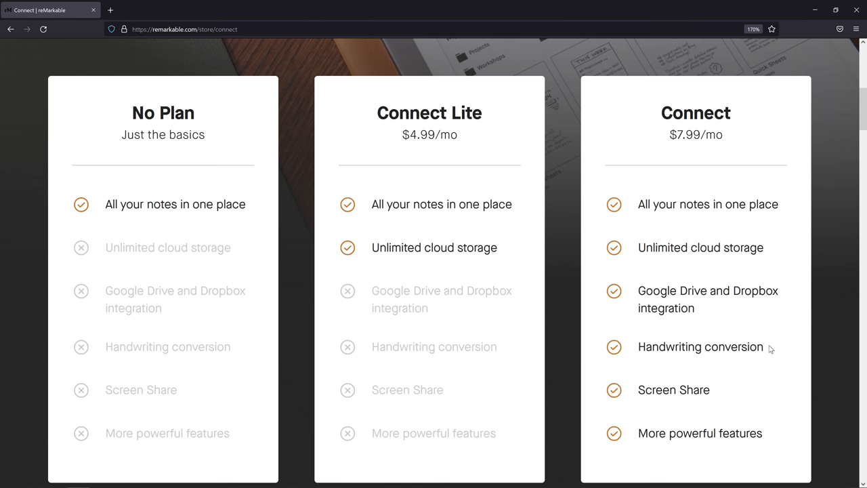
{"action": "mouse_move", "coordinate": [654, 357]}
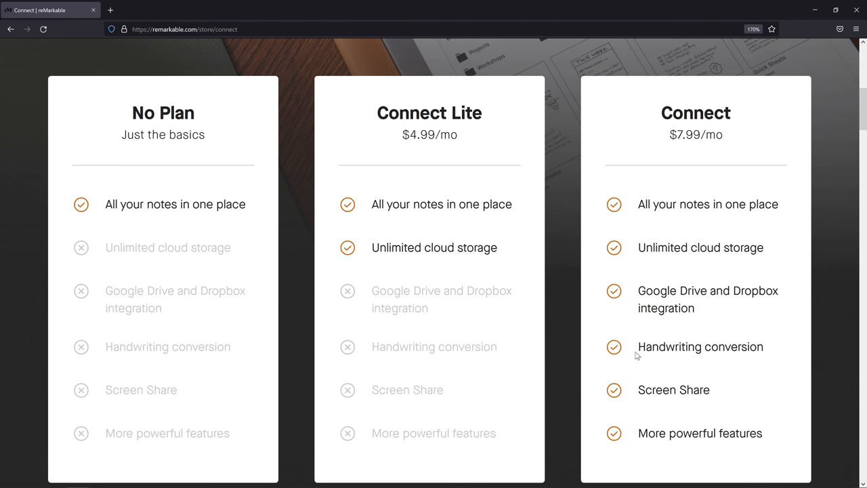
{"action": "mouse_move", "coordinate": [644, 374]}
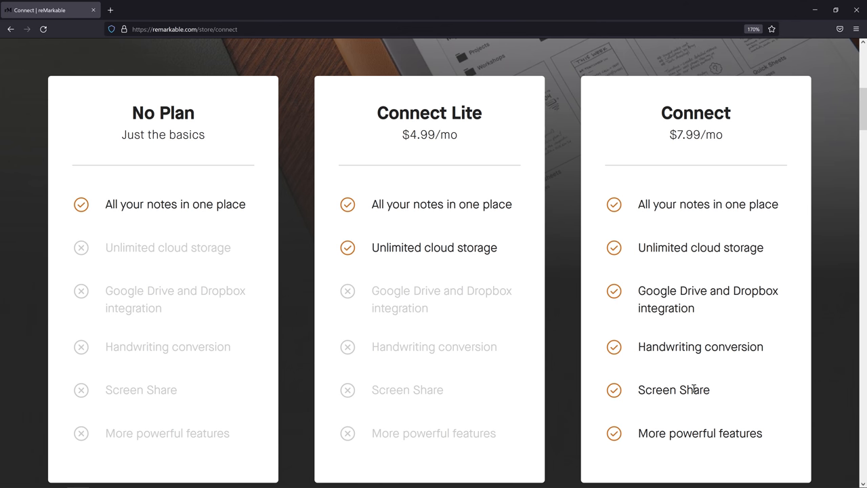
Scroll the Connect page through the feature sections to 'Get extra benefits' for reMarkable 2 with Connect.
{"action": "scroll", "scroll_direction": "down", "scroll_amount": 3}
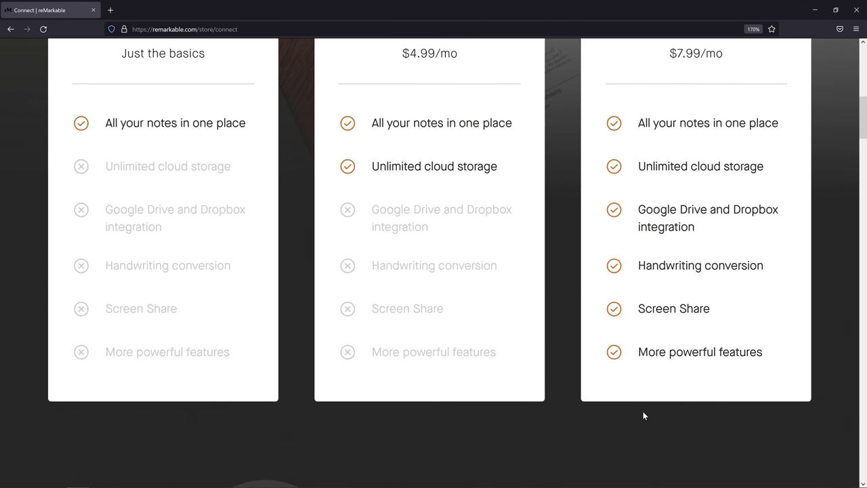
{"action": "mouse_move", "coordinate": [691, 345]}
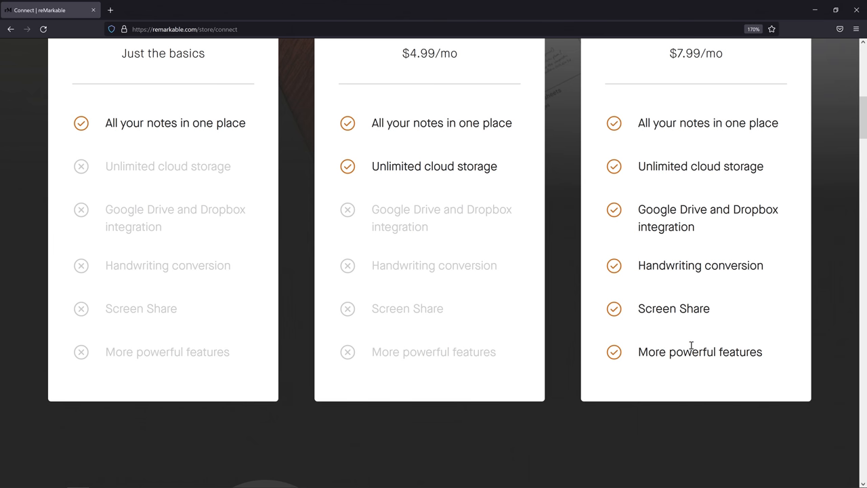
{"action": "scroll", "scroll_direction": "down", "scroll_amount": 3}
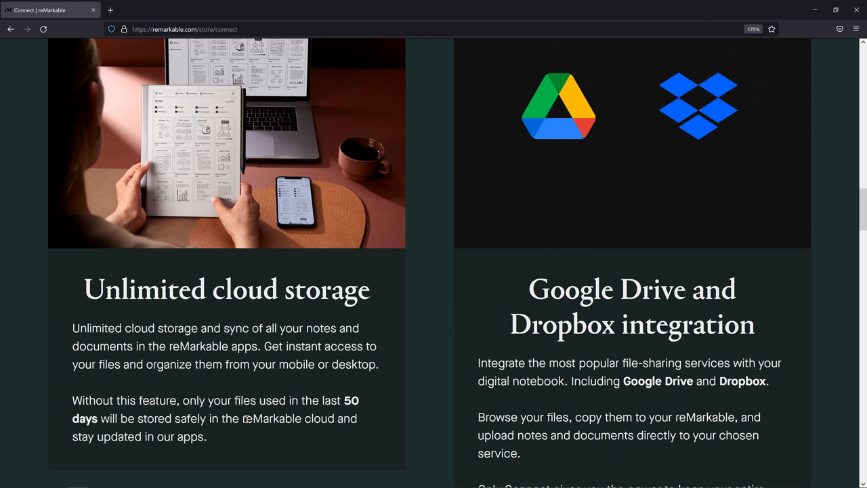
{"action": "mouse_move", "coordinate": [243, 437]}
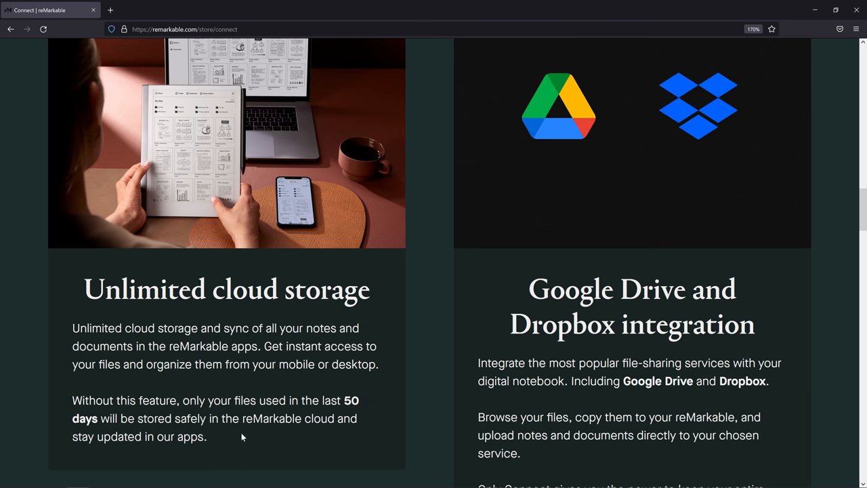
{"action": "scroll", "scroll_direction": "down", "scroll_amount": 3}
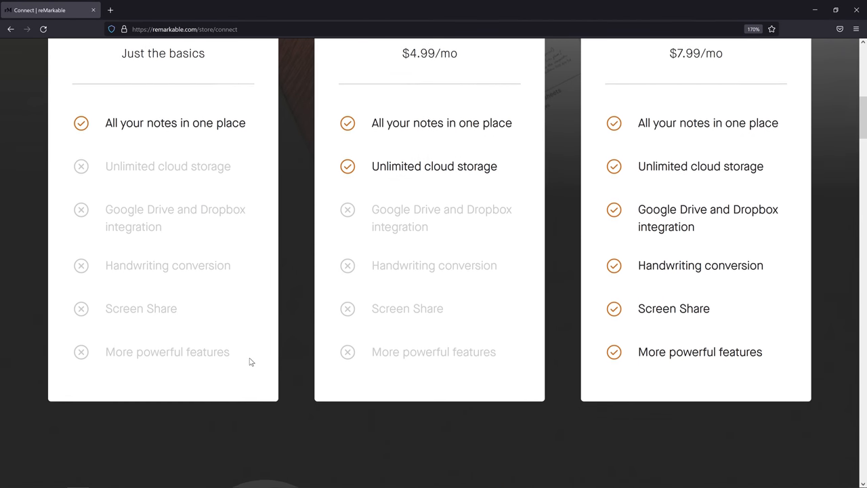
{"action": "scroll", "scroll_direction": "up", "scroll_amount": 3}
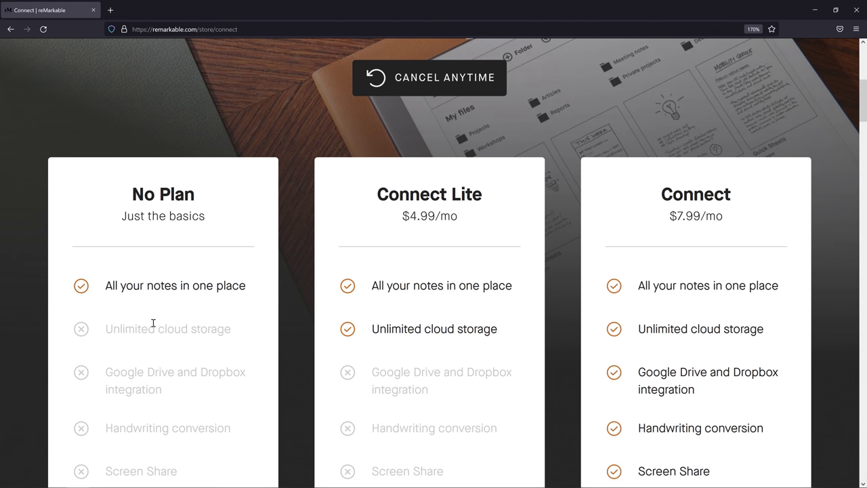
{"action": "scroll", "scroll_direction": "down", "scroll_amount": 3}
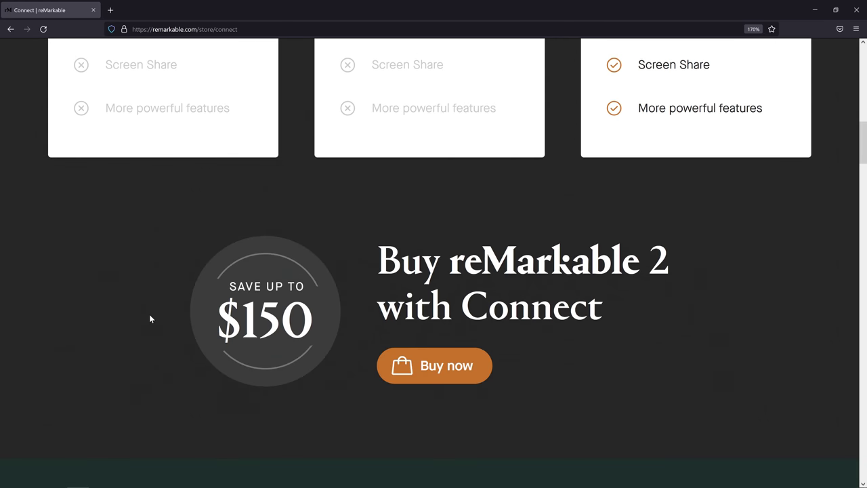
{"action": "scroll", "scroll_direction": "down", "scroll_amount": 3}
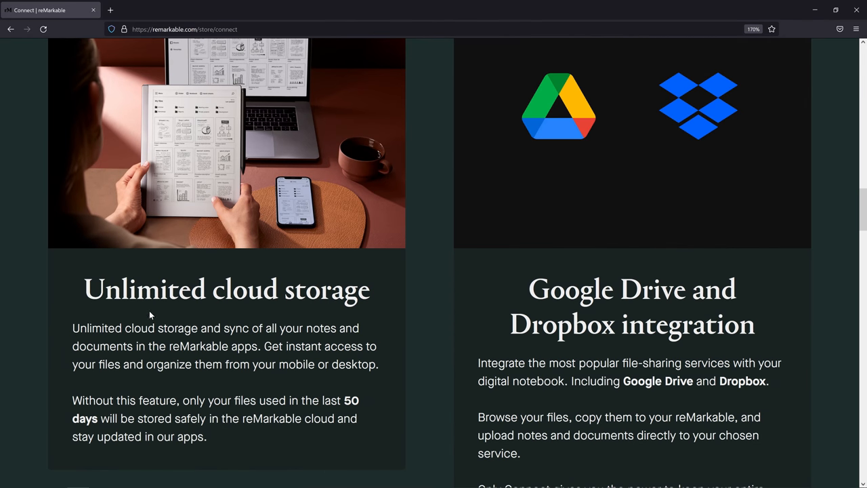
{"action": "scroll", "scroll_direction": "down", "scroll_amount": 3}
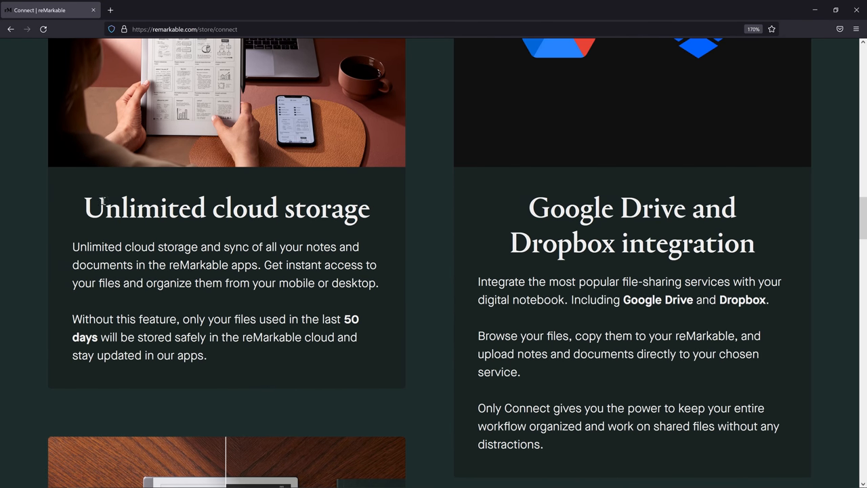
{"action": "mouse_move", "coordinate": [229, 216]}
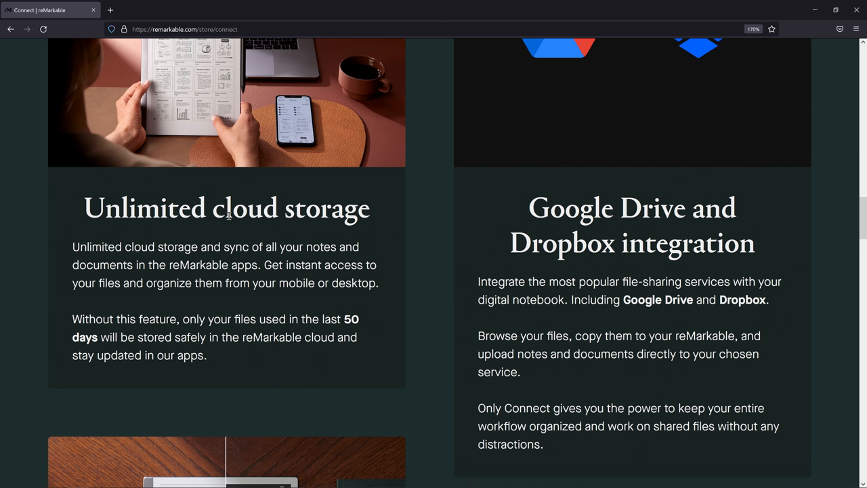
{"action": "mouse_move", "coordinate": [276, 214]}
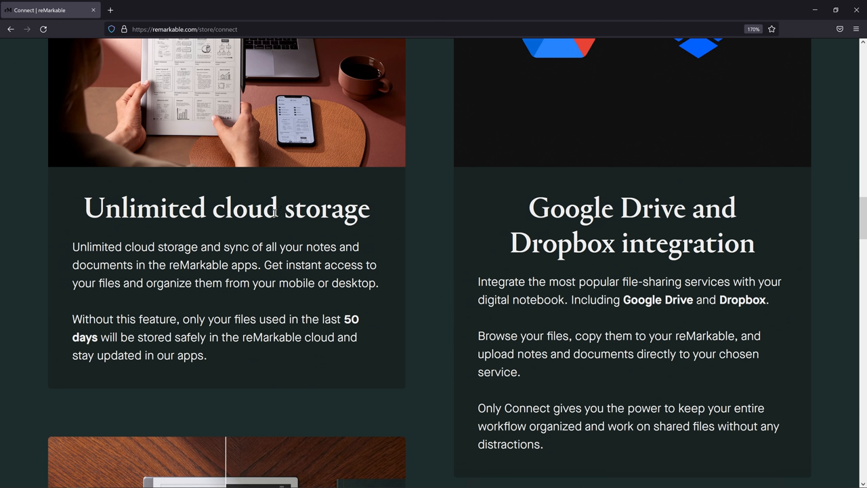
{"action": "mouse_move", "coordinate": [309, 209]}
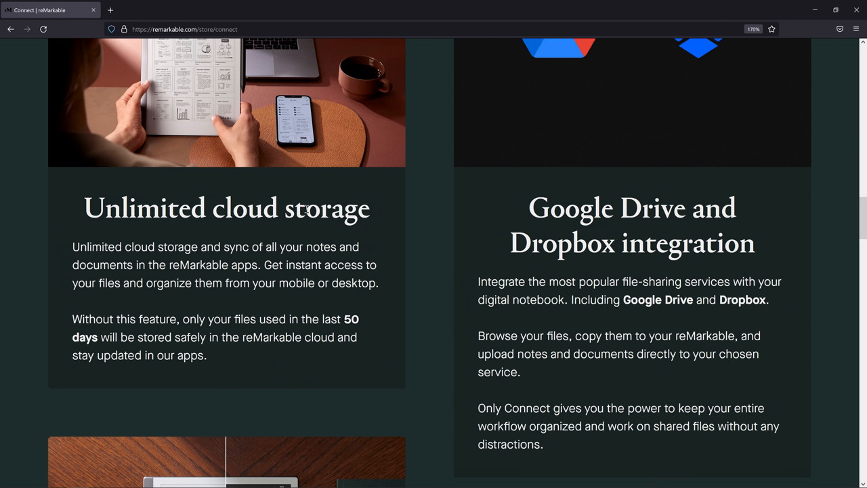
{"action": "scroll", "scroll_direction": "down", "scroll_amount": 3}
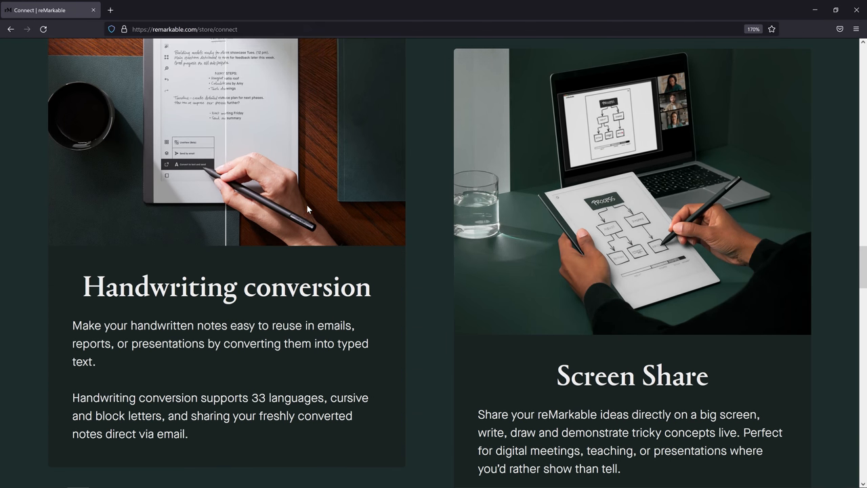
{"action": "scroll", "scroll_direction": "down", "scroll_amount": 3}
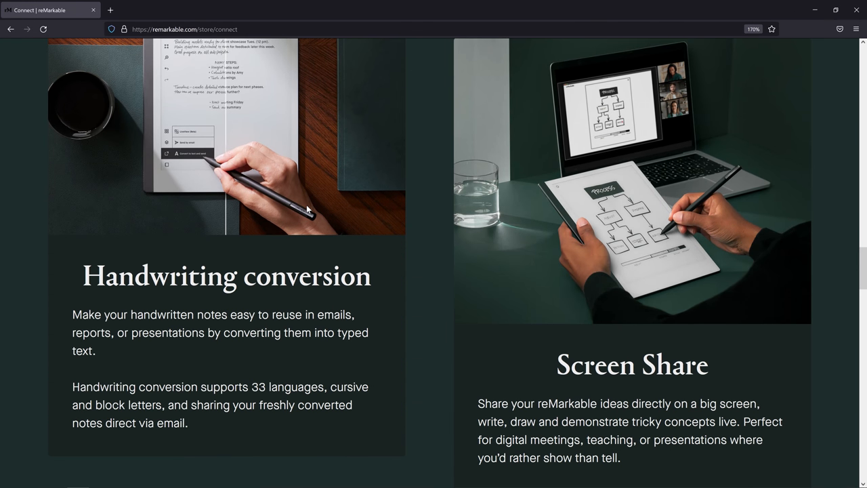
{"action": "scroll", "scroll_direction": "down", "scroll_amount": 3}
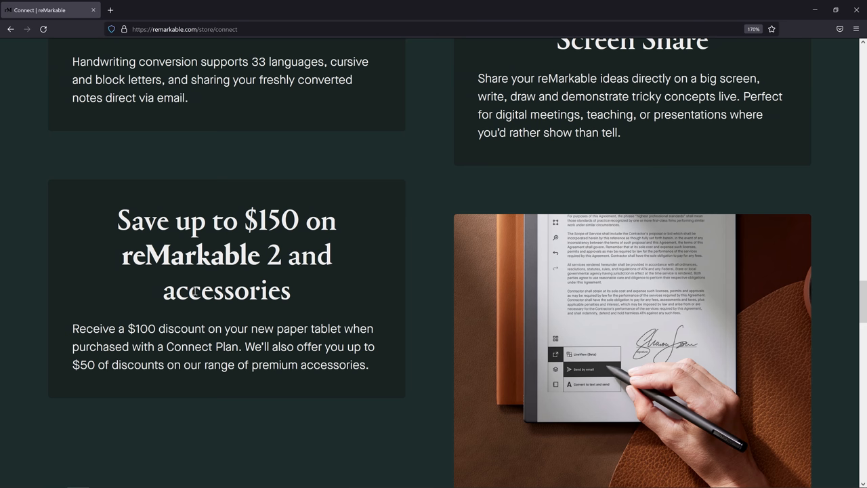
{"action": "scroll", "scroll_direction": "down", "scroll_amount": 3}
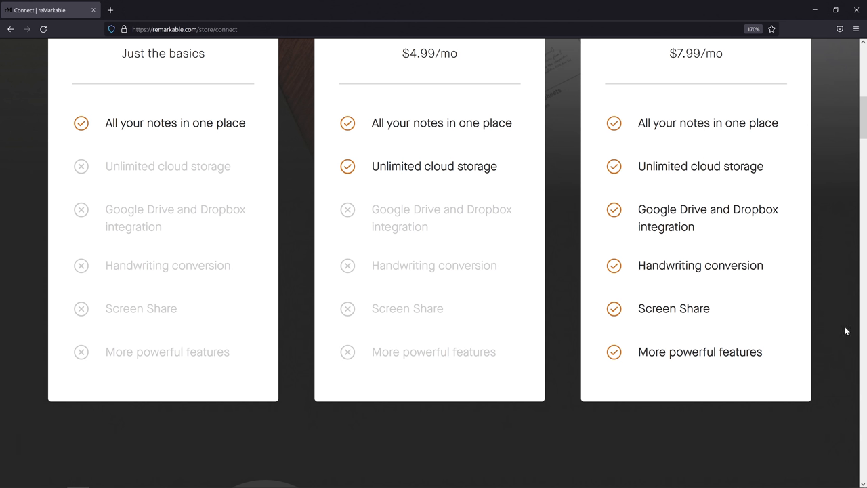
{"action": "scroll", "scroll_direction": "down", "scroll_amount": 3}
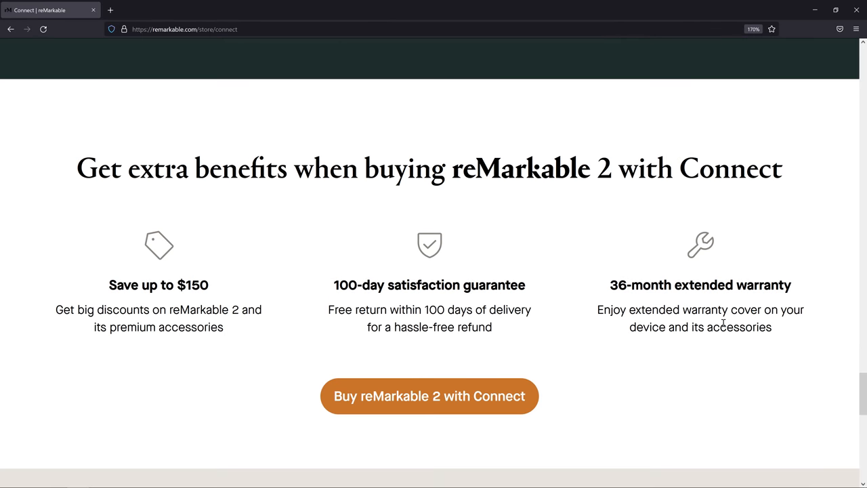
{"action": "mouse_move", "coordinate": [90, 316]}
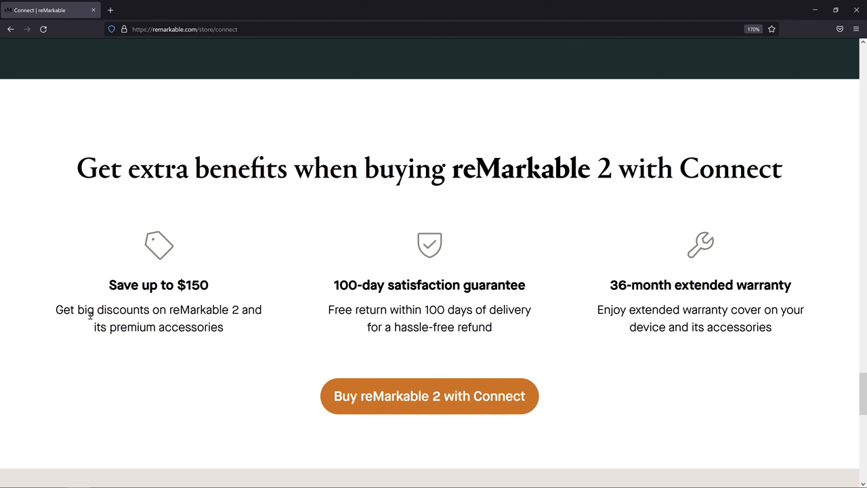
{"action": "mouse_move", "coordinate": [450, 298]}
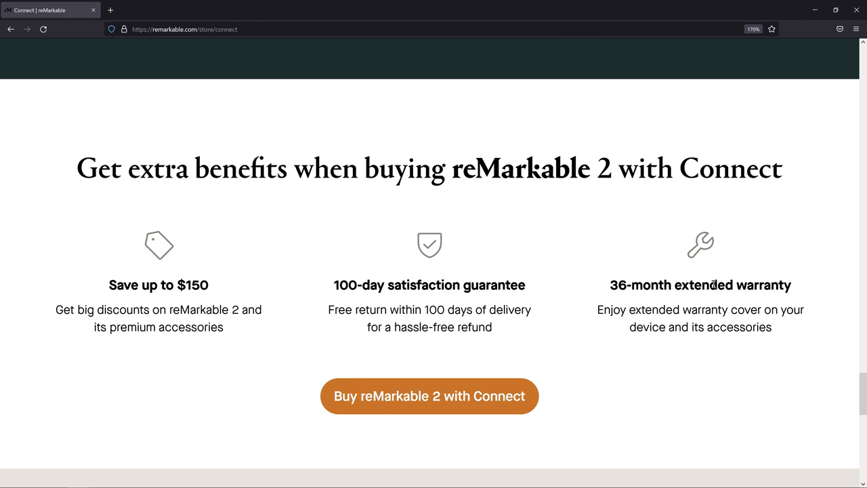
{"action": "scroll", "scroll_direction": "down", "scroll_amount": 3}
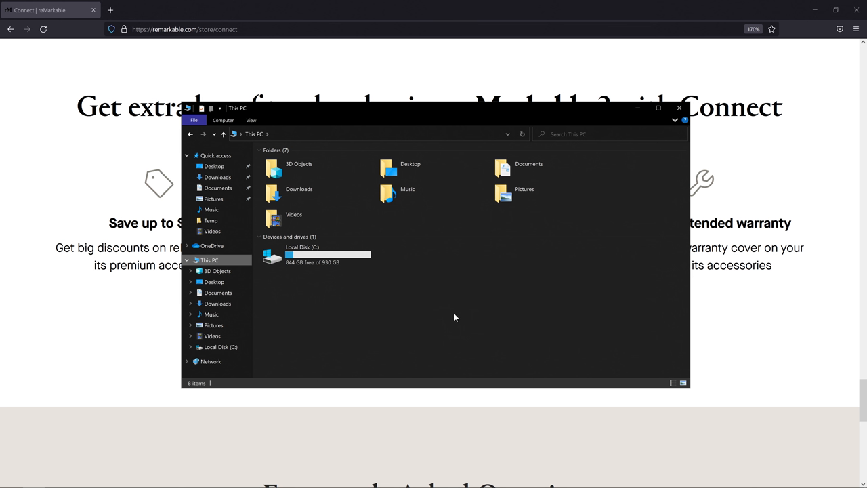
{"action": "mouse_move", "coordinate": [441, 314]}
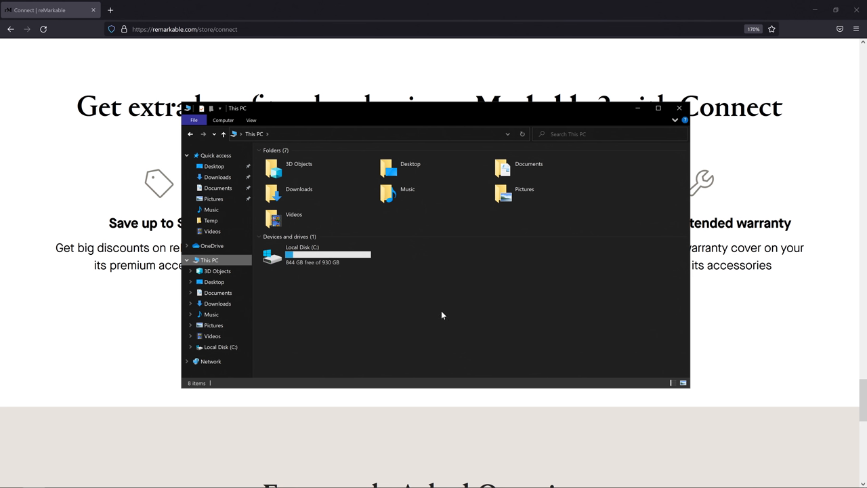
{"action": "mouse_move", "coordinate": [386, 286]}
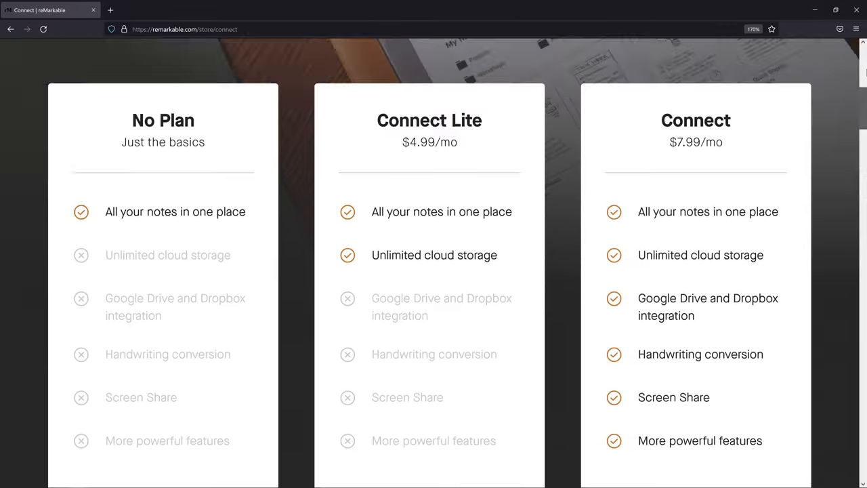
Return to the reMarkable home page and reach the About page from the More menu.
{"action": "scroll", "scroll_direction": "up", "scroll_amount": 3}
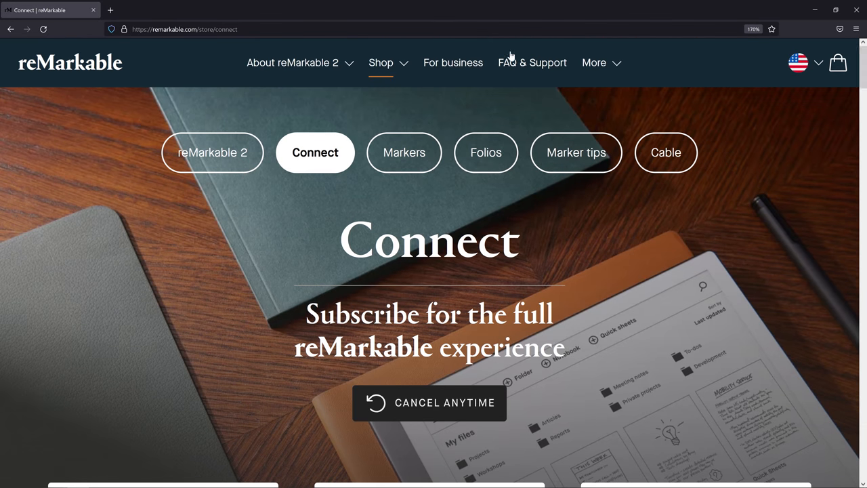
{"action": "left_click", "coordinate": [593, 62]}
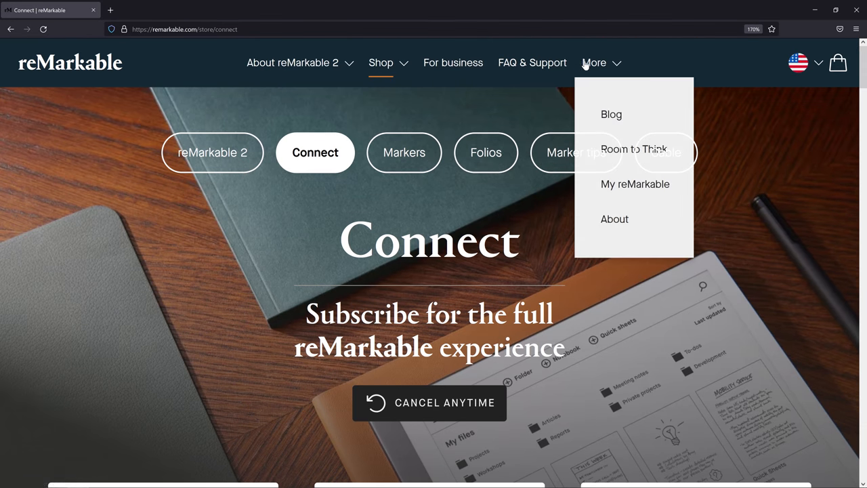
{"action": "mouse_move", "coordinate": [614, 225]}
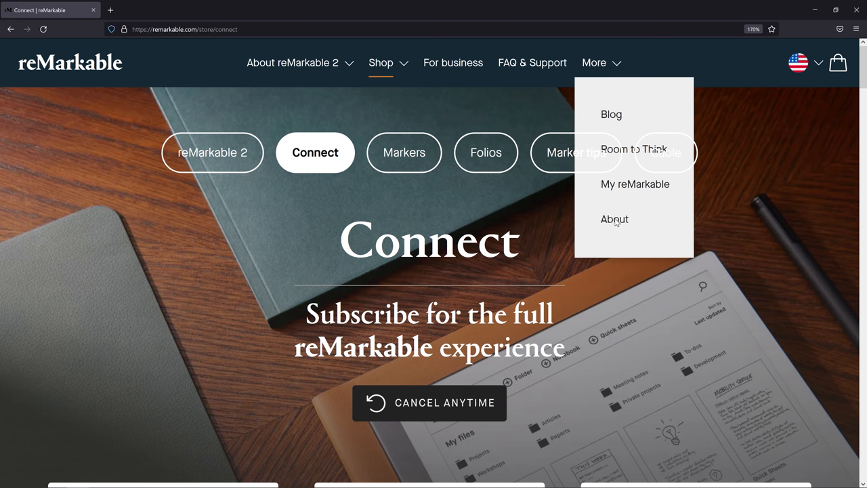
{"action": "mouse_move", "coordinate": [615, 225]}
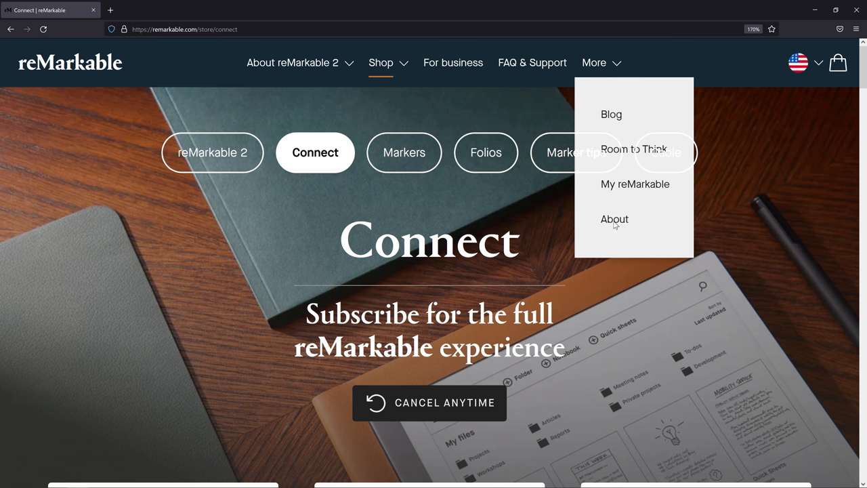
{"action": "mouse_move", "coordinate": [602, 219]}
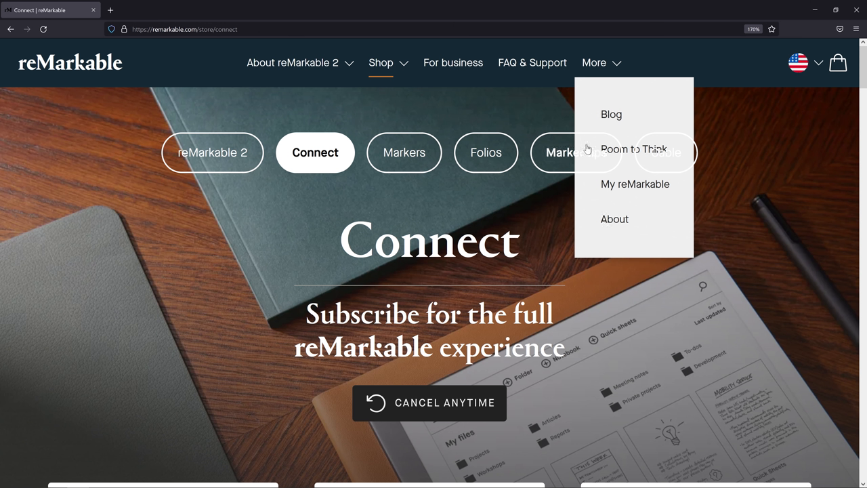
{"action": "mouse_move", "coordinate": [597, 62]}
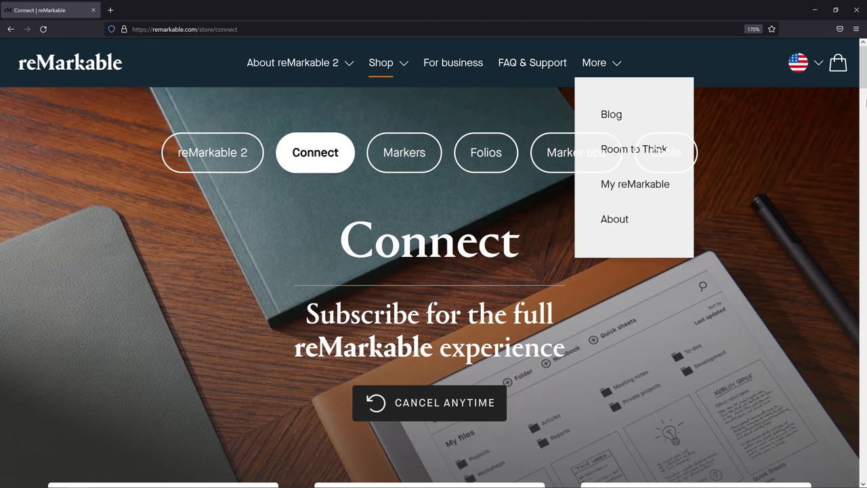
{"action": "left_click", "coordinate": [68, 64]}
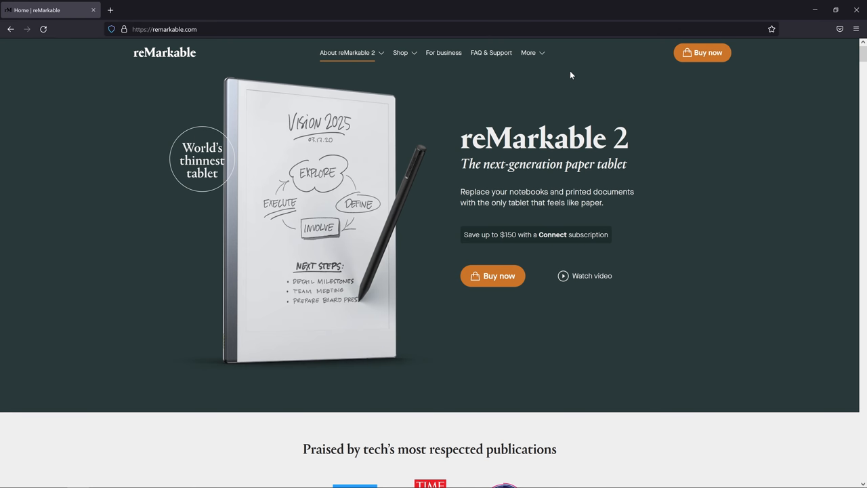
{"action": "left_click", "coordinate": [528, 53]}
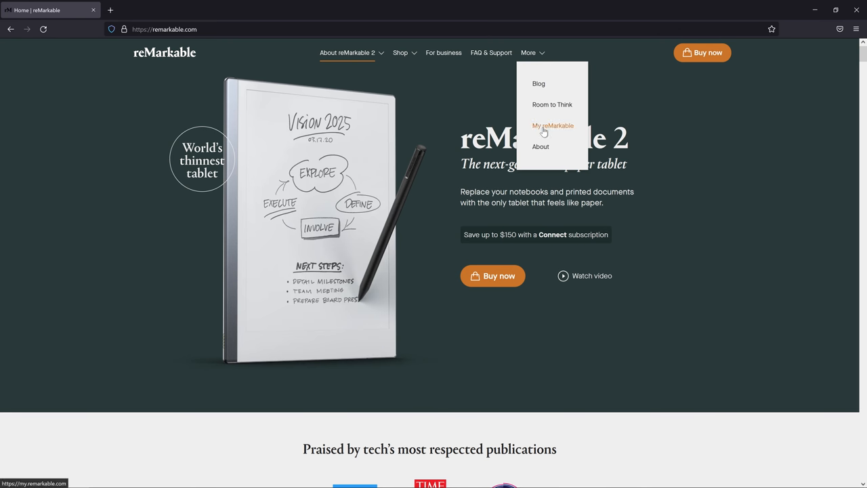
{"action": "left_click", "coordinate": [540, 147]}
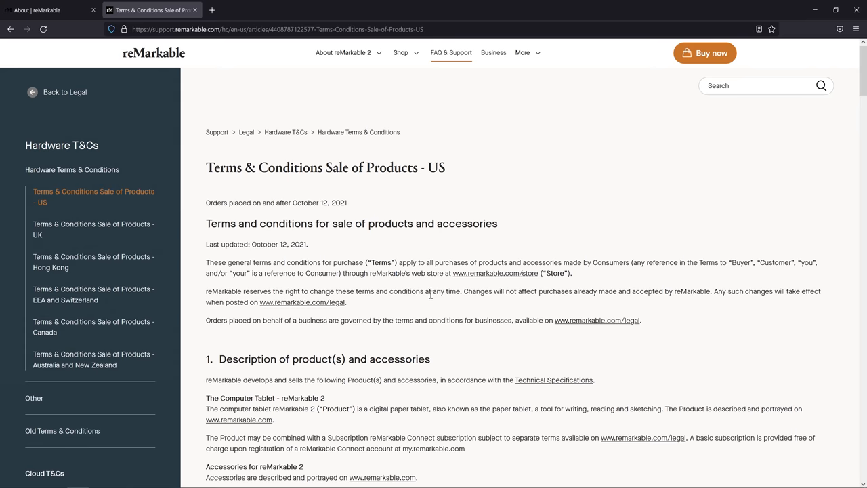
Scroll the US Terms & Conditions Sale of Products page down to its footer links.
{"action": "scroll", "scroll_direction": "down", "scroll_amount": 3}
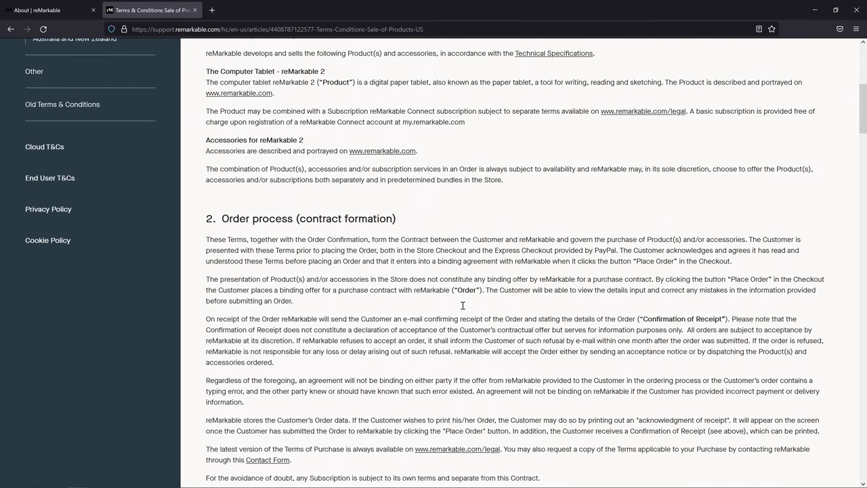
{"action": "scroll", "scroll_direction": "down", "scroll_amount": 3}
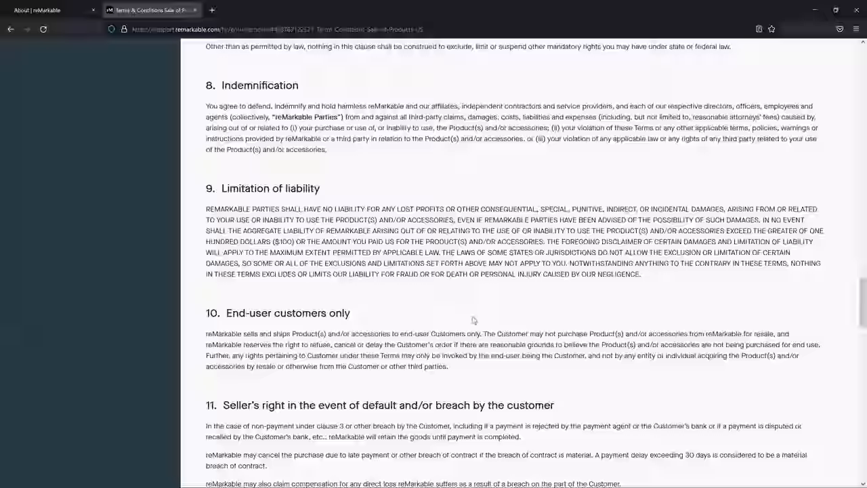
{"action": "scroll", "scroll_direction": "down", "scroll_amount": 3}
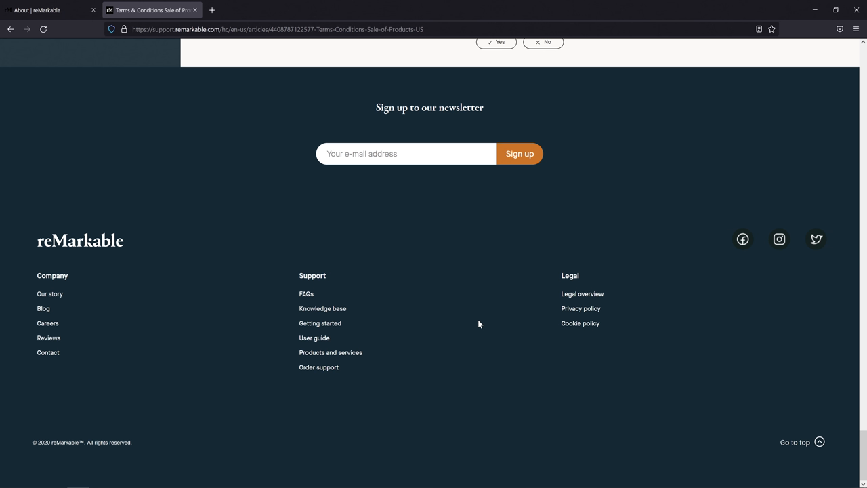
{"action": "mouse_move", "coordinate": [471, 329]}
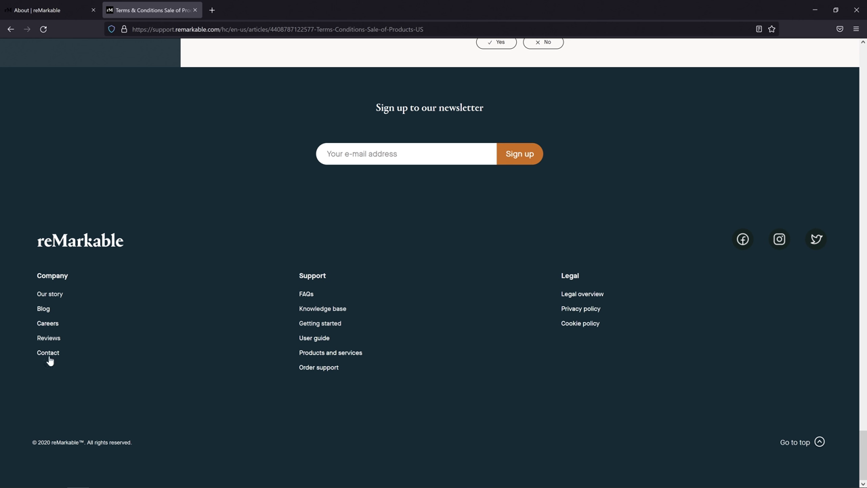
{"action": "mouse_move", "coordinate": [48, 352]}
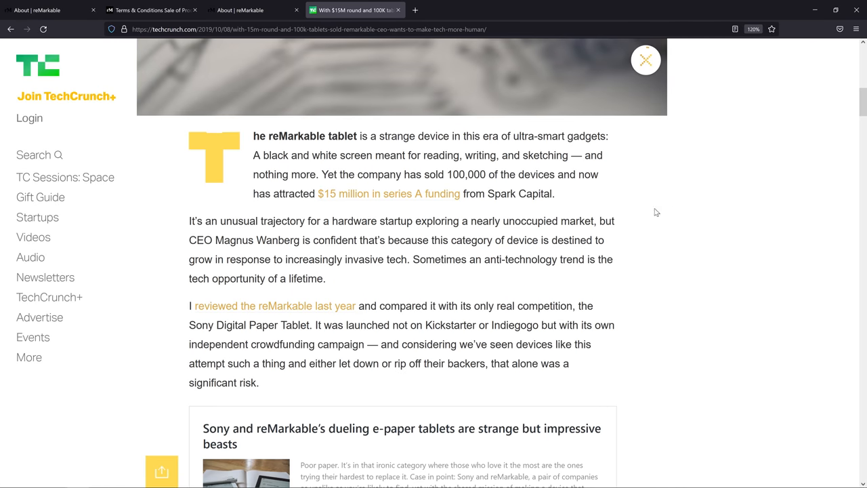
{"action": "mouse_move", "coordinate": [626, 218]}
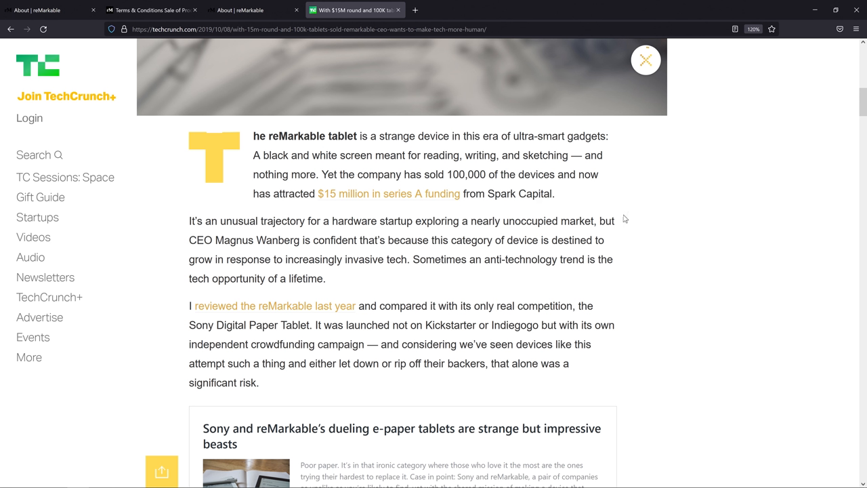
Scroll into the TechCrunch article on reMarkable's 100,000 tablets sold and $15M series A.
{"action": "scroll", "scroll_direction": "down", "scroll_amount": 3}
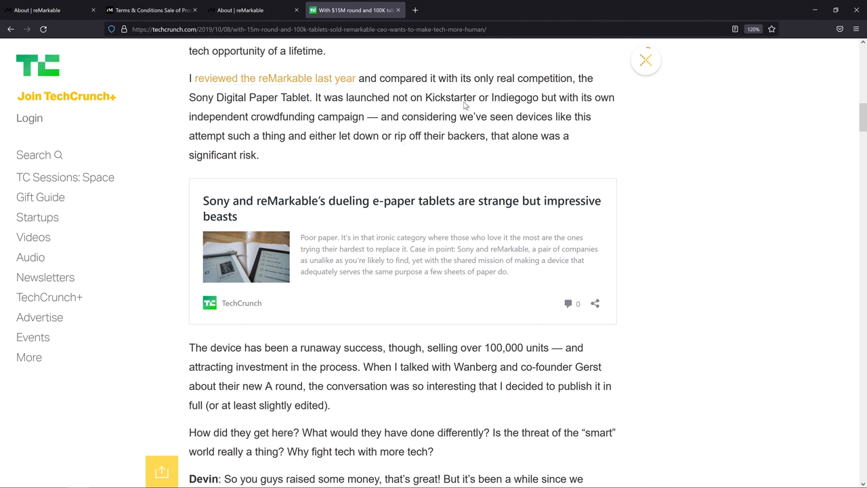
{"action": "mouse_move", "coordinate": [333, 108]}
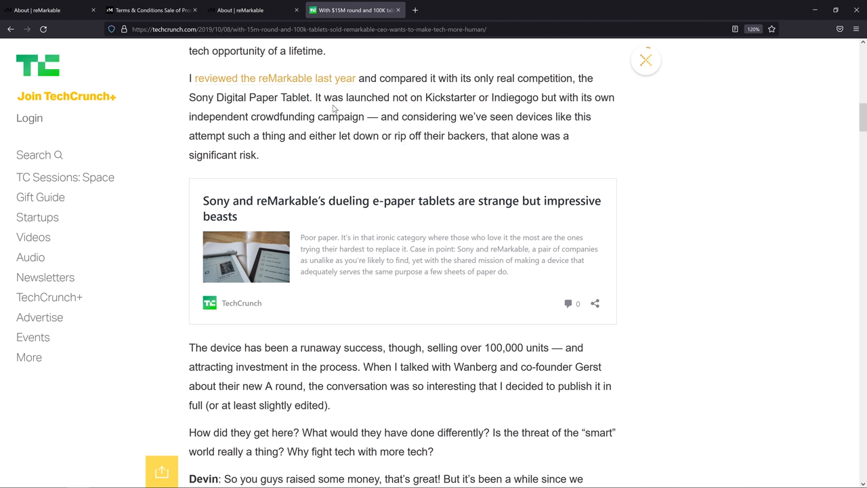
{"action": "mouse_move", "coordinate": [403, 128]}
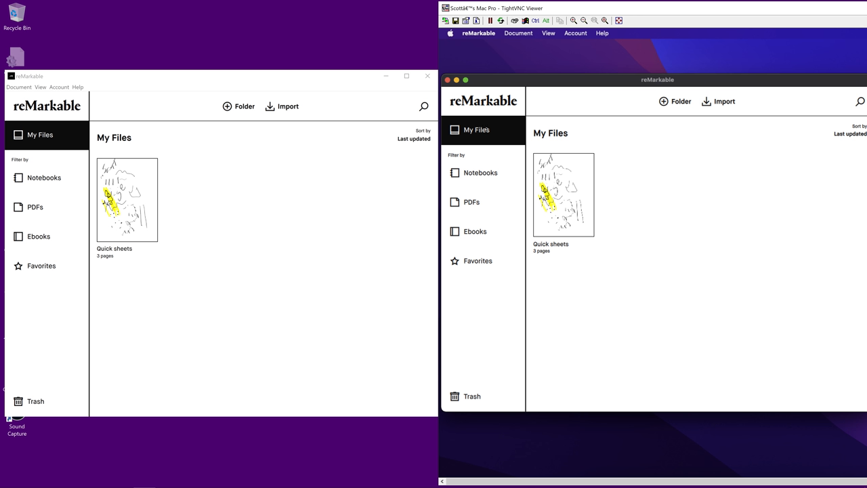
{"action": "mouse_move", "coordinate": [170, 142]}
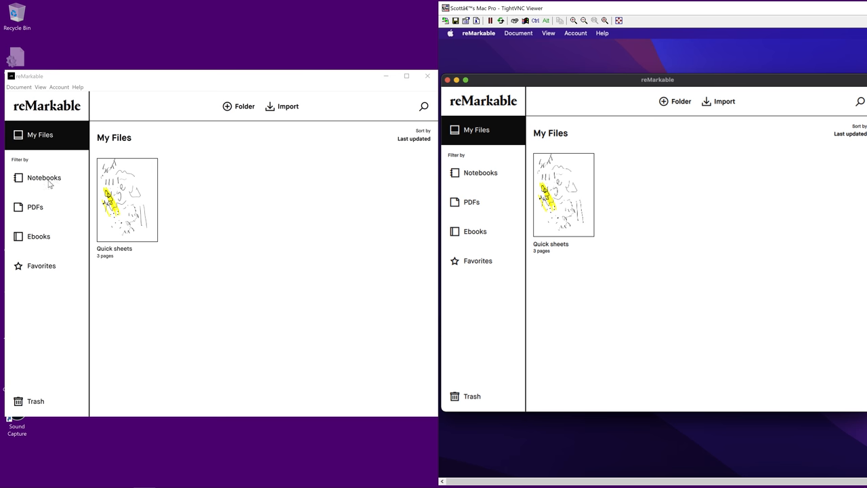
Filter the library to Notebooks, then PDFs, back to Notebooks, and view the Quick sheets notebook.
{"action": "left_click", "coordinate": [43, 177]}
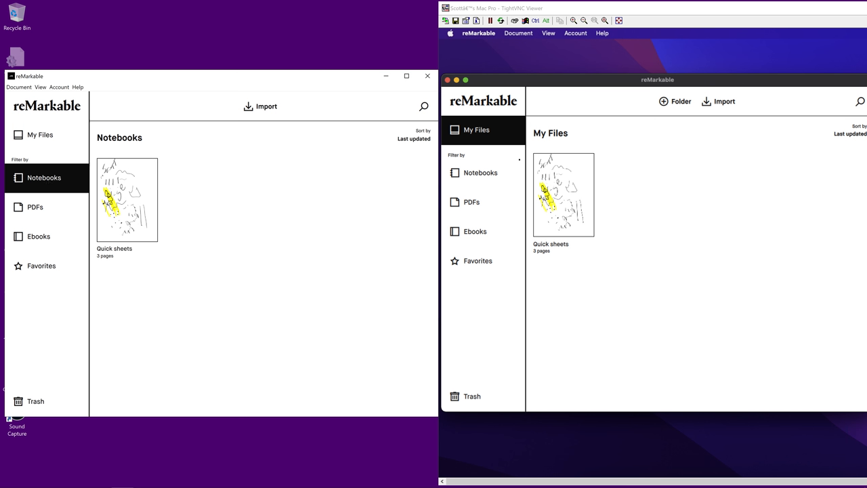
{"action": "left_click", "coordinate": [479, 173]}
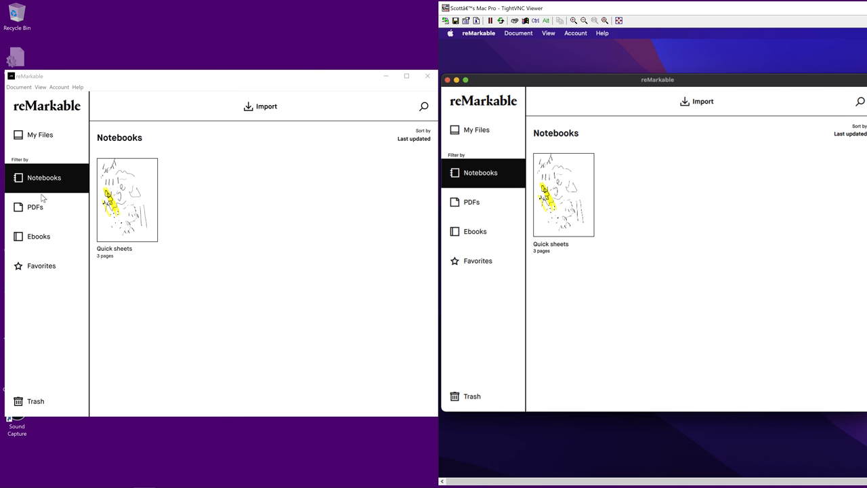
{"action": "left_click", "coordinate": [36, 206]}
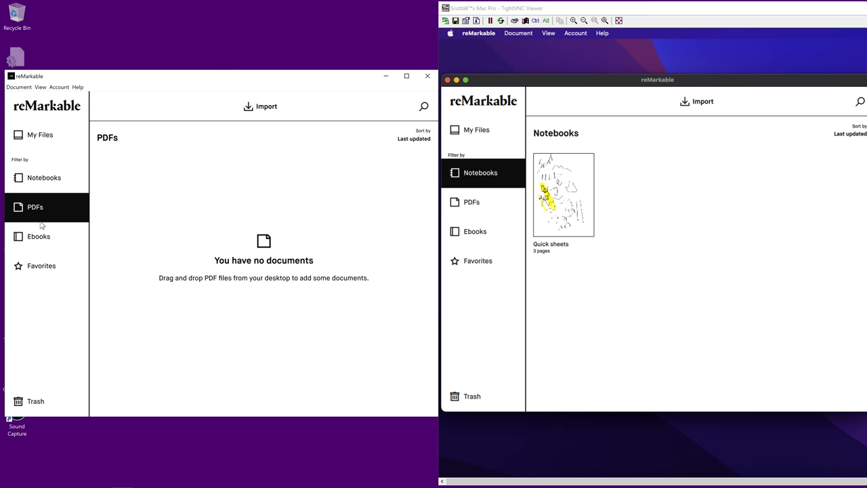
{"action": "left_click", "coordinate": [44, 178]}
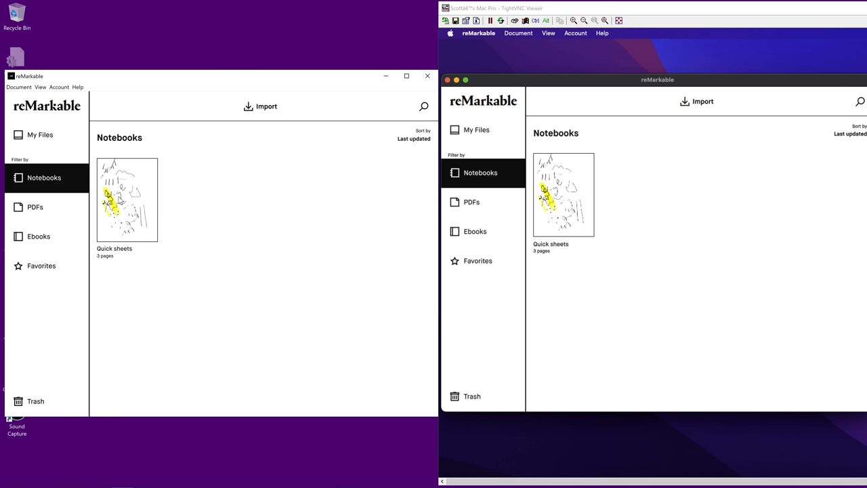
{"action": "double_click", "coordinate": [128, 198]}
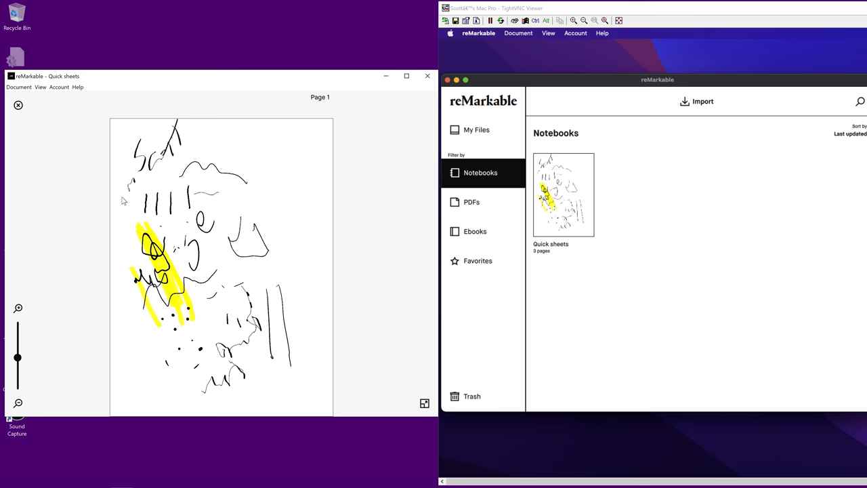
{"action": "mouse_move", "coordinate": [349, 296]}
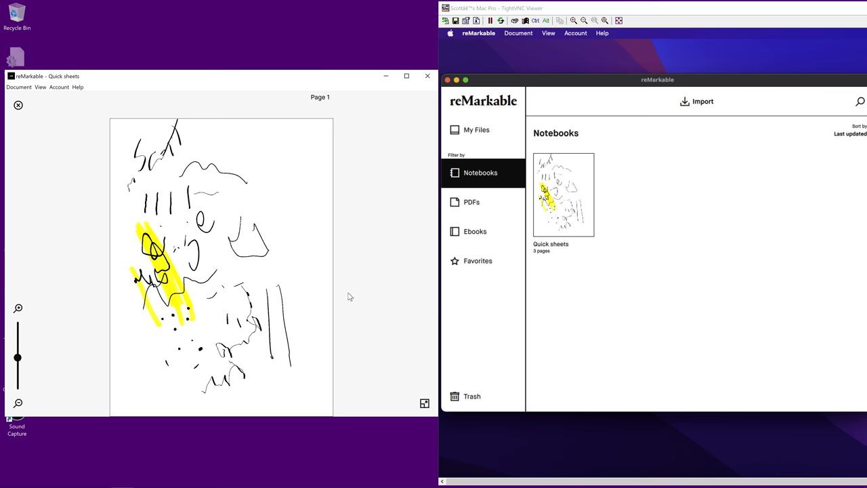
Import the Snow Crash epub from the folder of Neal Stephenson books.
{"action": "scroll", "scroll_direction": "down", "scroll_amount": 3}
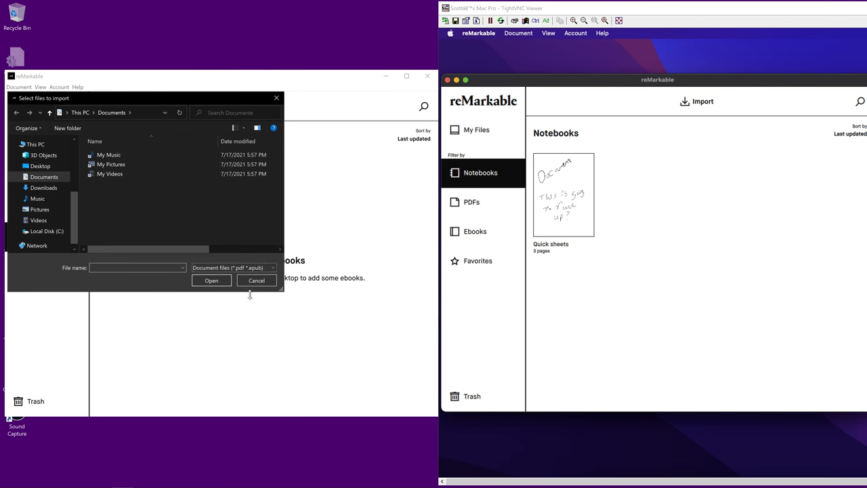
{"action": "left_click", "coordinate": [147, 203]}
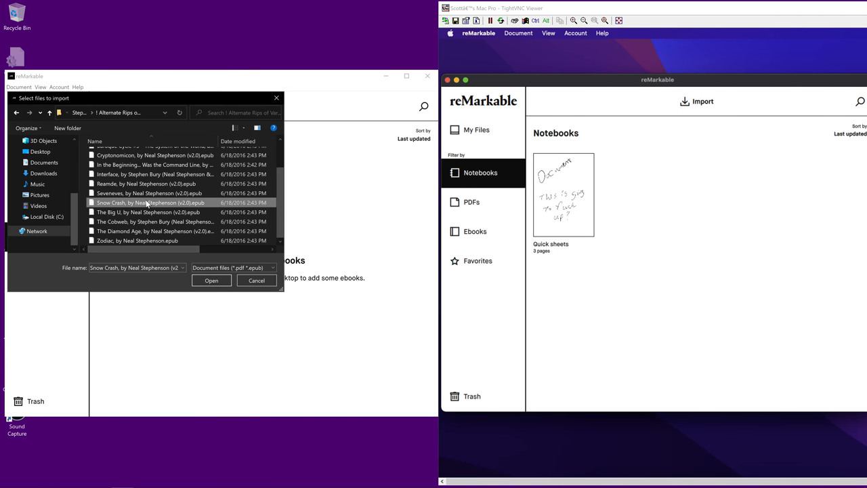
{"action": "left_click", "coordinate": [254, 279]}
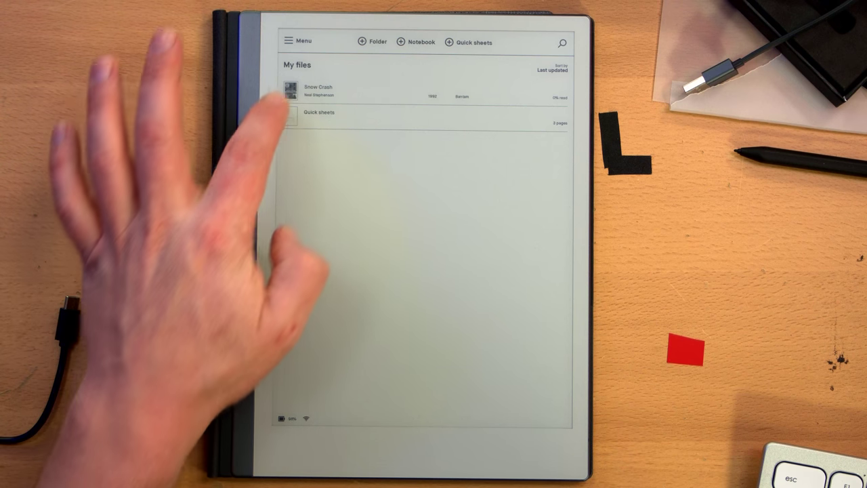
{"action": "left_click", "coordinate": [323, 89]}
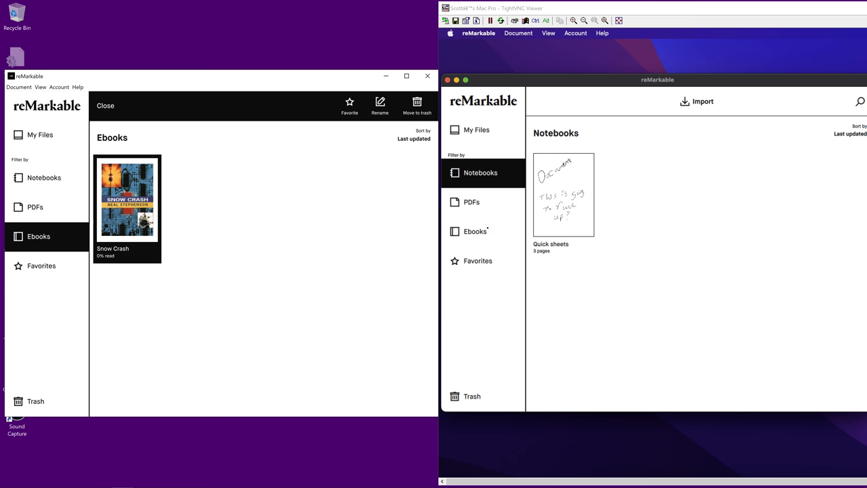
Show My Files, listing Snow Crash at 0% read beside the synced Quick sheets.
{"action": "left_click", "coordinate": [474, 230]}
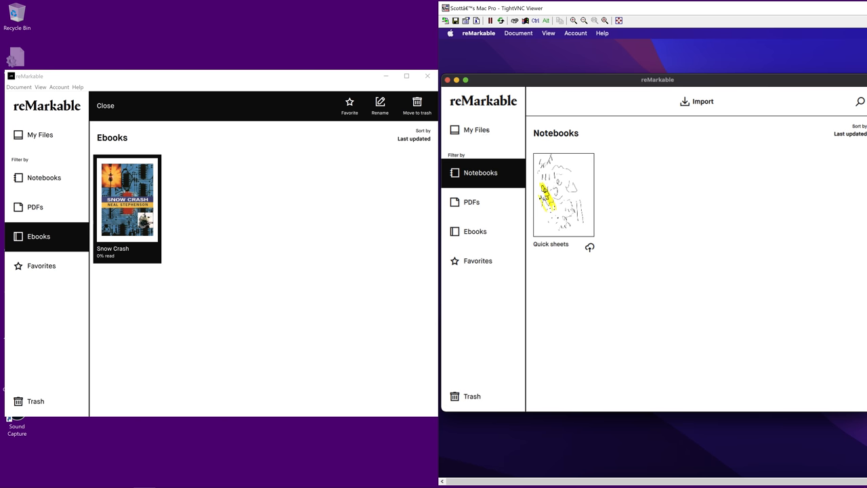
{"action": "left_click", "coordinate": [477, 130]}
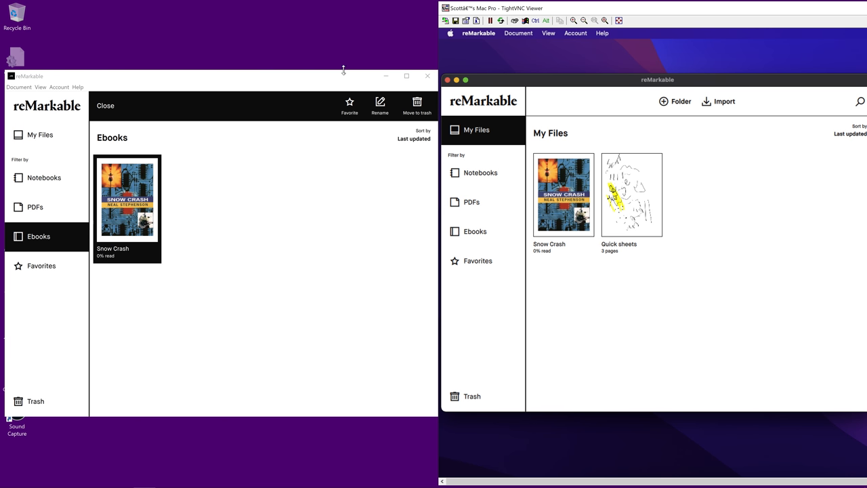
{"action": "mouse_move", "coordinate": [339, 77]}
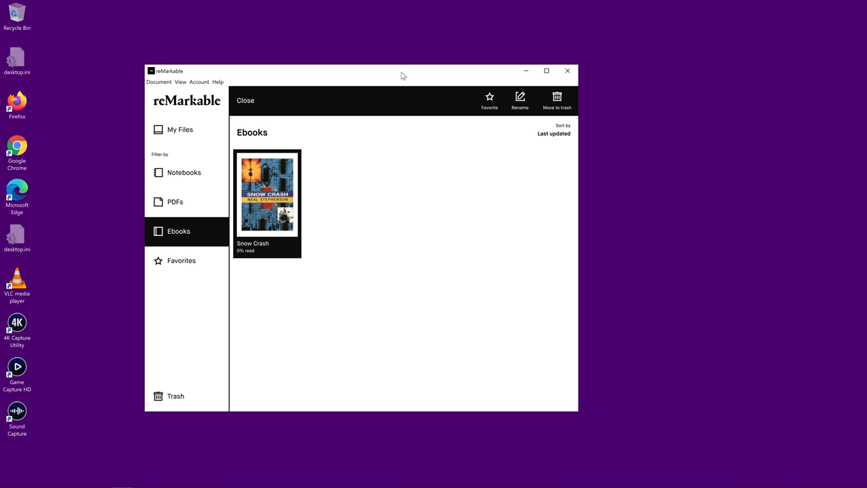
{"action": "mouse_move", "coordinate": [316, 153]}
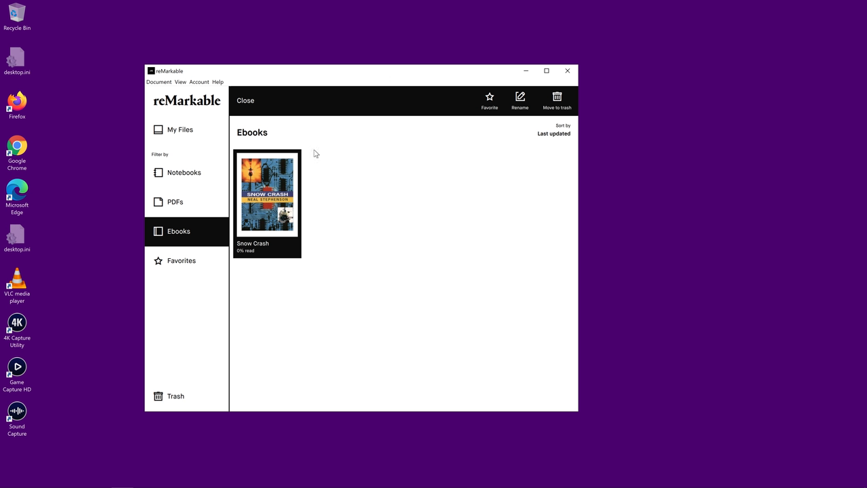
{"action": "mouse_move", "coordinate": [374, 209]}
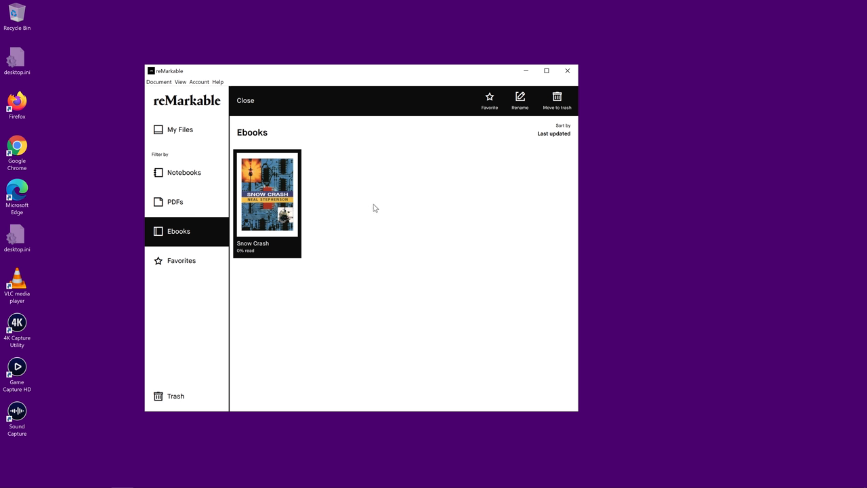
{"action": "mouse_move", "coordinate": [427, 176]}
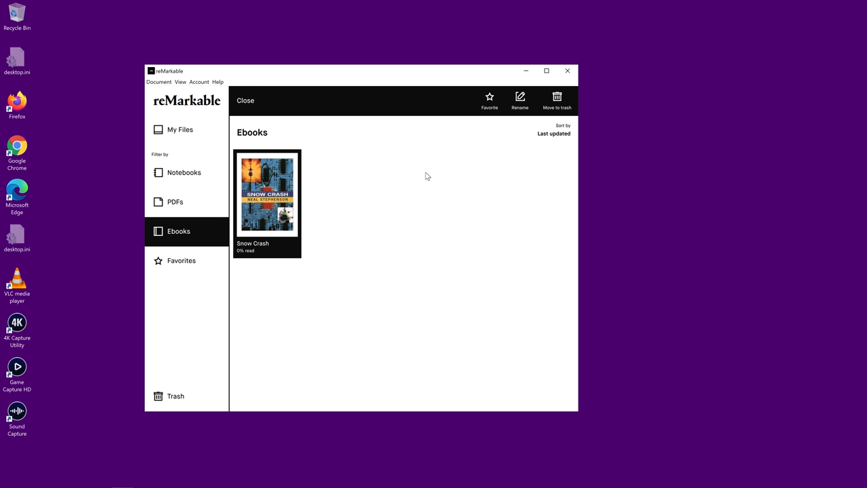
{"action": "mouse_move", "coordinate": [455, 186]}
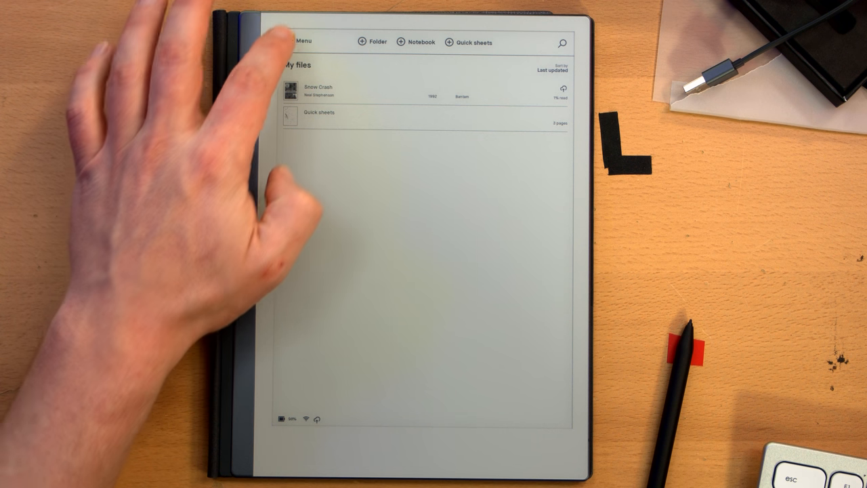
{"action": "left_click", "coordinate": [301, 42]}
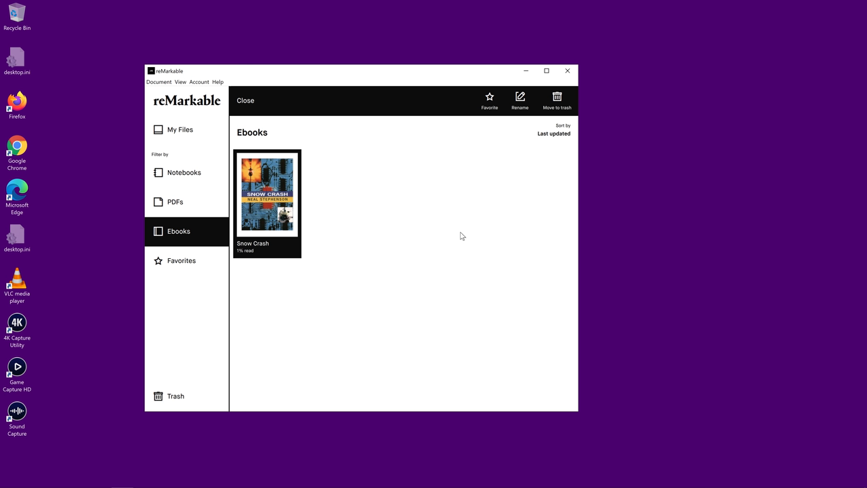
{"action": "mouse_move", "coordinate": [114, 318]}
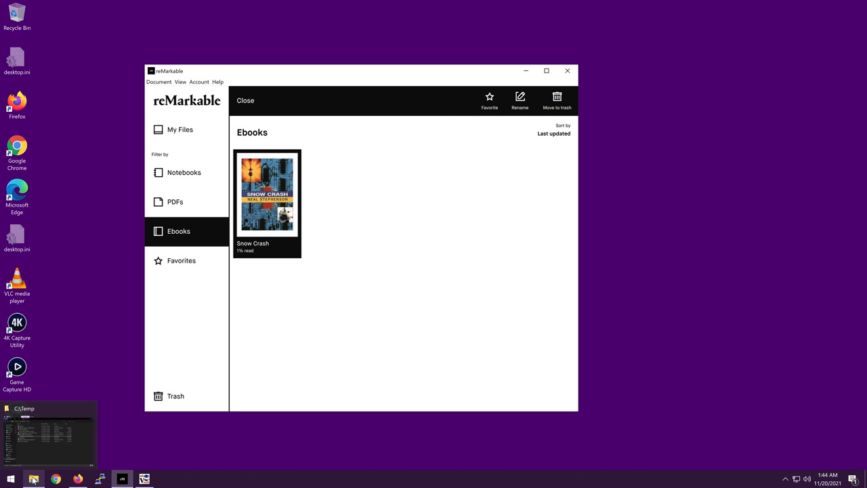
Bring File Explorer forward, go to This PC, then return to the reMarkable library window.
{"action": "left_click", "coordinate": [33, 479]}
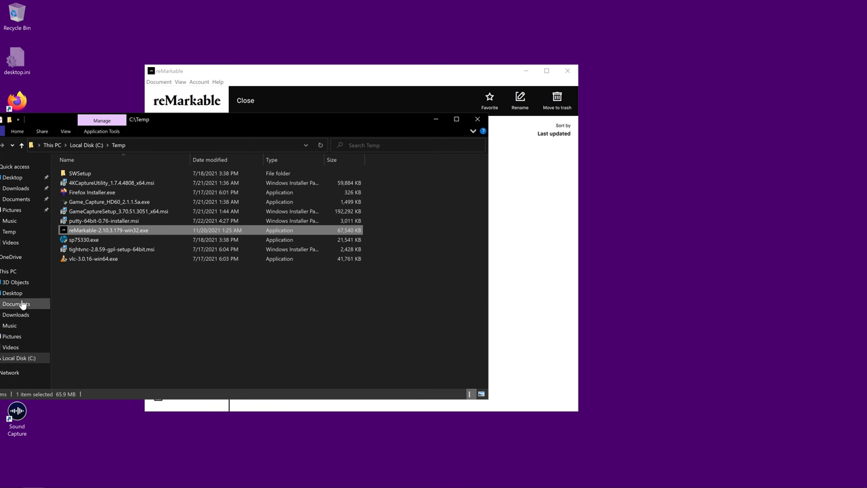
{"action": "left_click", "coordinate": [13, 271]}
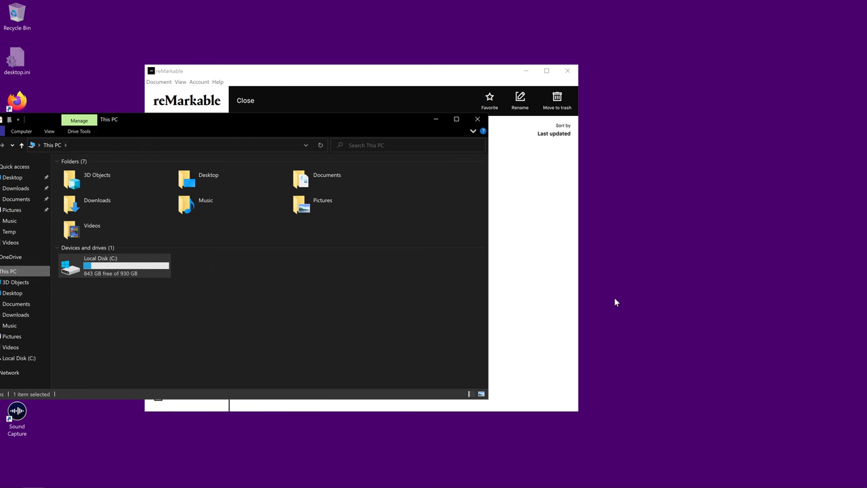
{"action": "mouse_move", "coordinate": [558, 293]}
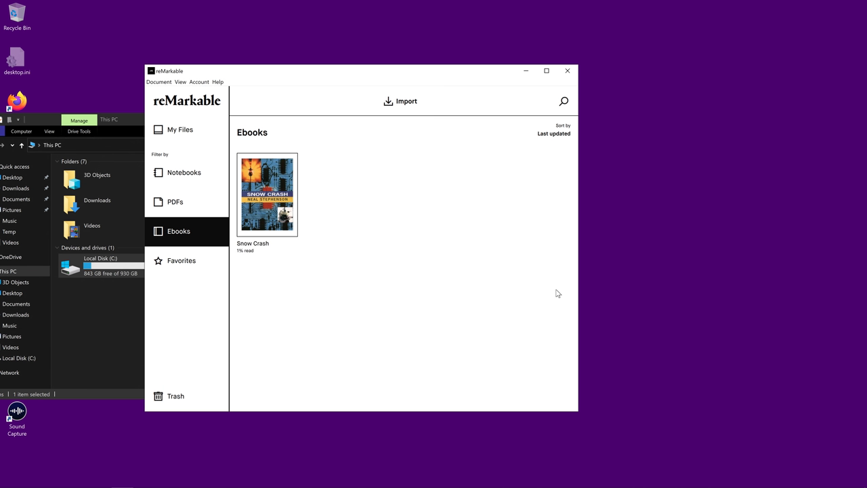
{"action": "mouse_move", "coordinate": [344, 214]}
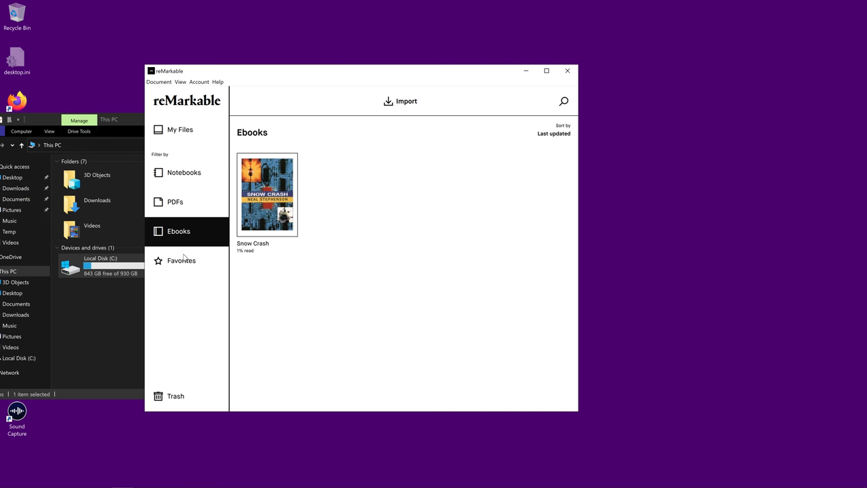
{"action": "left_click", "coordinate": [184, 172]}
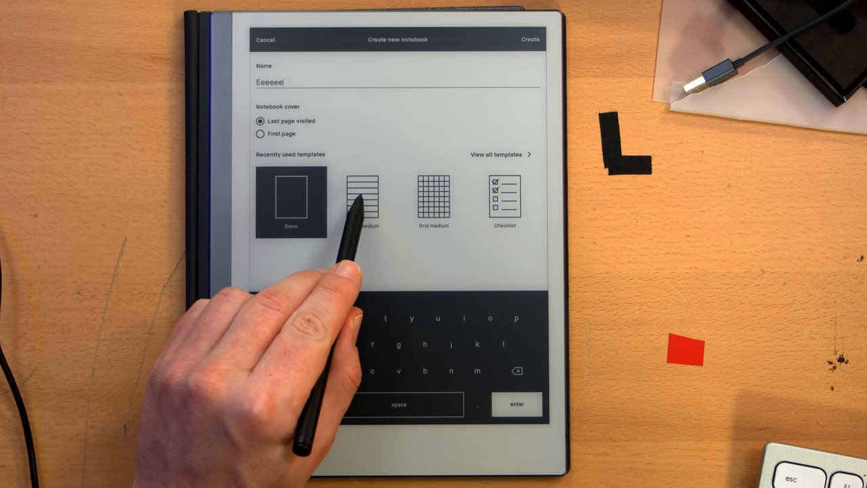
Give the new notebook the Lines medium template and close the keyboard.
{"action": "left_click", "coordinate": [363, 201]}
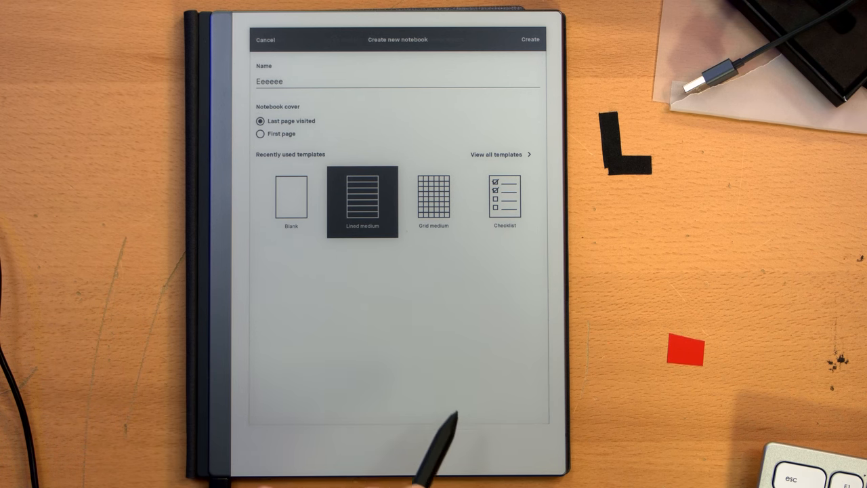
{"action": "left_click", "coordinate": [530, 40]}
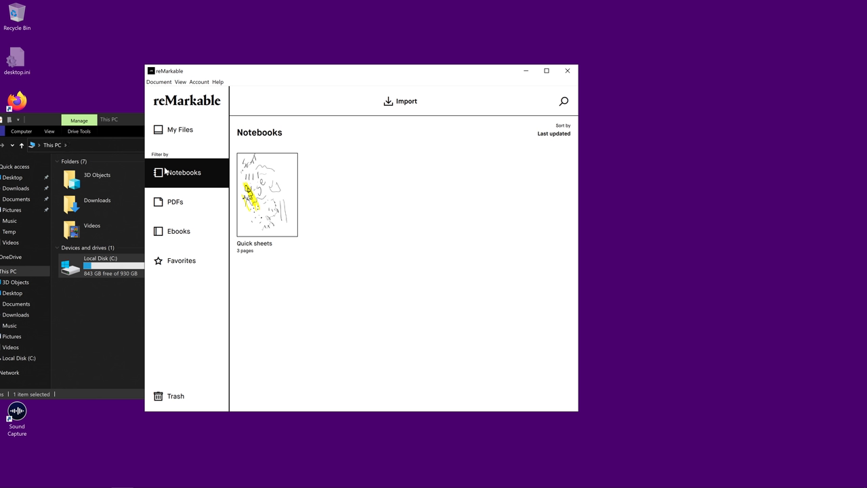
{"action": "mouse_move", "coordinate": [336, 165]}
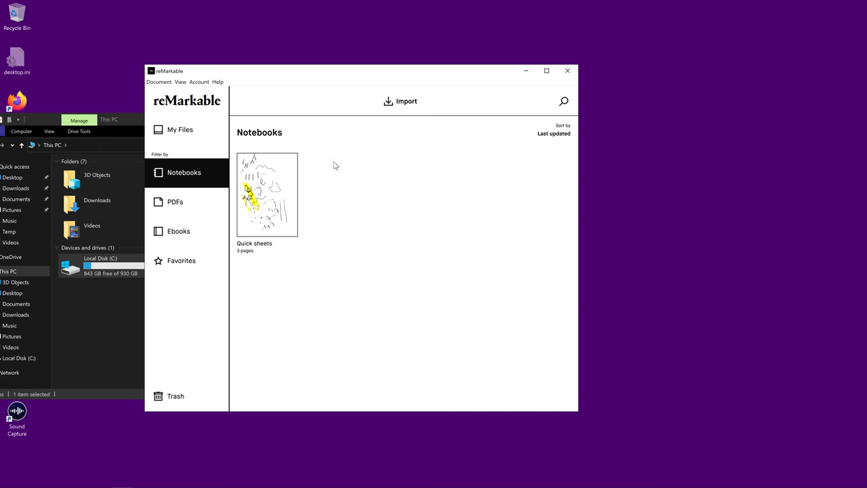
{"action": "mouse_move", "coordinate": [331, 169]}
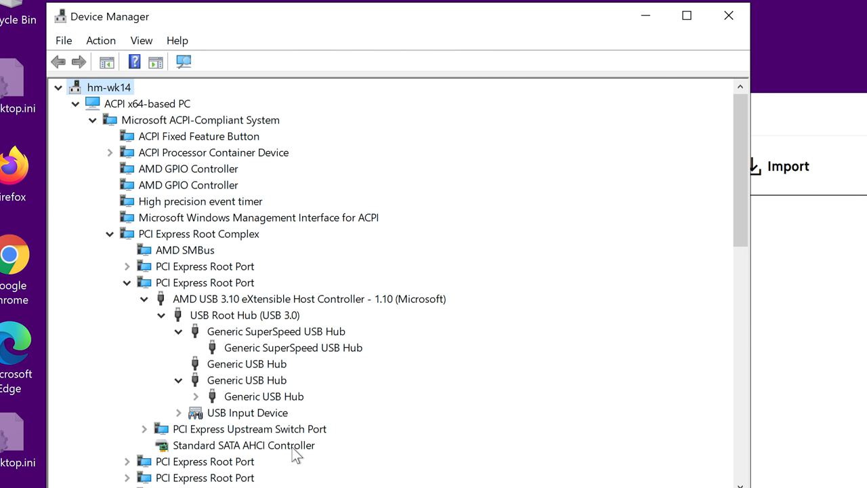
{"action": "left_click", "coordinate": [195, 396]}
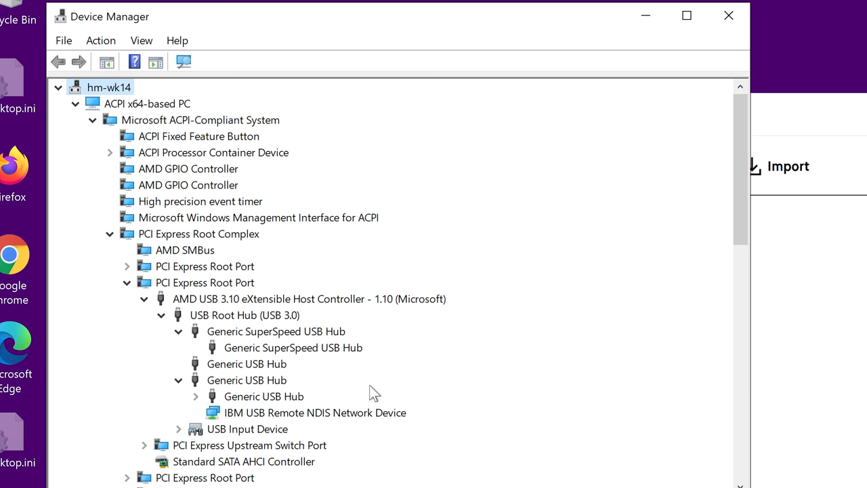
{"action": "double_click", "coordinate": [315, 411]}
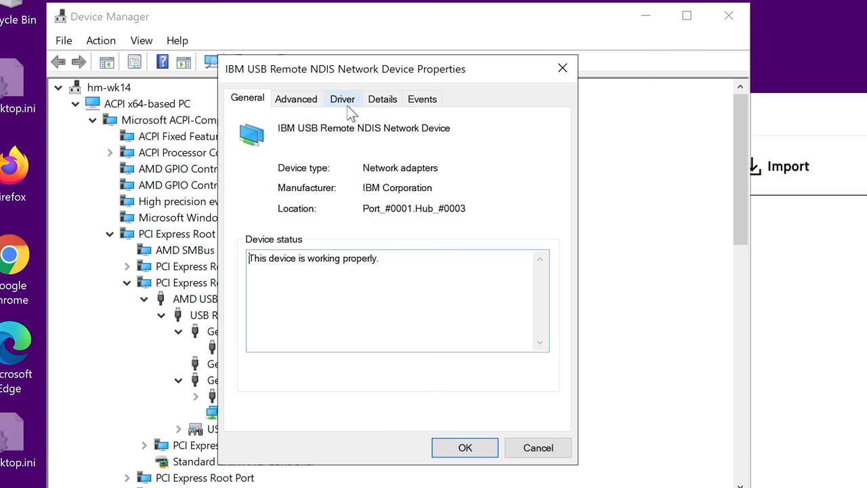
{"action": "left_click", "coordinate": [342, 97]}
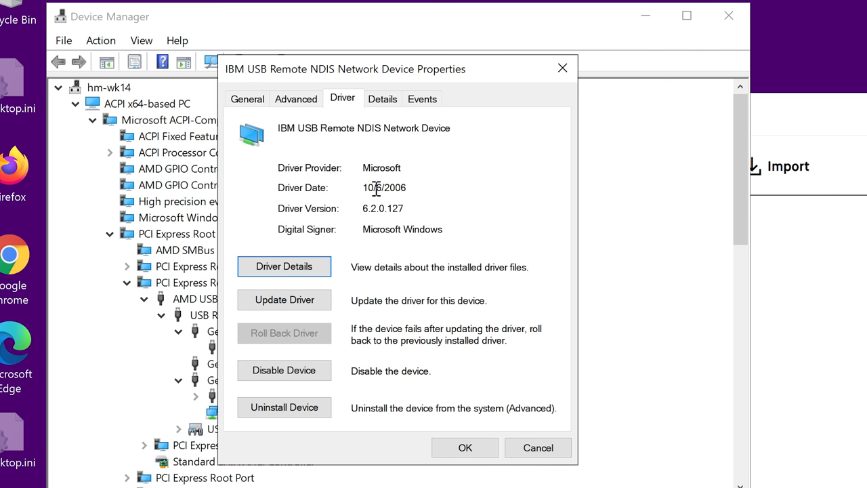
{"action": "mouse_move", "coordinate": [413, 187]}
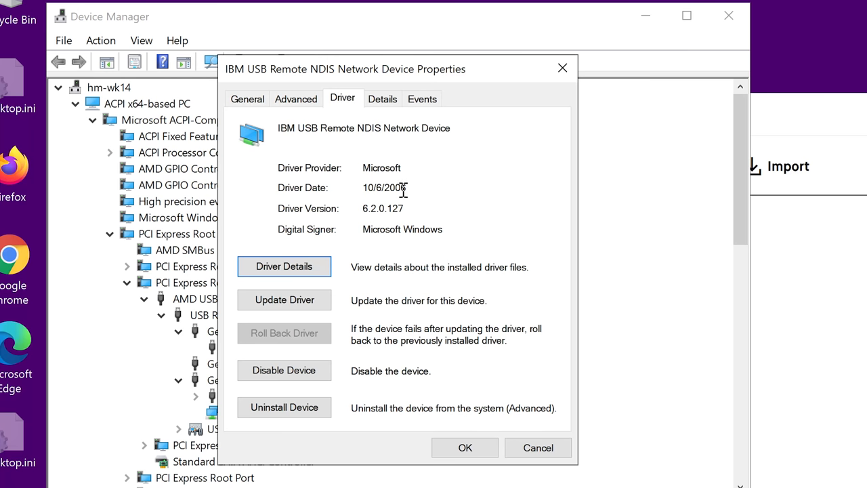
{"action": "left_click", "coordinate": [246, 97]}
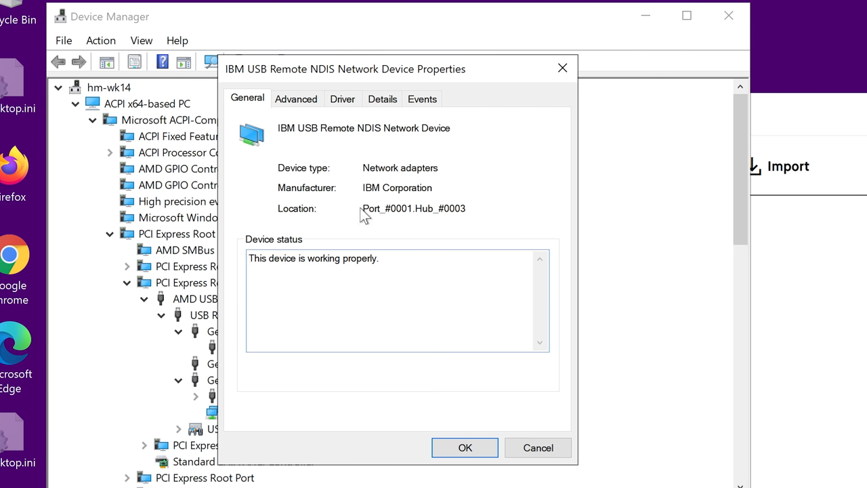
{"action": "left_click", "coordinate": [296, 97]}
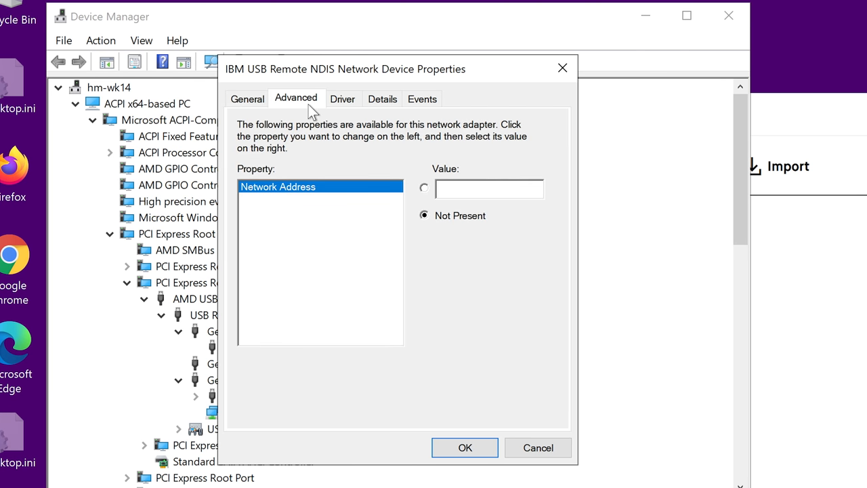
{"action": "left_click", "coordinate": [247, 97]}
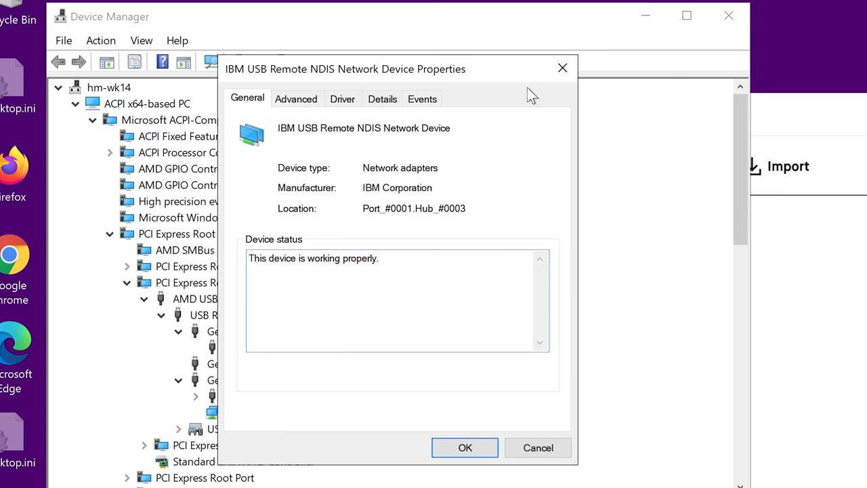
{"action": "left_click", "coordinate": [463, 447]}
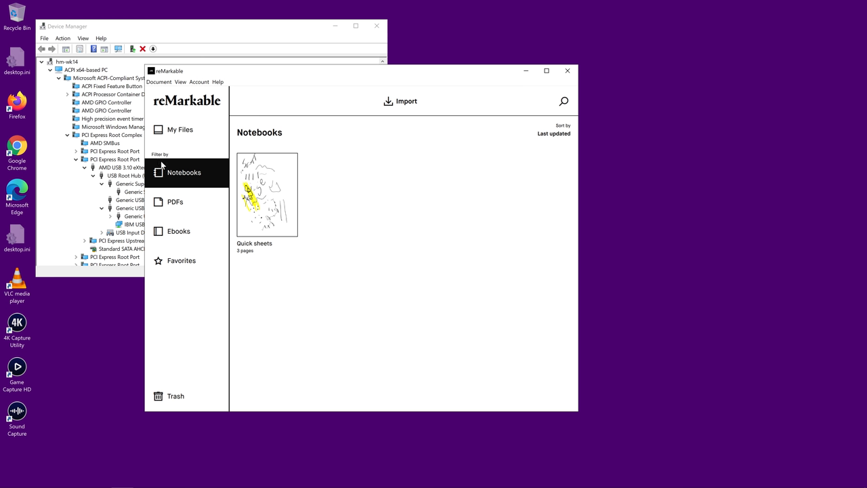
{"action": "mouse_move", "coordinate": [372, 255]}
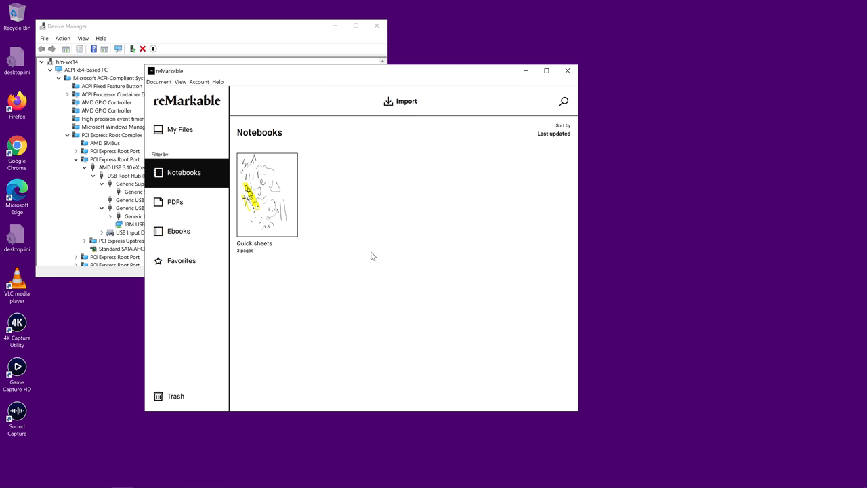
{"action": "mouse_move", "coordinate": [371, 260]}
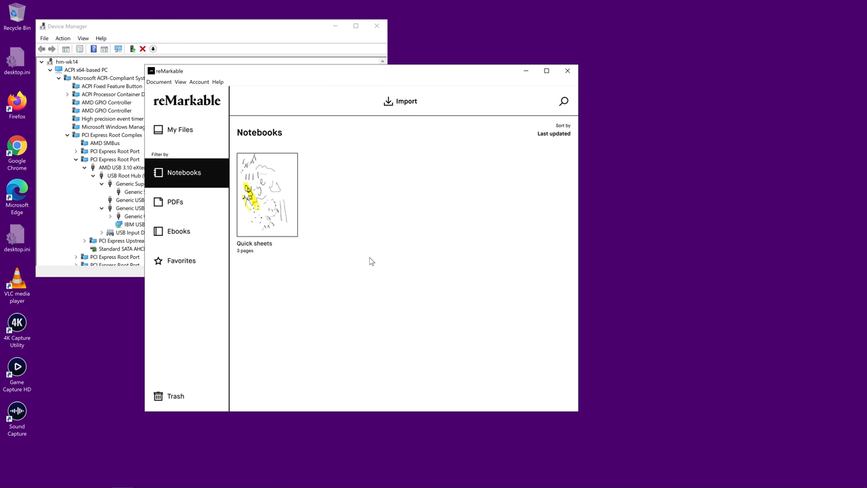
{"action": "mouse_move", "coordinate": [360, 260]}
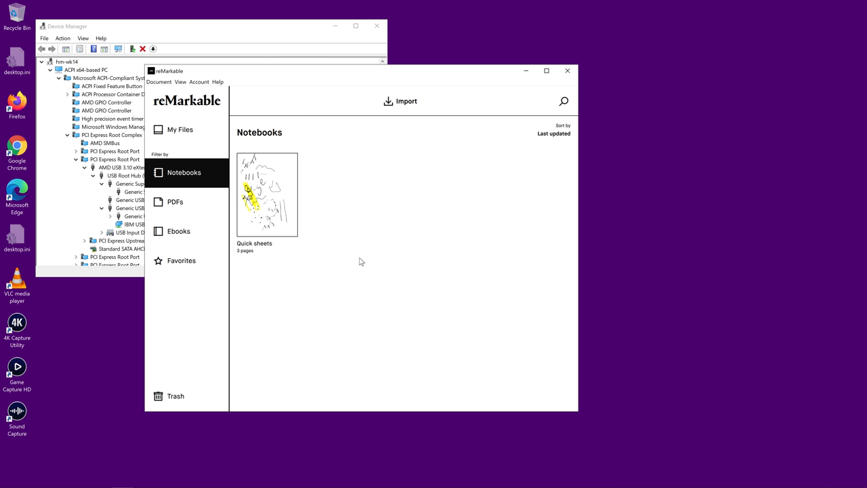
{"action": "mouse_move", "coordinate": [349, 260]}
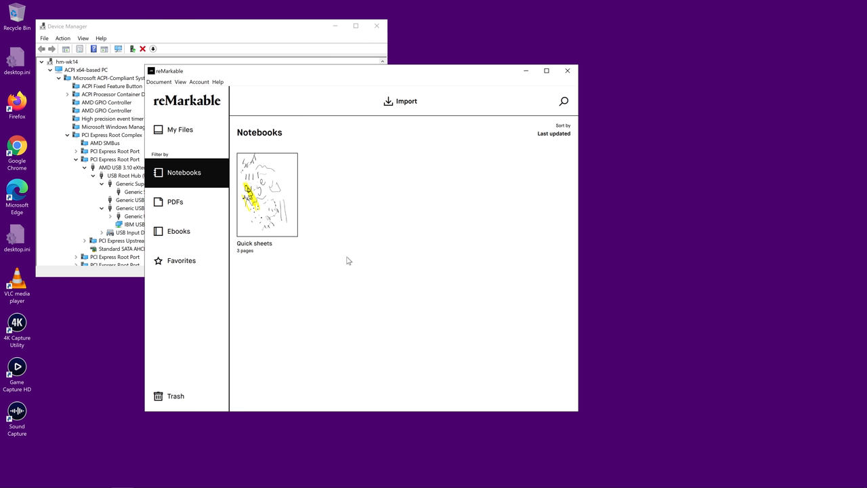
{"action": "mouse_move", "coordinate": [338, 263]}
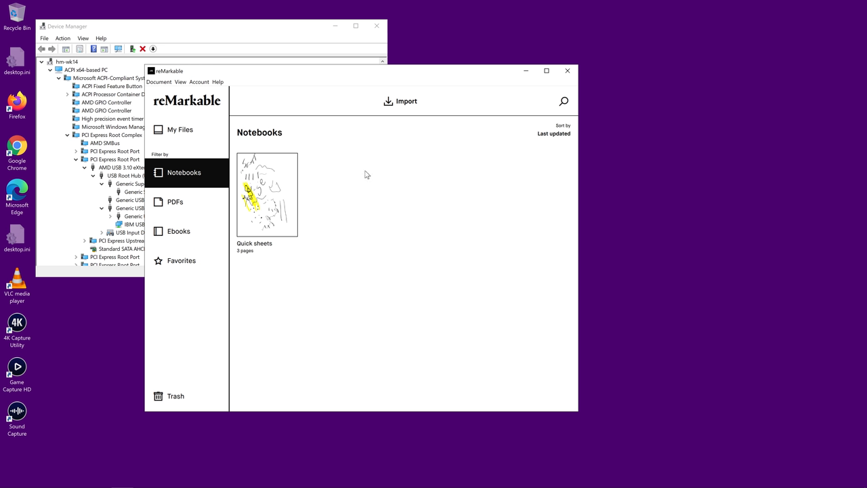
{"action": "mouse_move", "coordinate": [290, 187]}
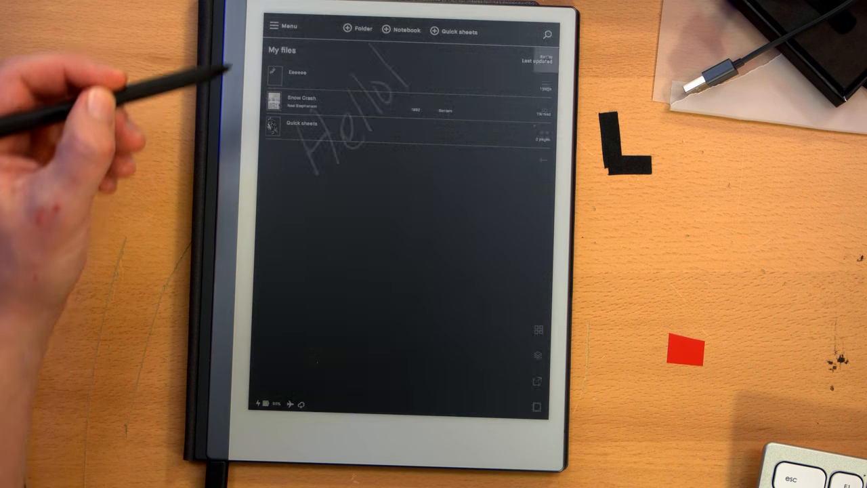
Confirm in the tablet's Settings that Wi-Fi is on and searching for networks, then return.
{"action": "left_click", "coordinate": [282, 26]}
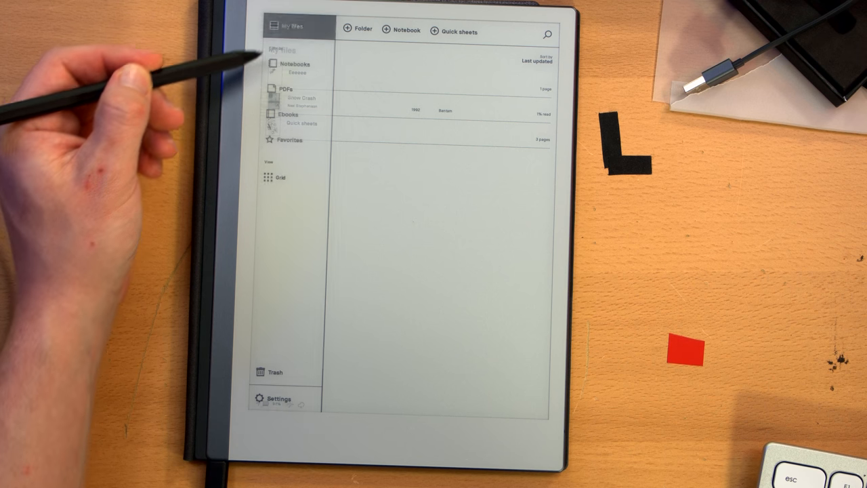
{"action": "left_click", "coordinate": [271, 396]}
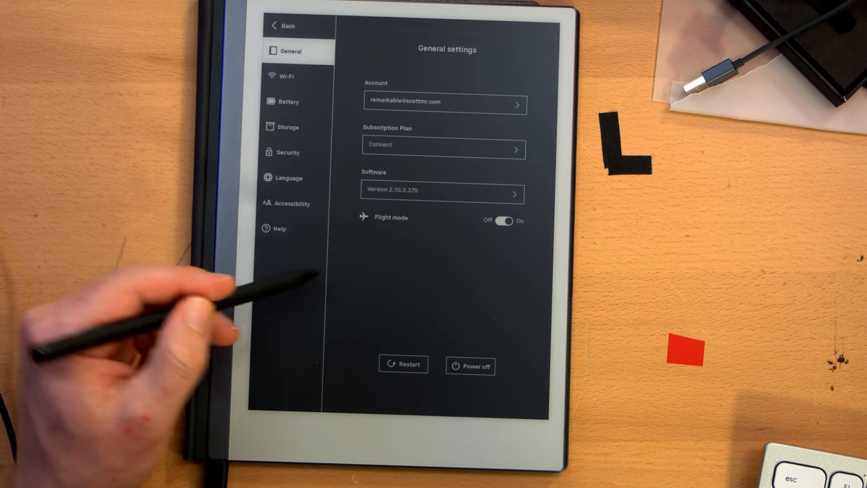
{"action": "left_click", "coordinate": [288, 76]}
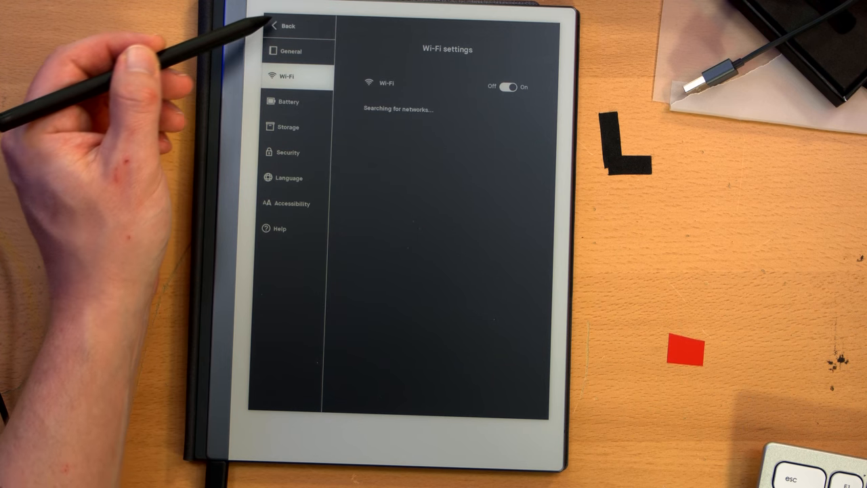
{"action": "left_click", "coordinate": [285, 26]}
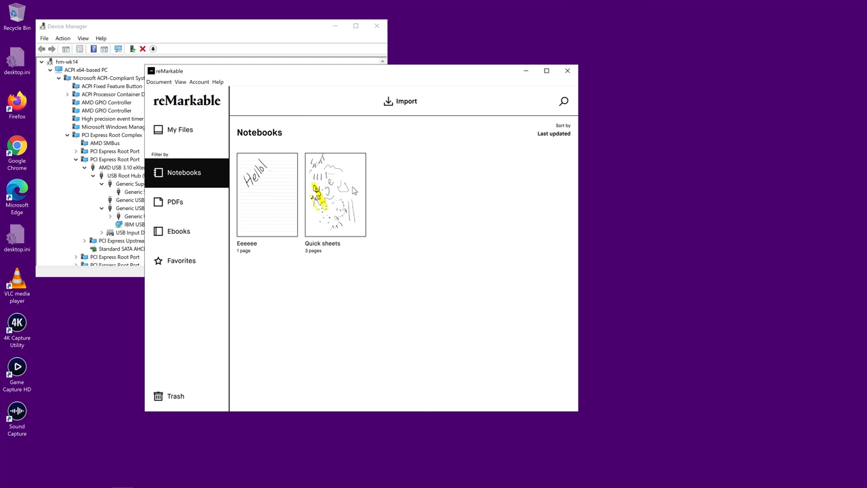
{"action": "mouse_move", "coordinate": [304, 249]}
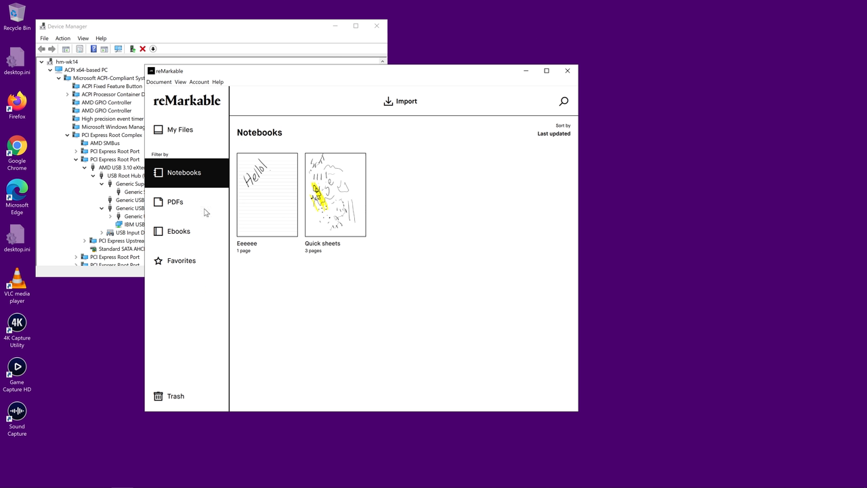
{"action": "mouse_move", "coordinate": [162, 130]}
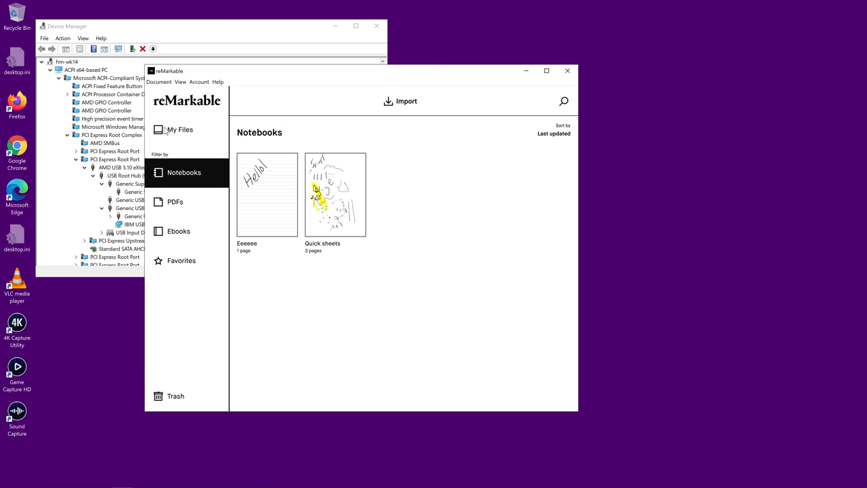
{"action": "mouse_move", "coordinate": [410, 90]}
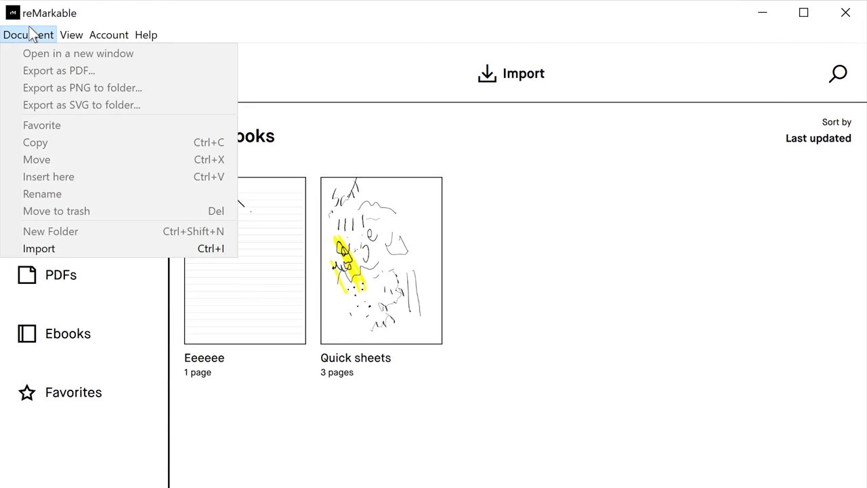
{"action": "mouse_move", "coordinate": [30, 49]}
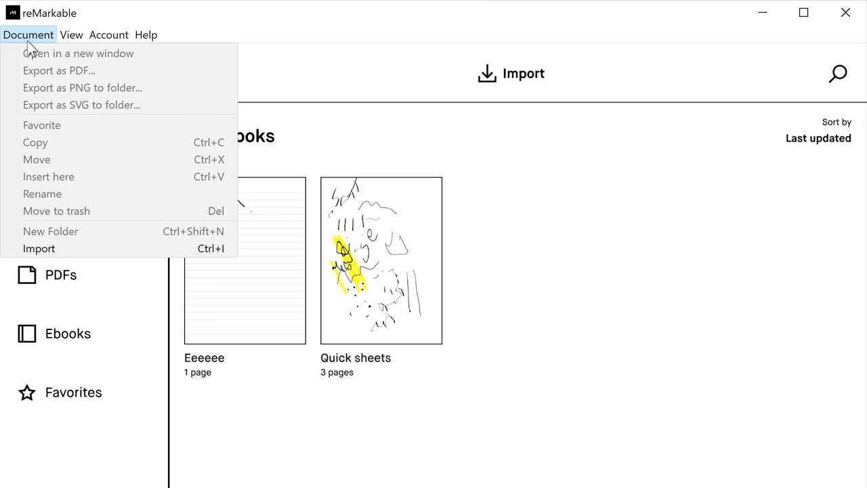
{"action": "mouse_move", "coordinate": [54, 136]}
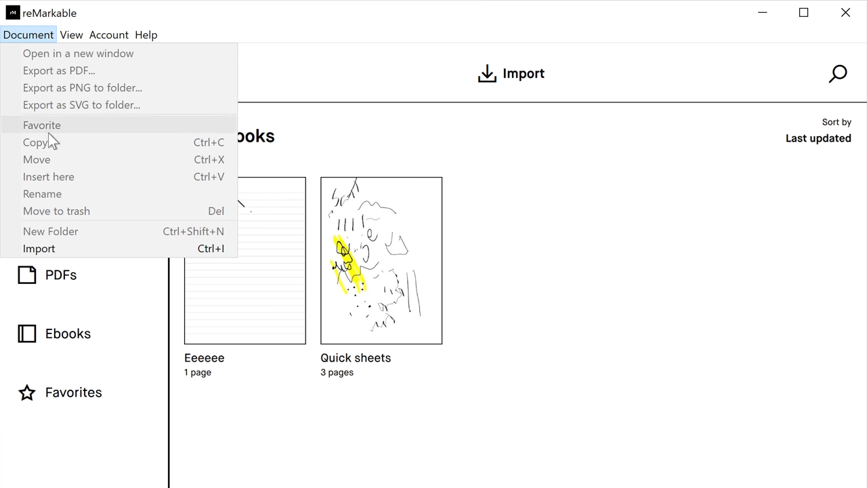
{"action": "left_click", "coordinate": [71, 36]}
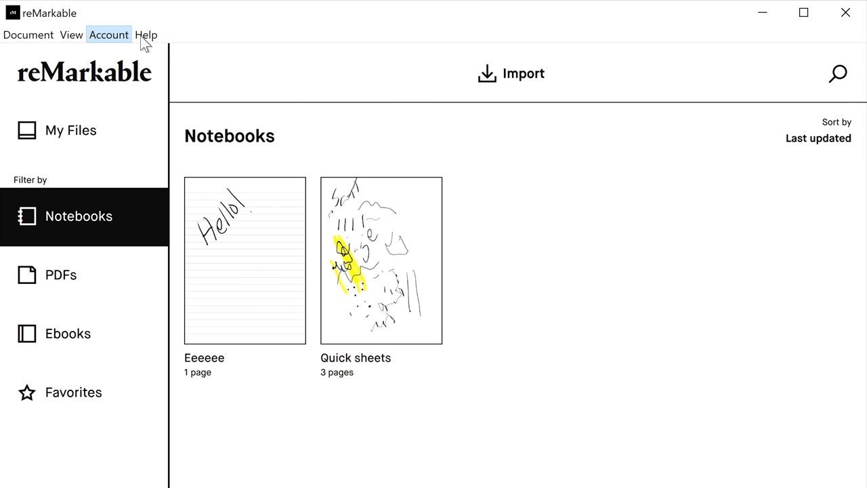
{"action": "mouse_move", "coordinate": [574, 264]}
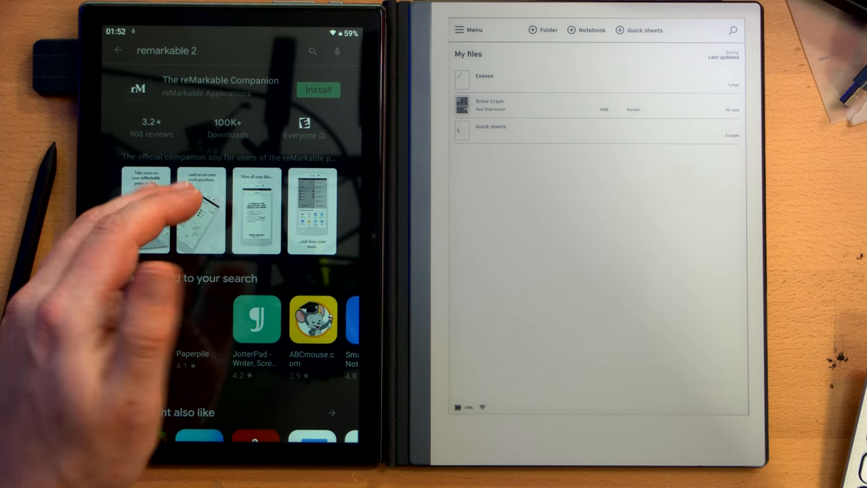
Install The reMarkable Companion App from its Play Store listing.
{"action": "left_click", "coordinate": [317, 89]}
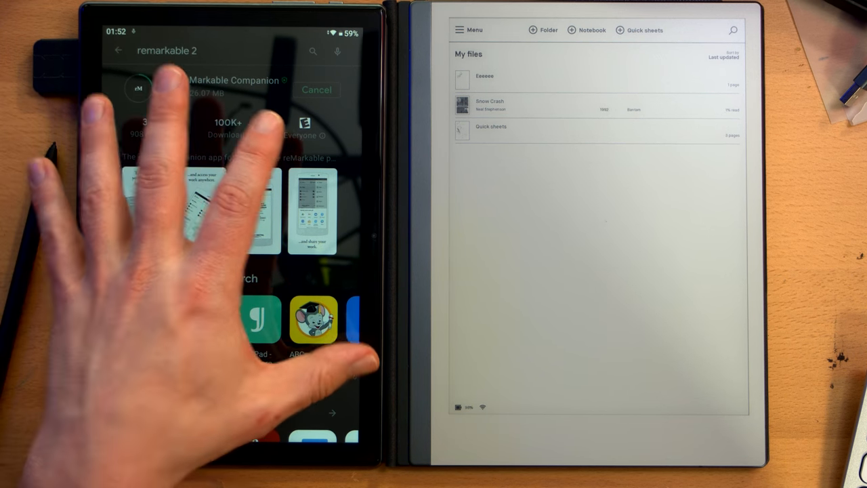
{"action": "left_click", "coordinate": [317, 89]}
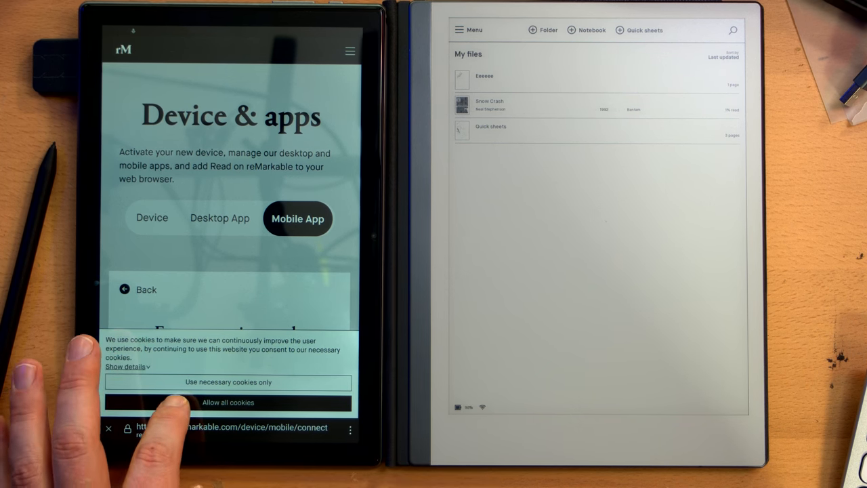
Accept cookies on my.remarkable.com and copy the one-time pairing code to the clipboard.
{"action": "left_click", "coordinate": [227, 404]}
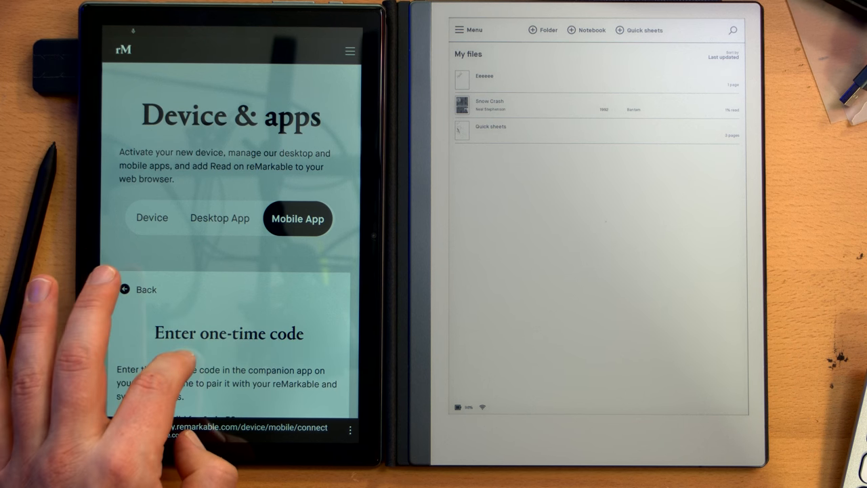
{"action": "scroll", "scroll_direction": "down", "scroll_amount": 3}
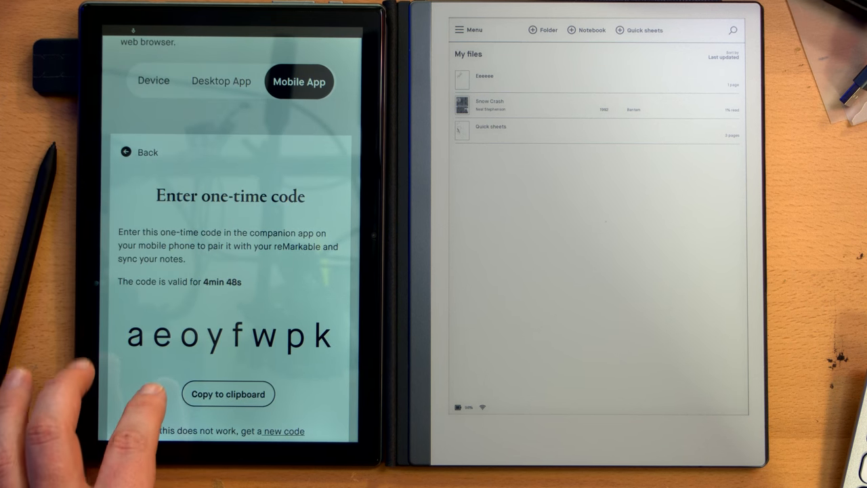
{"action": "left_click", "coordinate": [227, 392]}
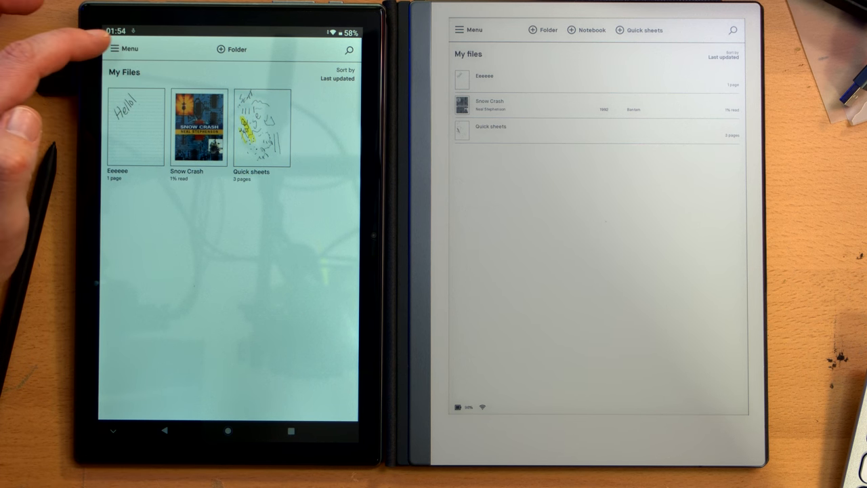
Return to My Files, view the Eeeeee notebook's Hello! page, then select Eeeeee for file actions.
{"action": "left_click", "coordinate": [116, 48]}
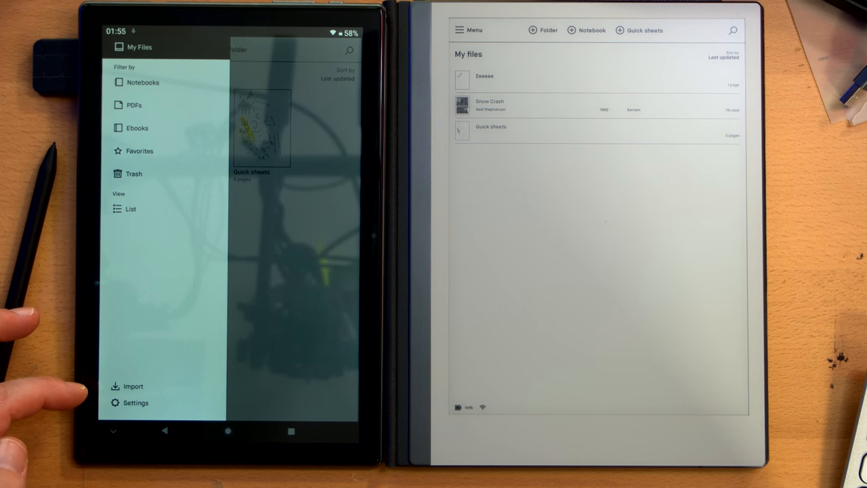
{"action": "left_click", "coordinate": [133, 402]}
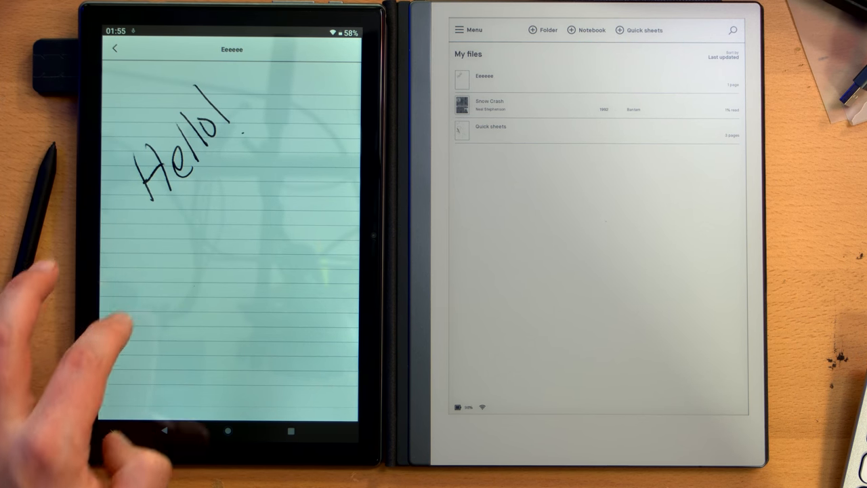
{"action": "left_click", "coordinate": [114, 51]}
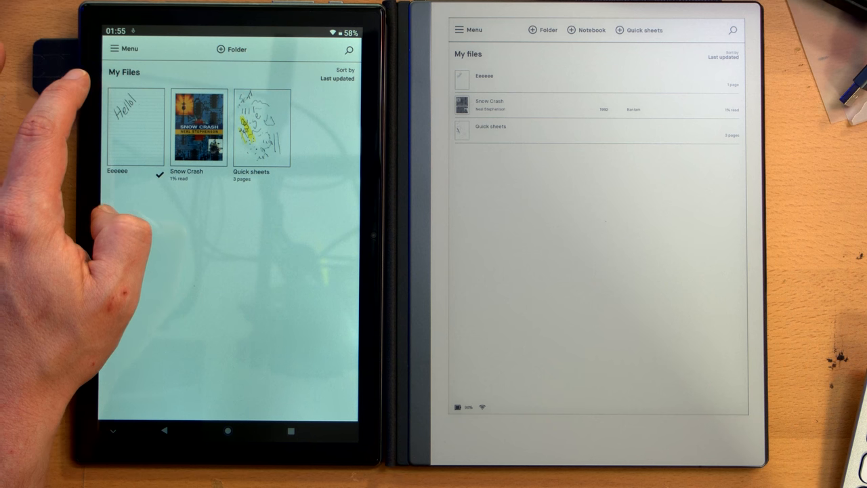
{"action": "left_click", "coordinate": [135, 125]}
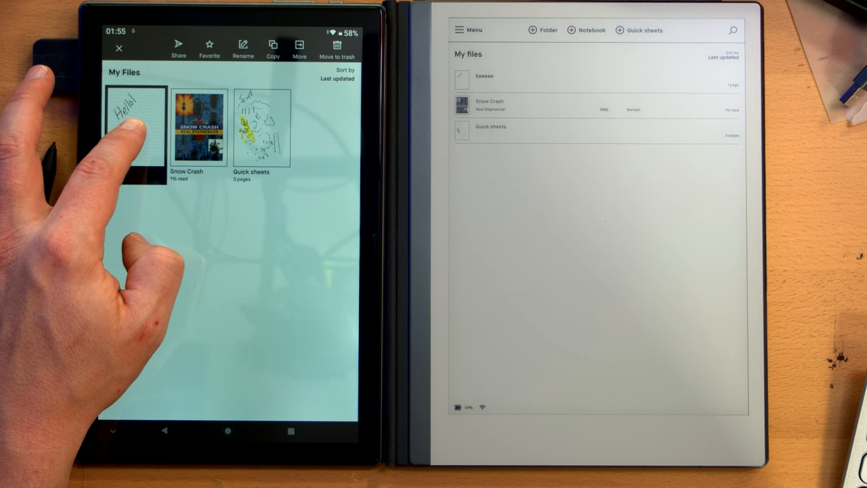